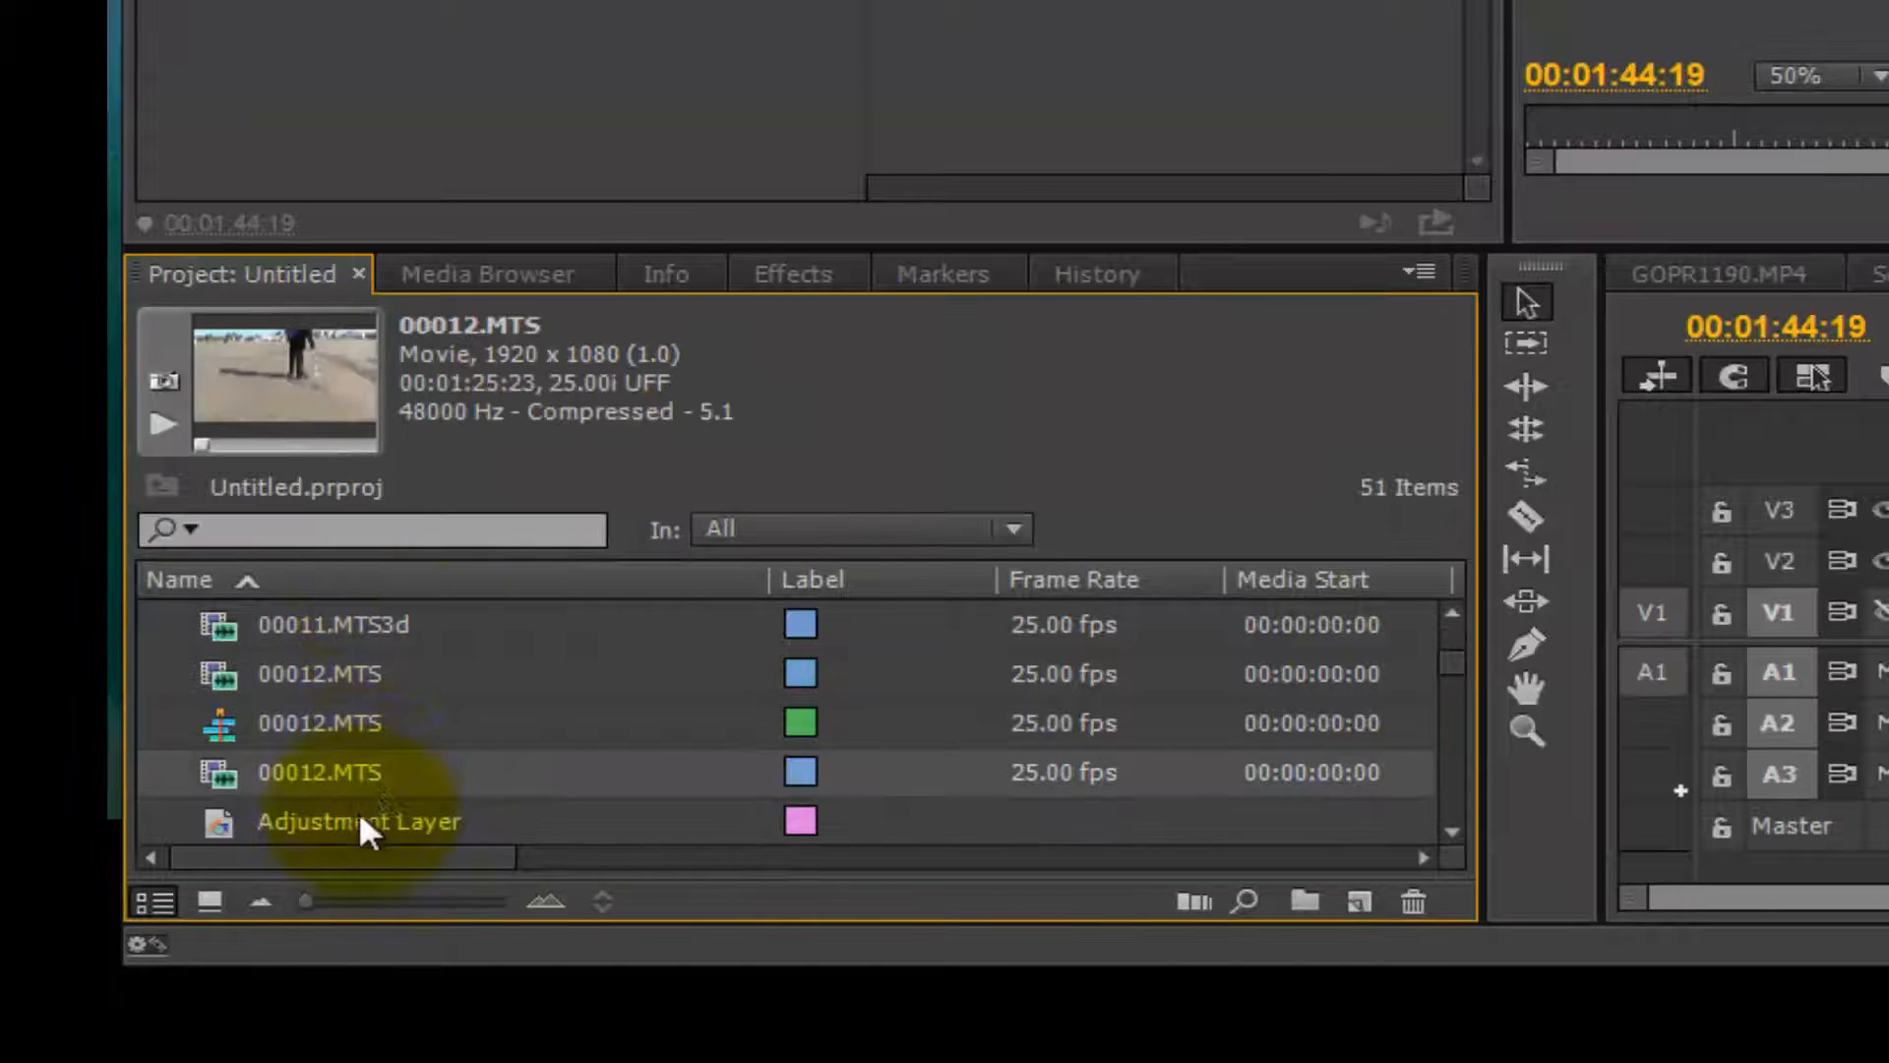
# Rename the bottom 00012.MTS item in the Project panel to 00012.MTS3d.
pyautogui.doubleClick(319, 772)
pyautogui.write('3d')
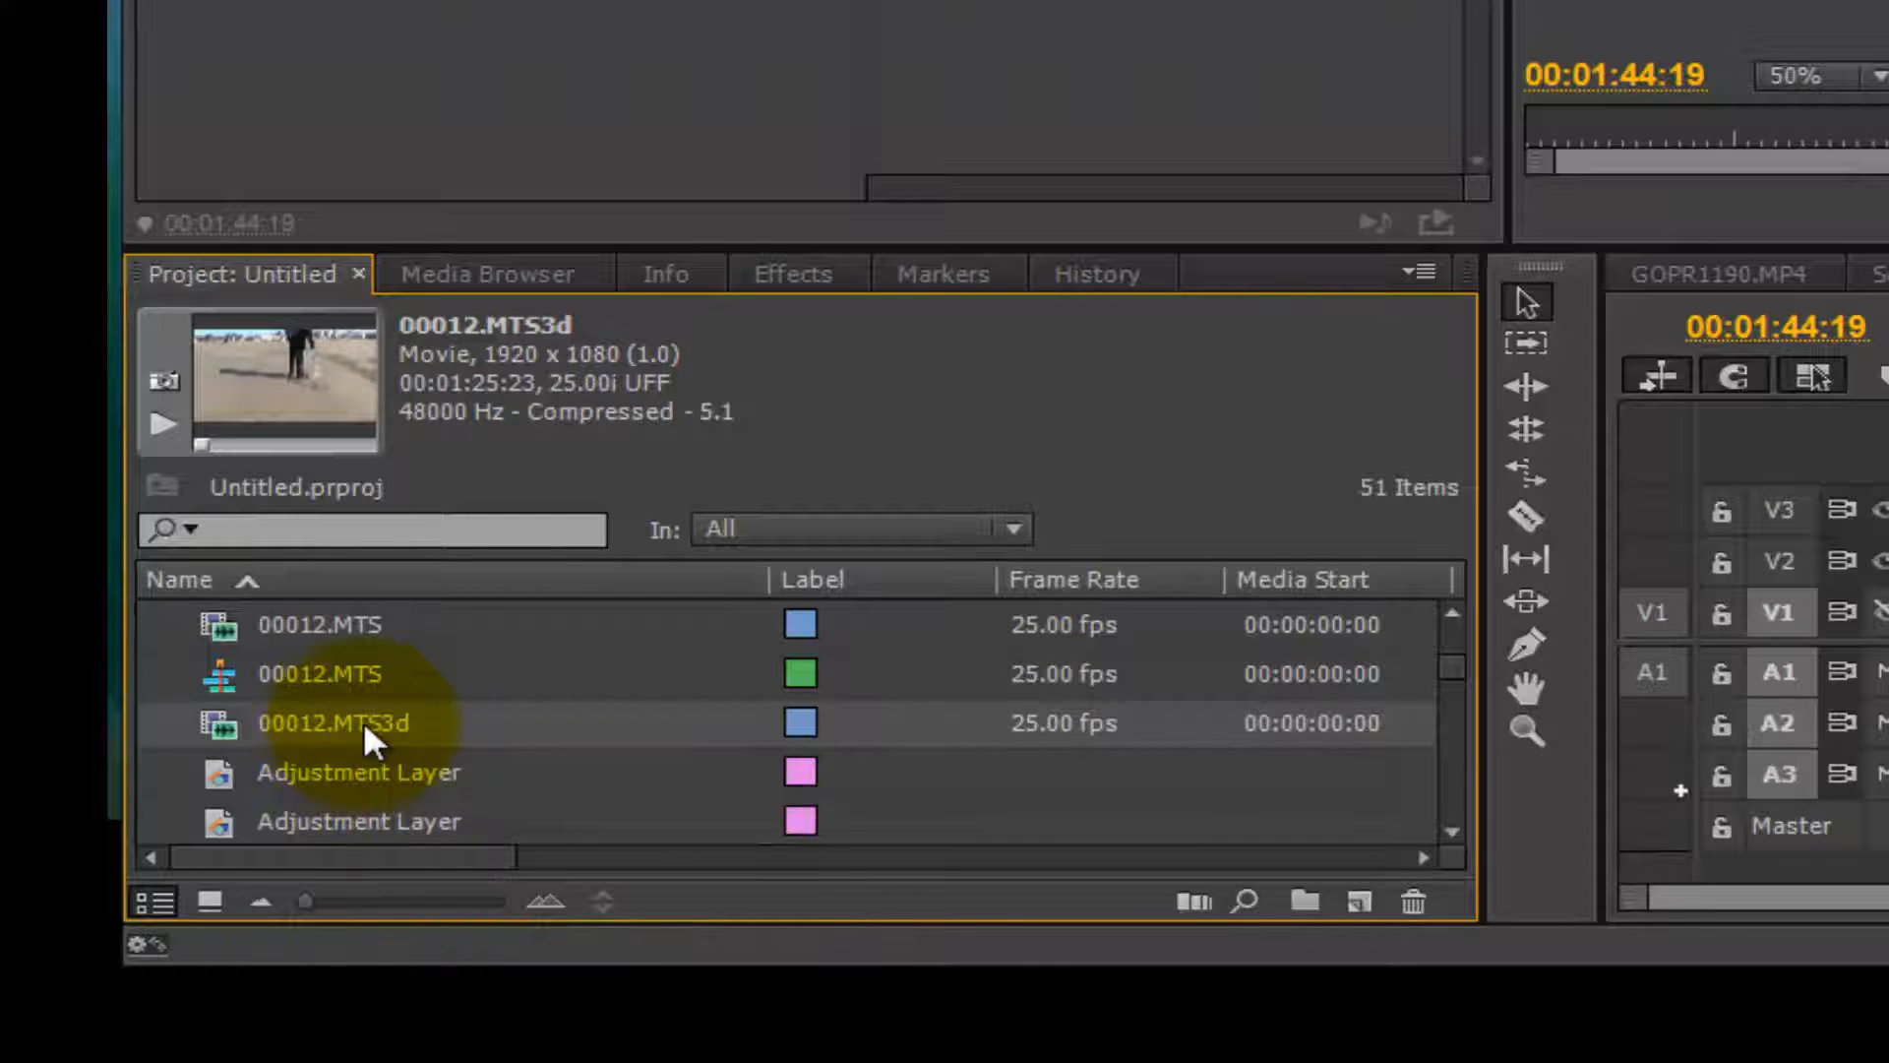
# Interpret the 00012.MTS3d footage with Field Order conformed to Lower Field First.
pyautogui.rightClick(334, 723)
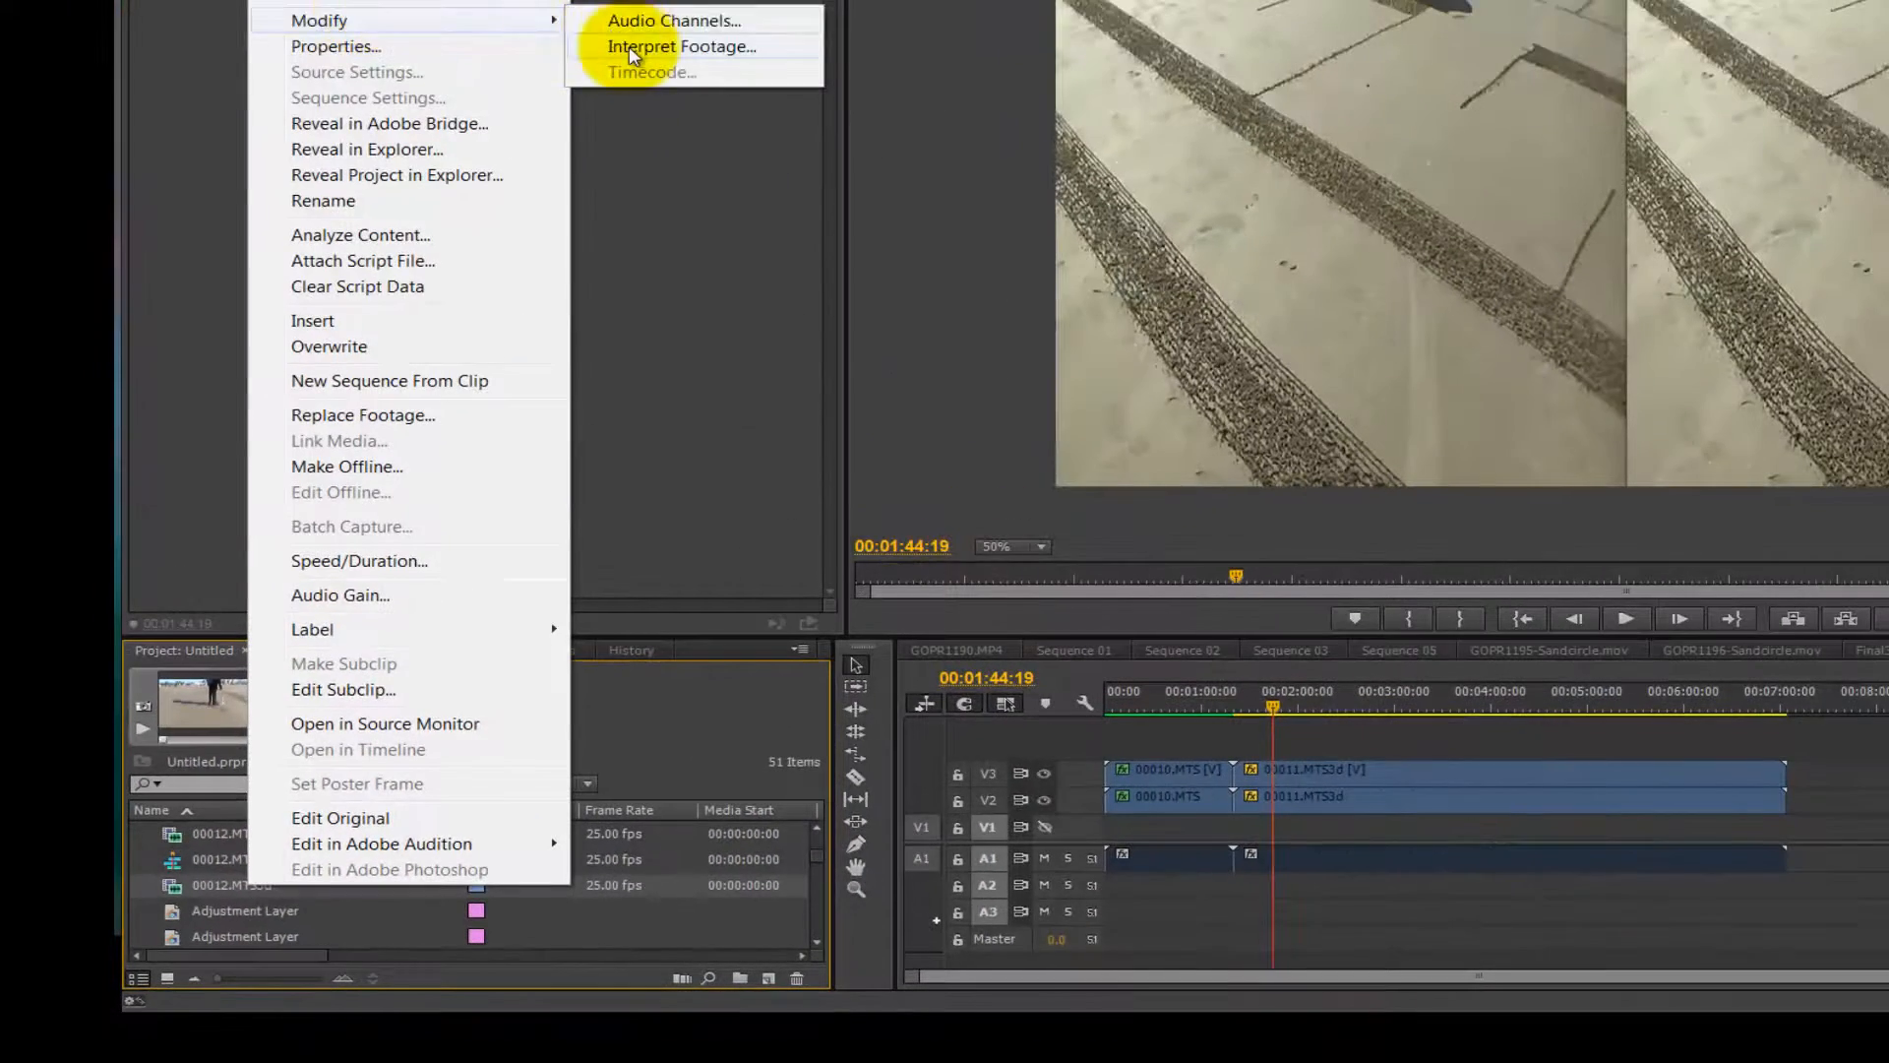
pyautogui.click(682, 47)
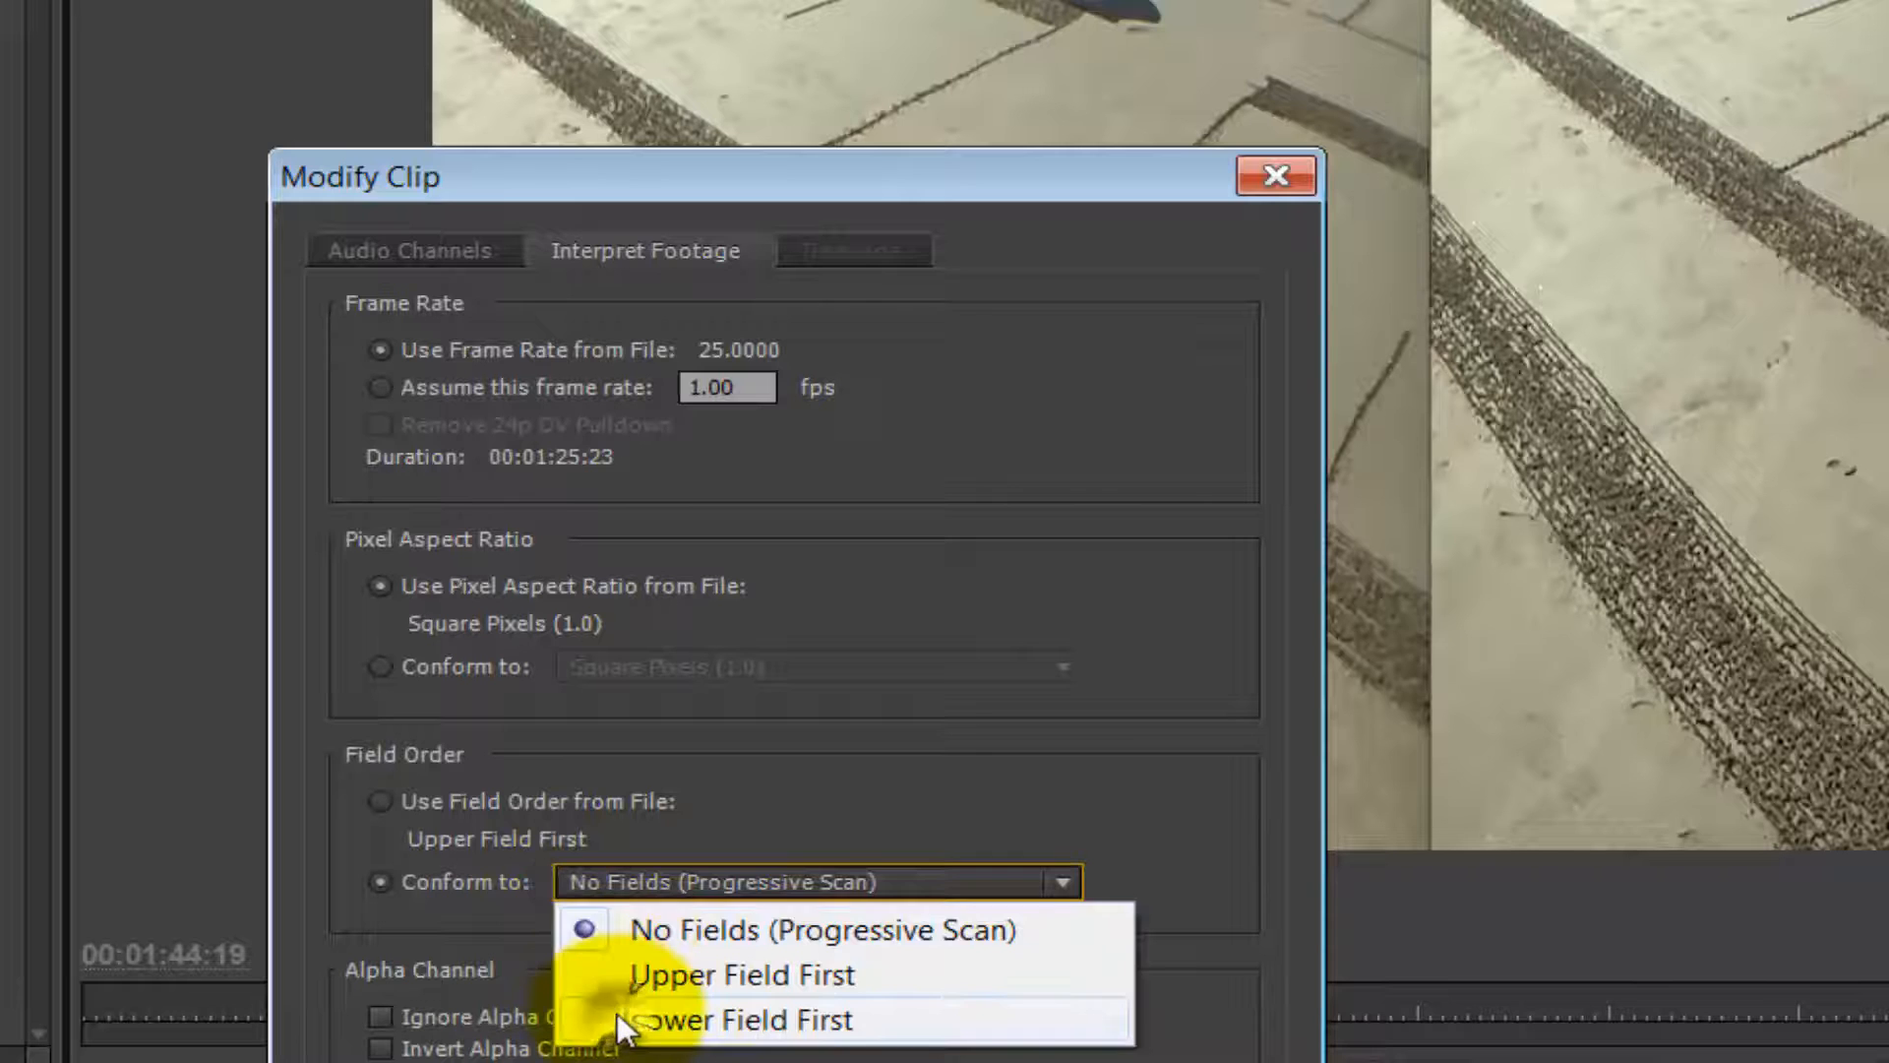
pyautogui.click(734, 1019)
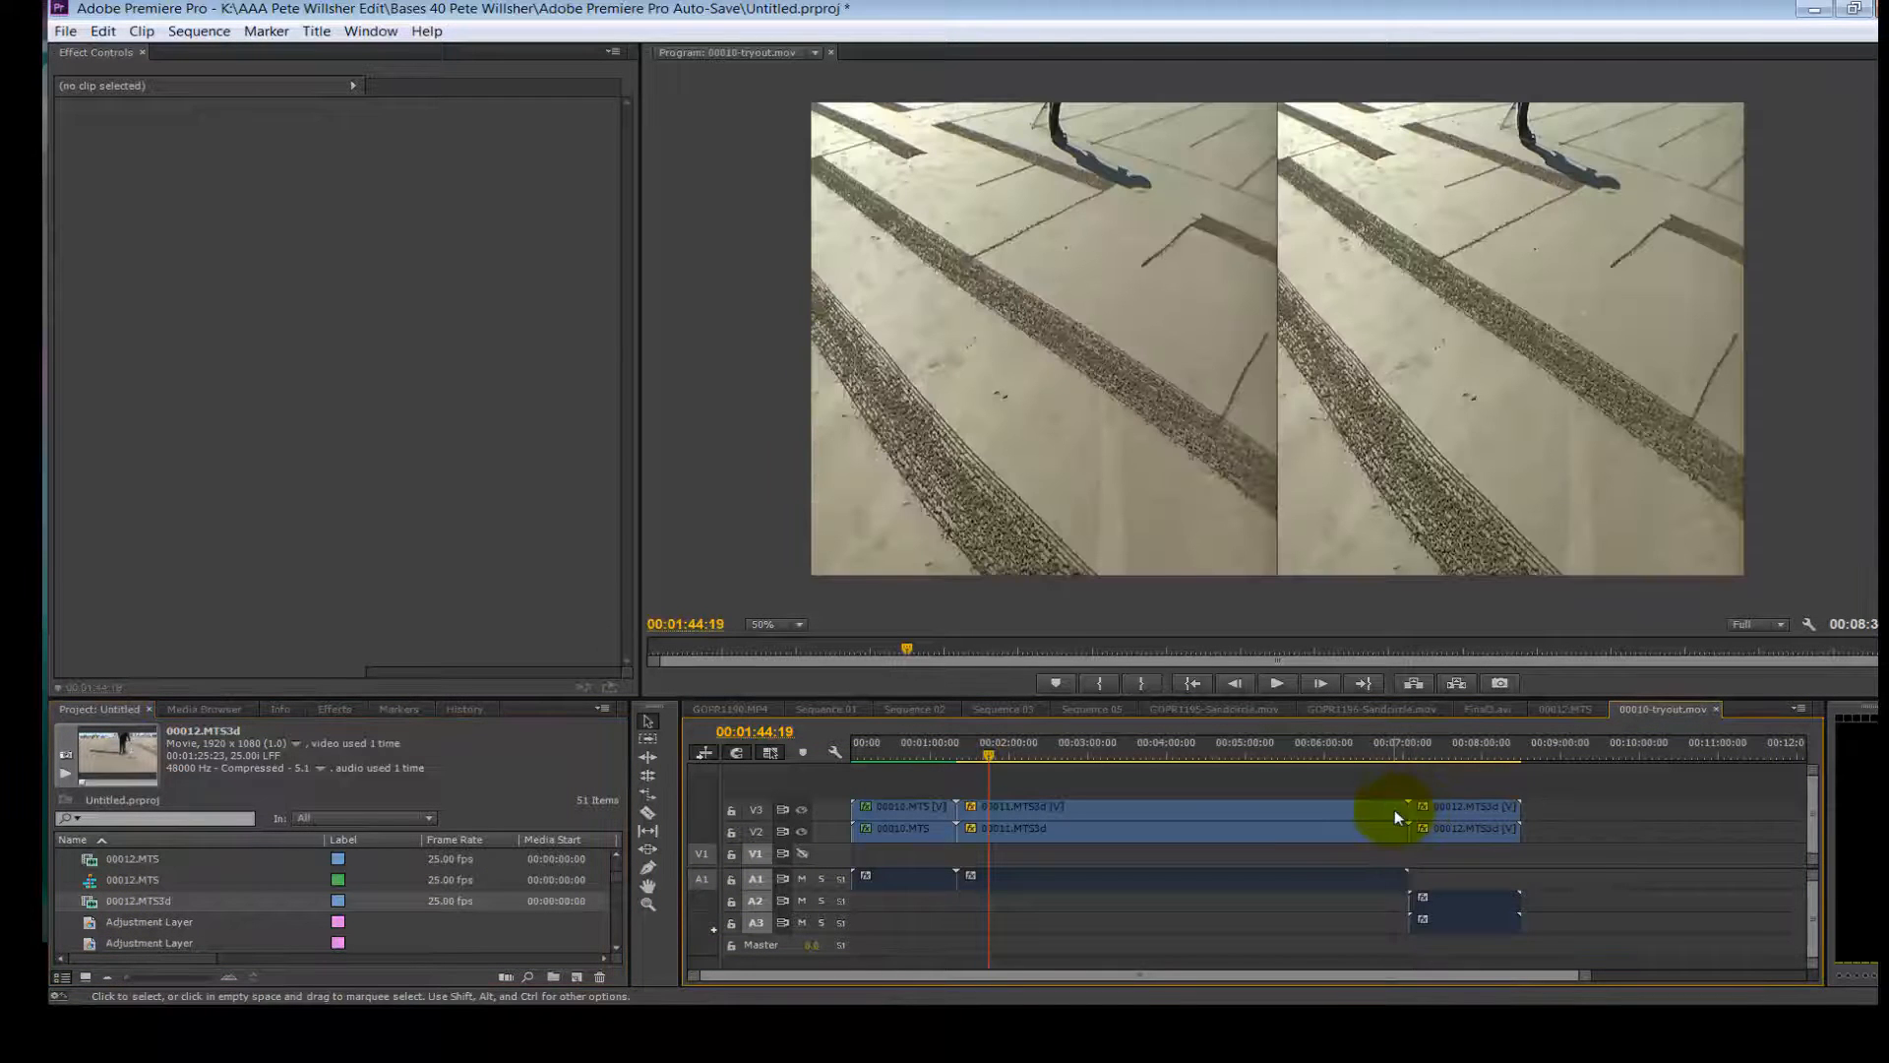
# Move the playhead onto the stacked 00012.MTS3d clips at 00:06:30:18.
pyautogui.click(1524, 742)
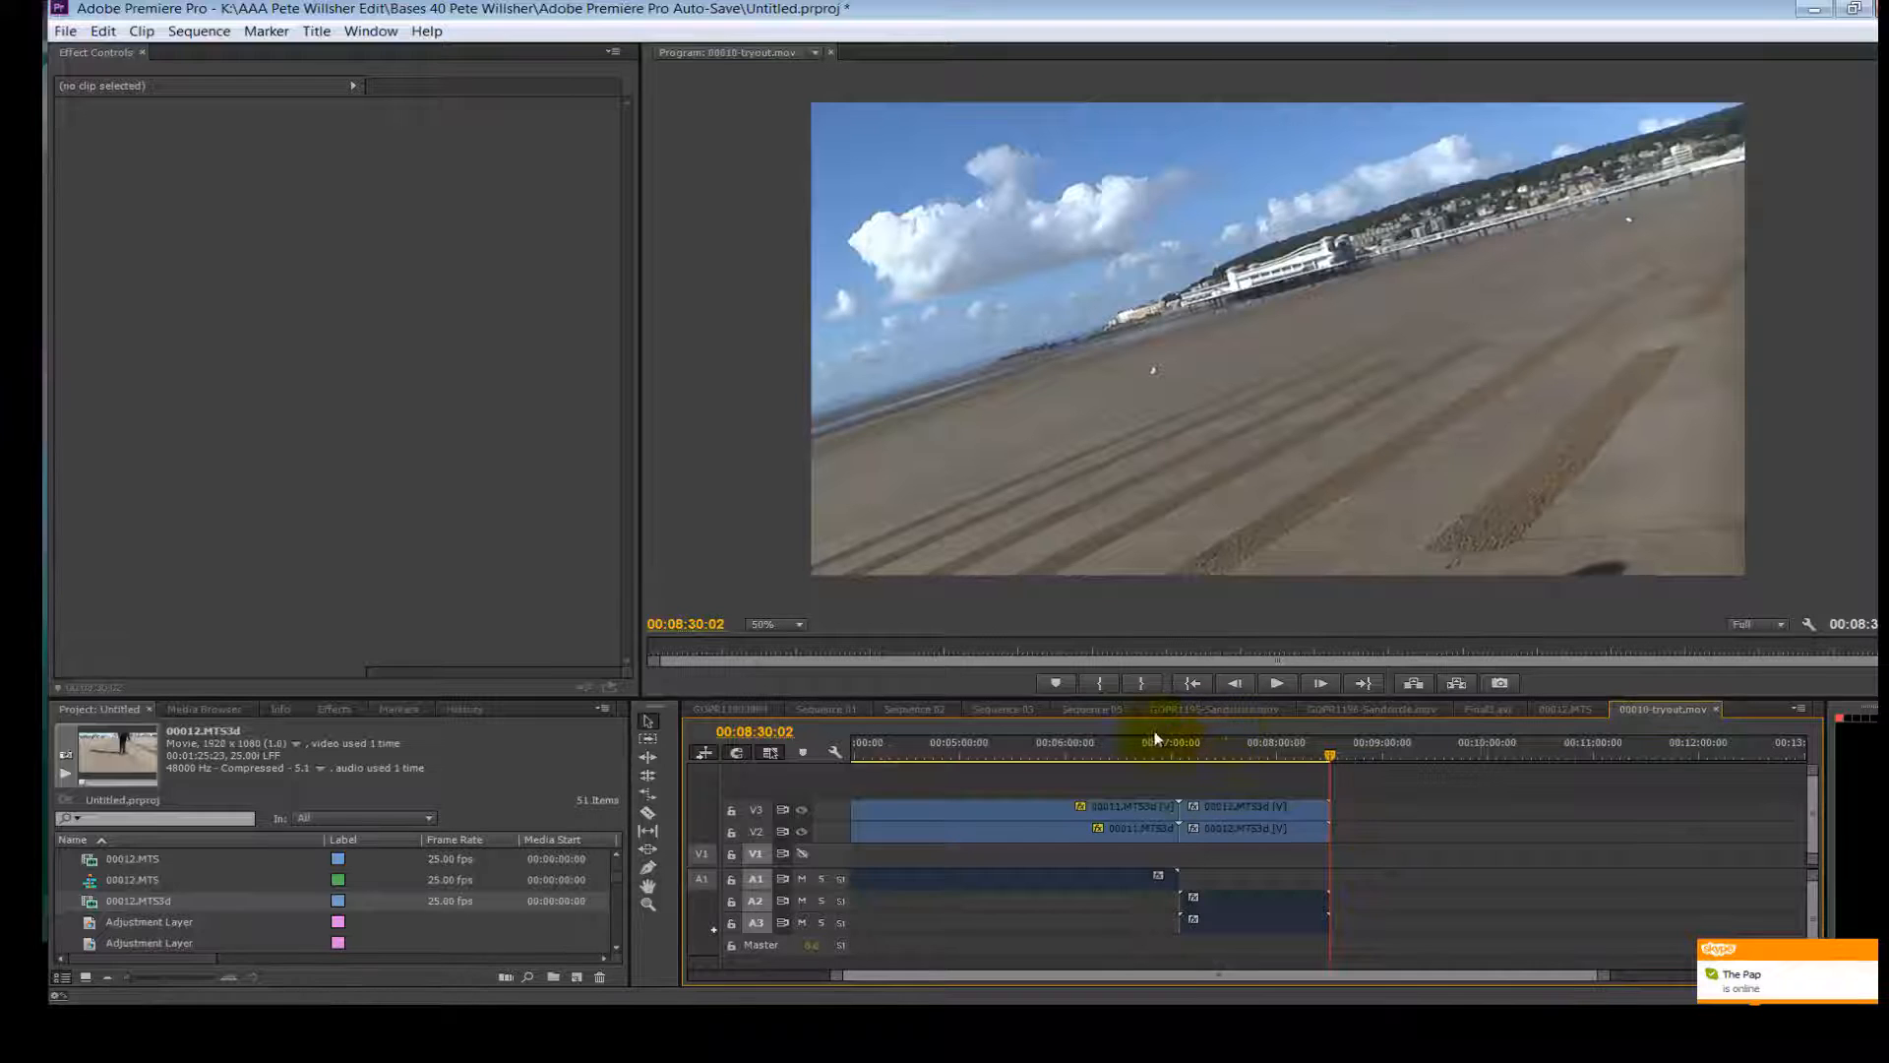
pyautogui.click(1121, 742)
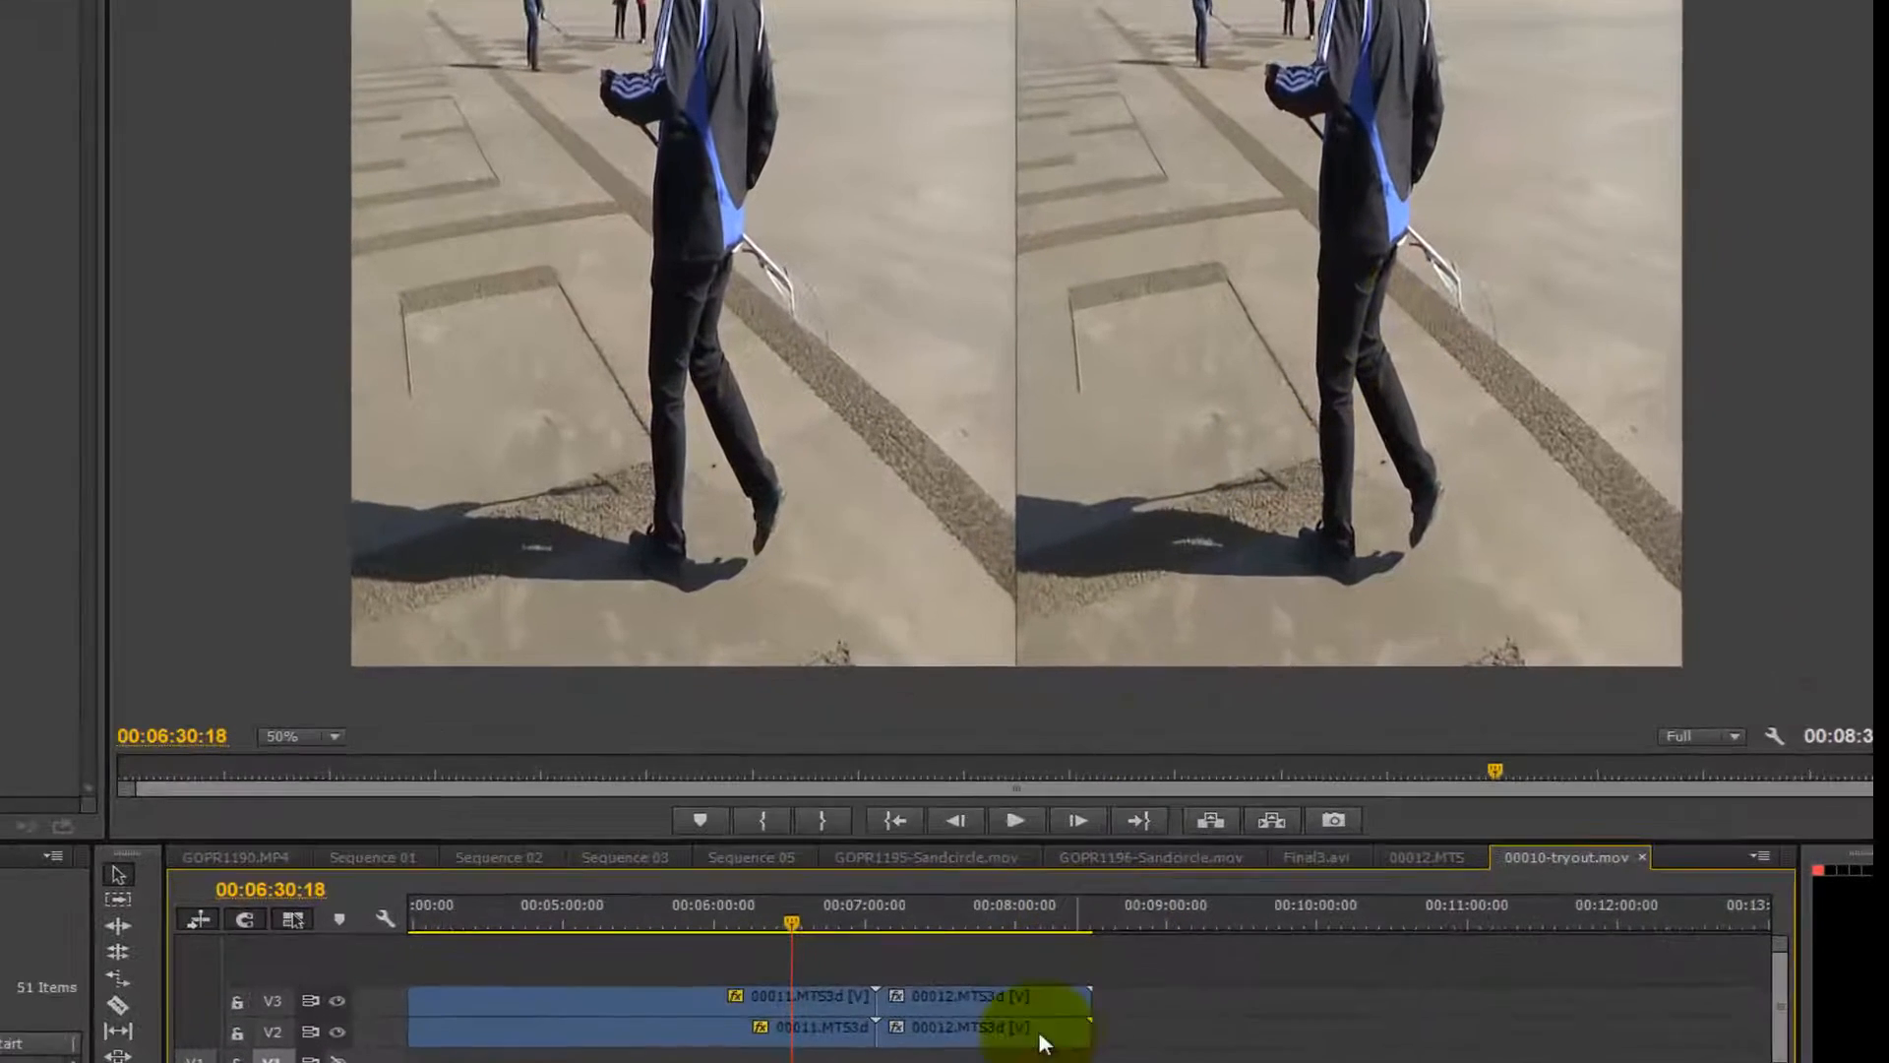
pyautogui.moveTo(976, 1000)
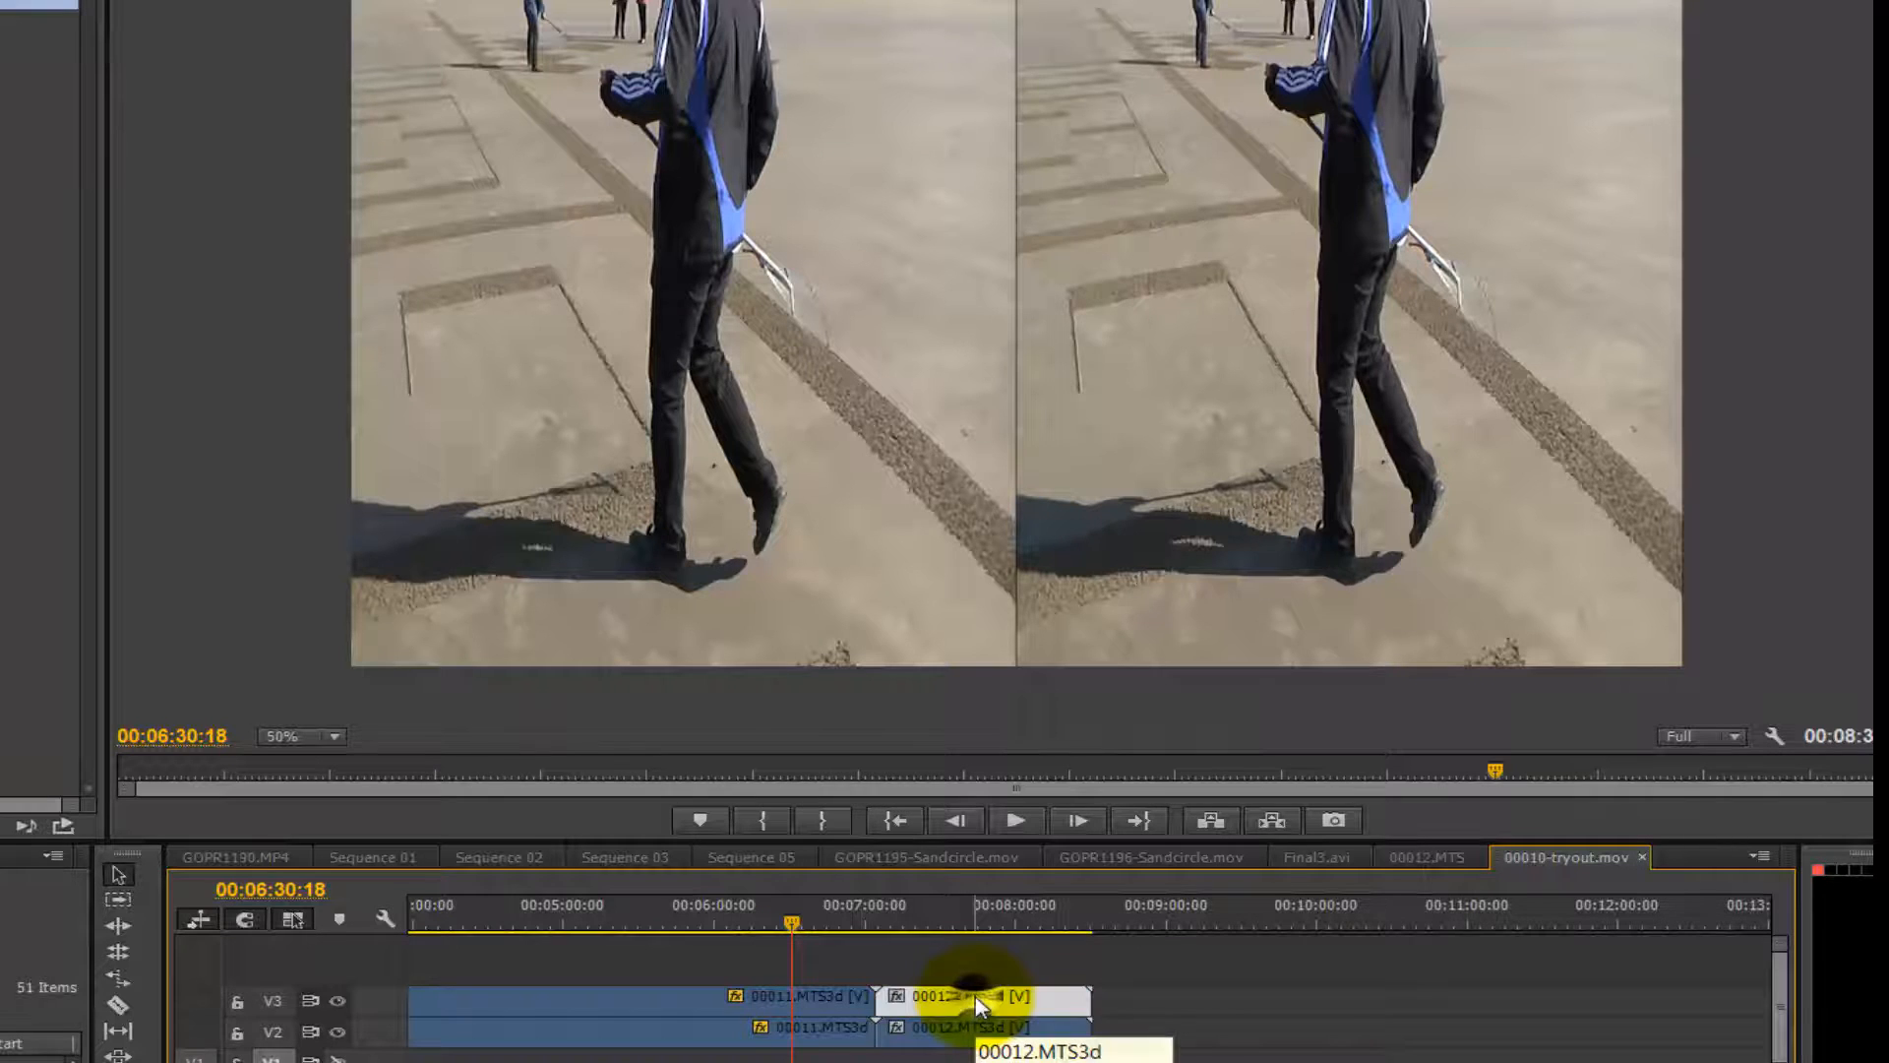
# Review the V3 clip's Field Options, leaving Reverse Field Dominance off and Processing None.
pyautogui.rightClick(976, 1000)
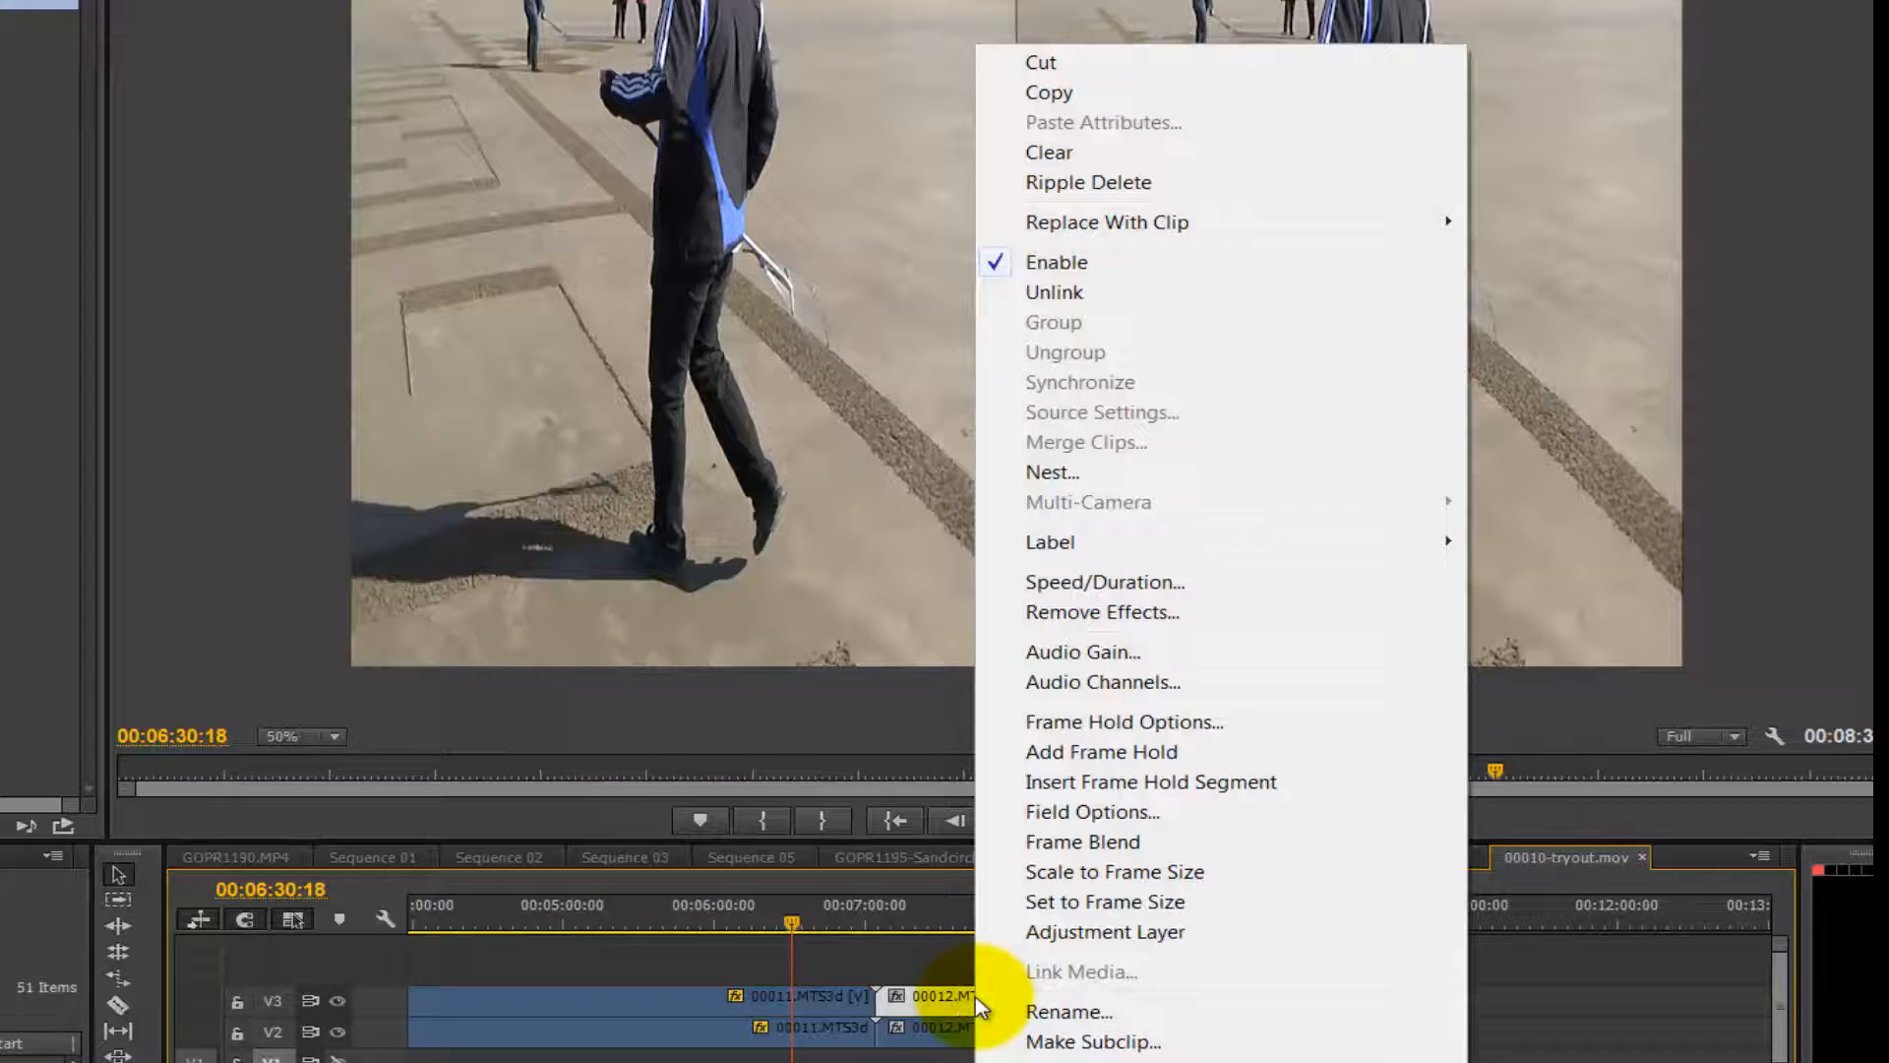
pyautogui.click(1091, 811)
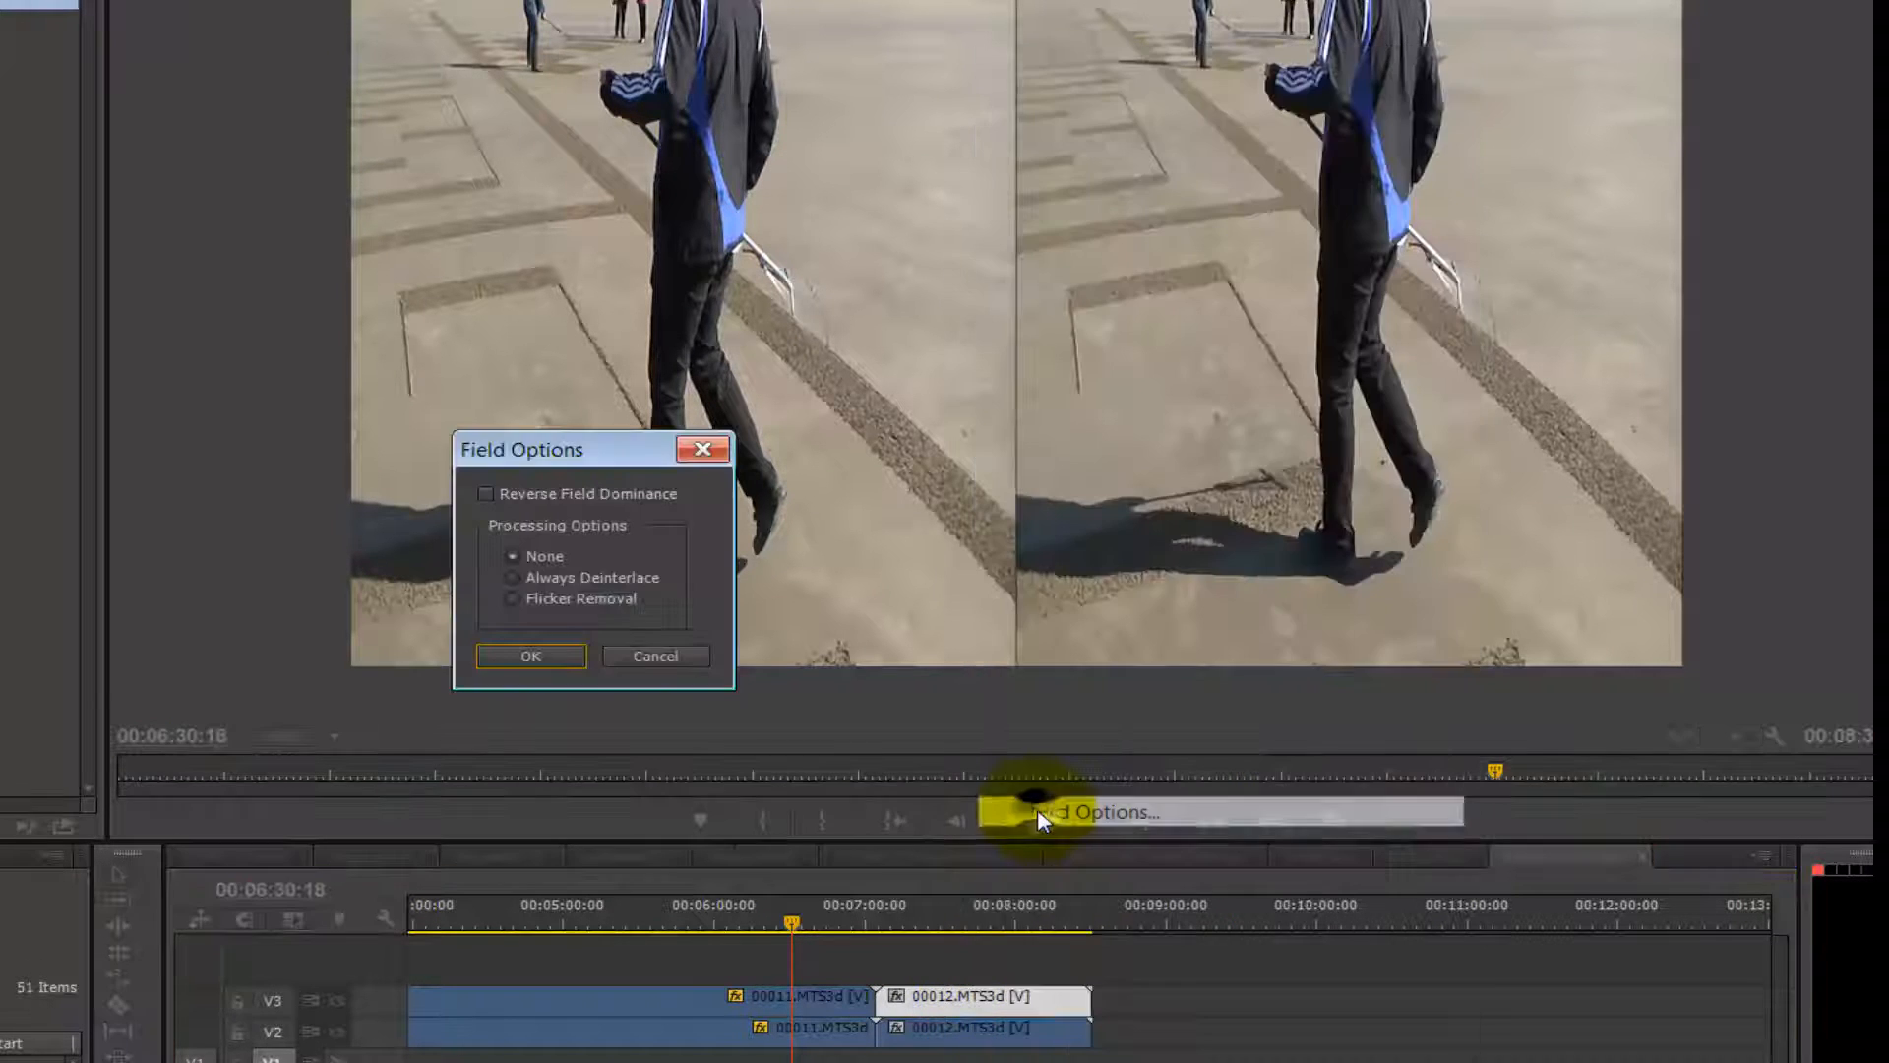
pyautogui.click(487, 493)
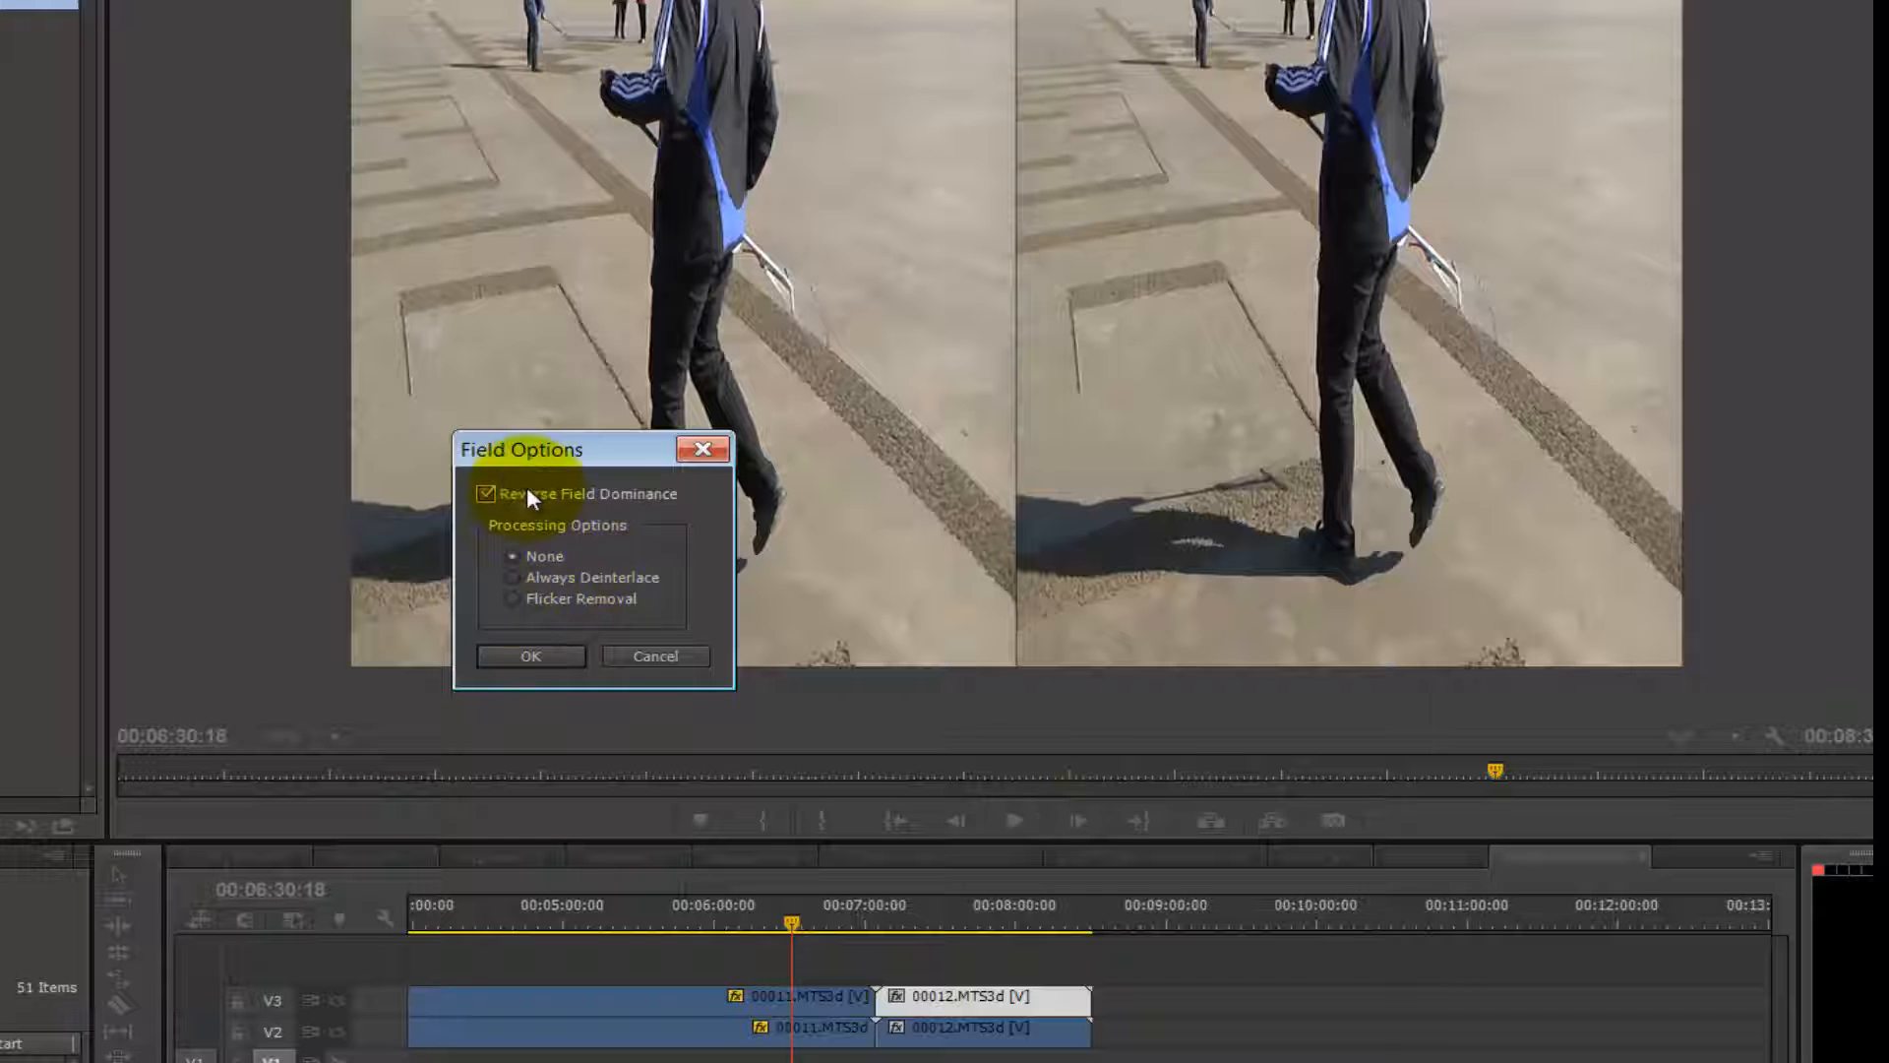
pyautogui.click(529, 655)
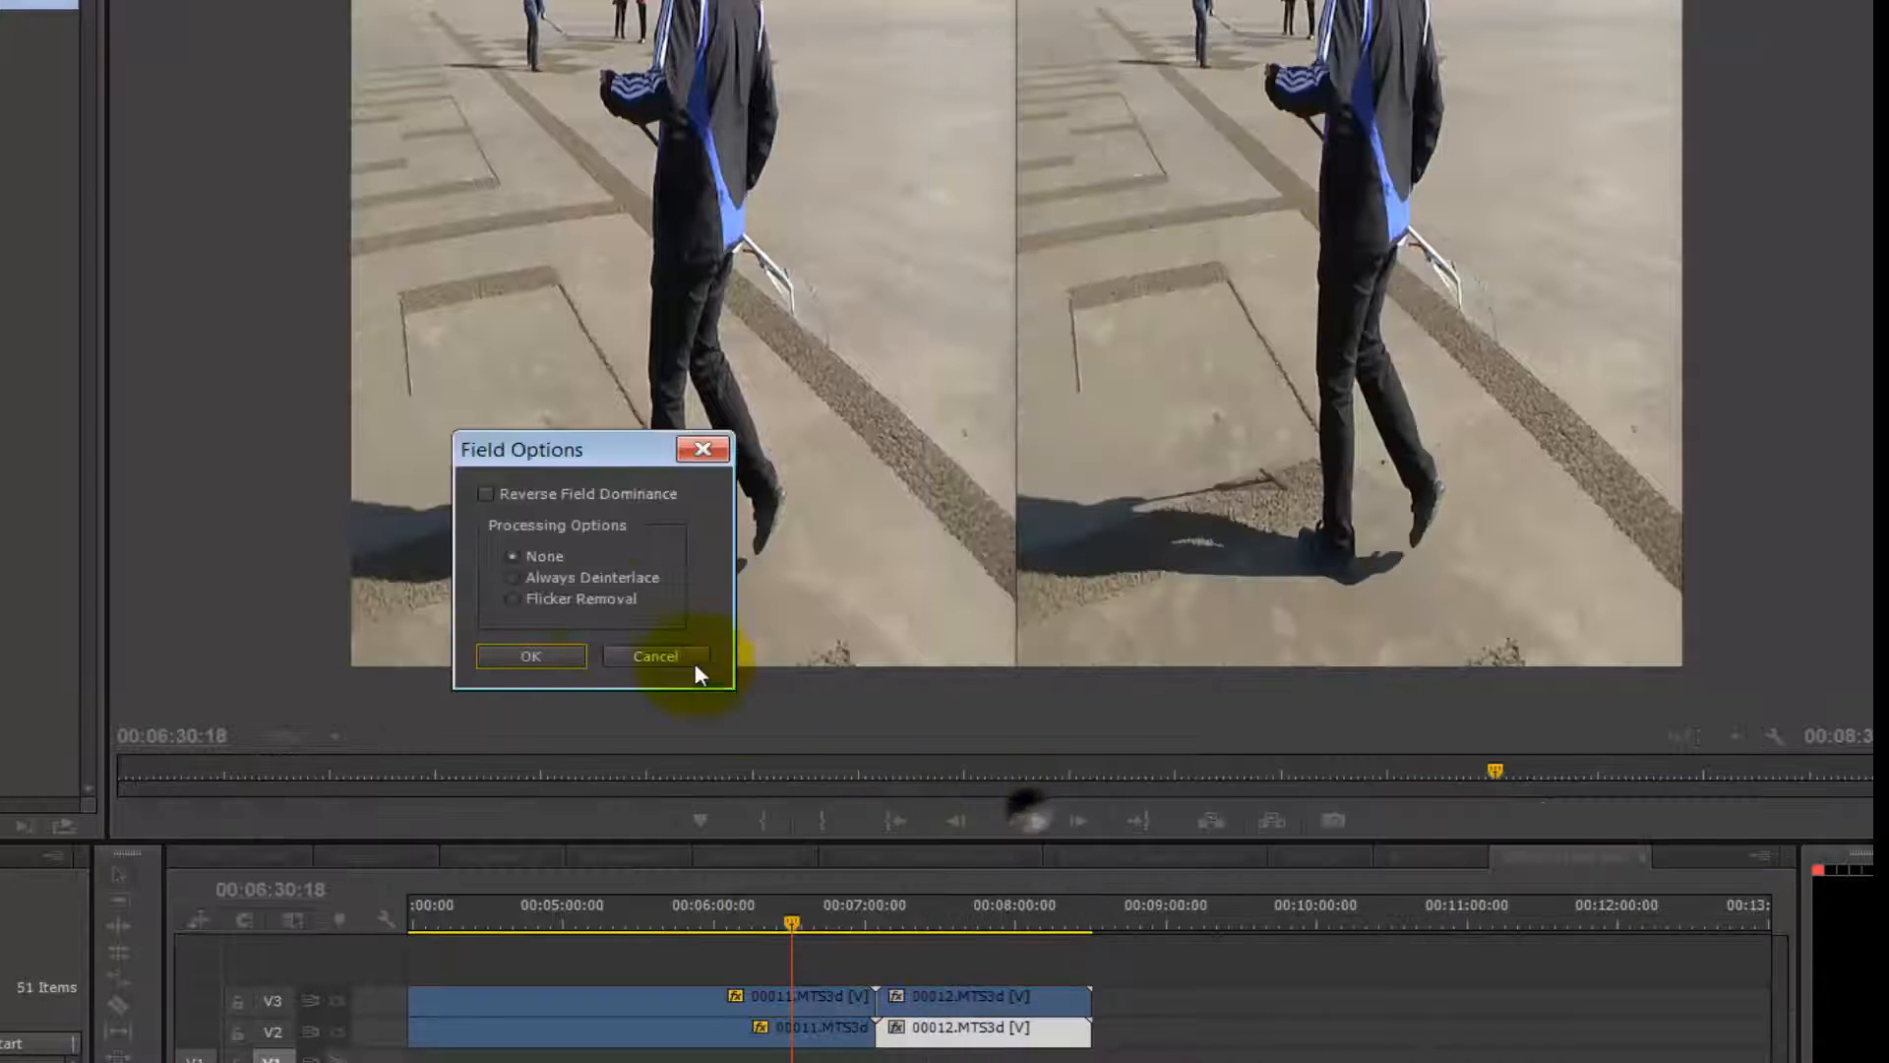
pyautogui.moveTo(602, 576)
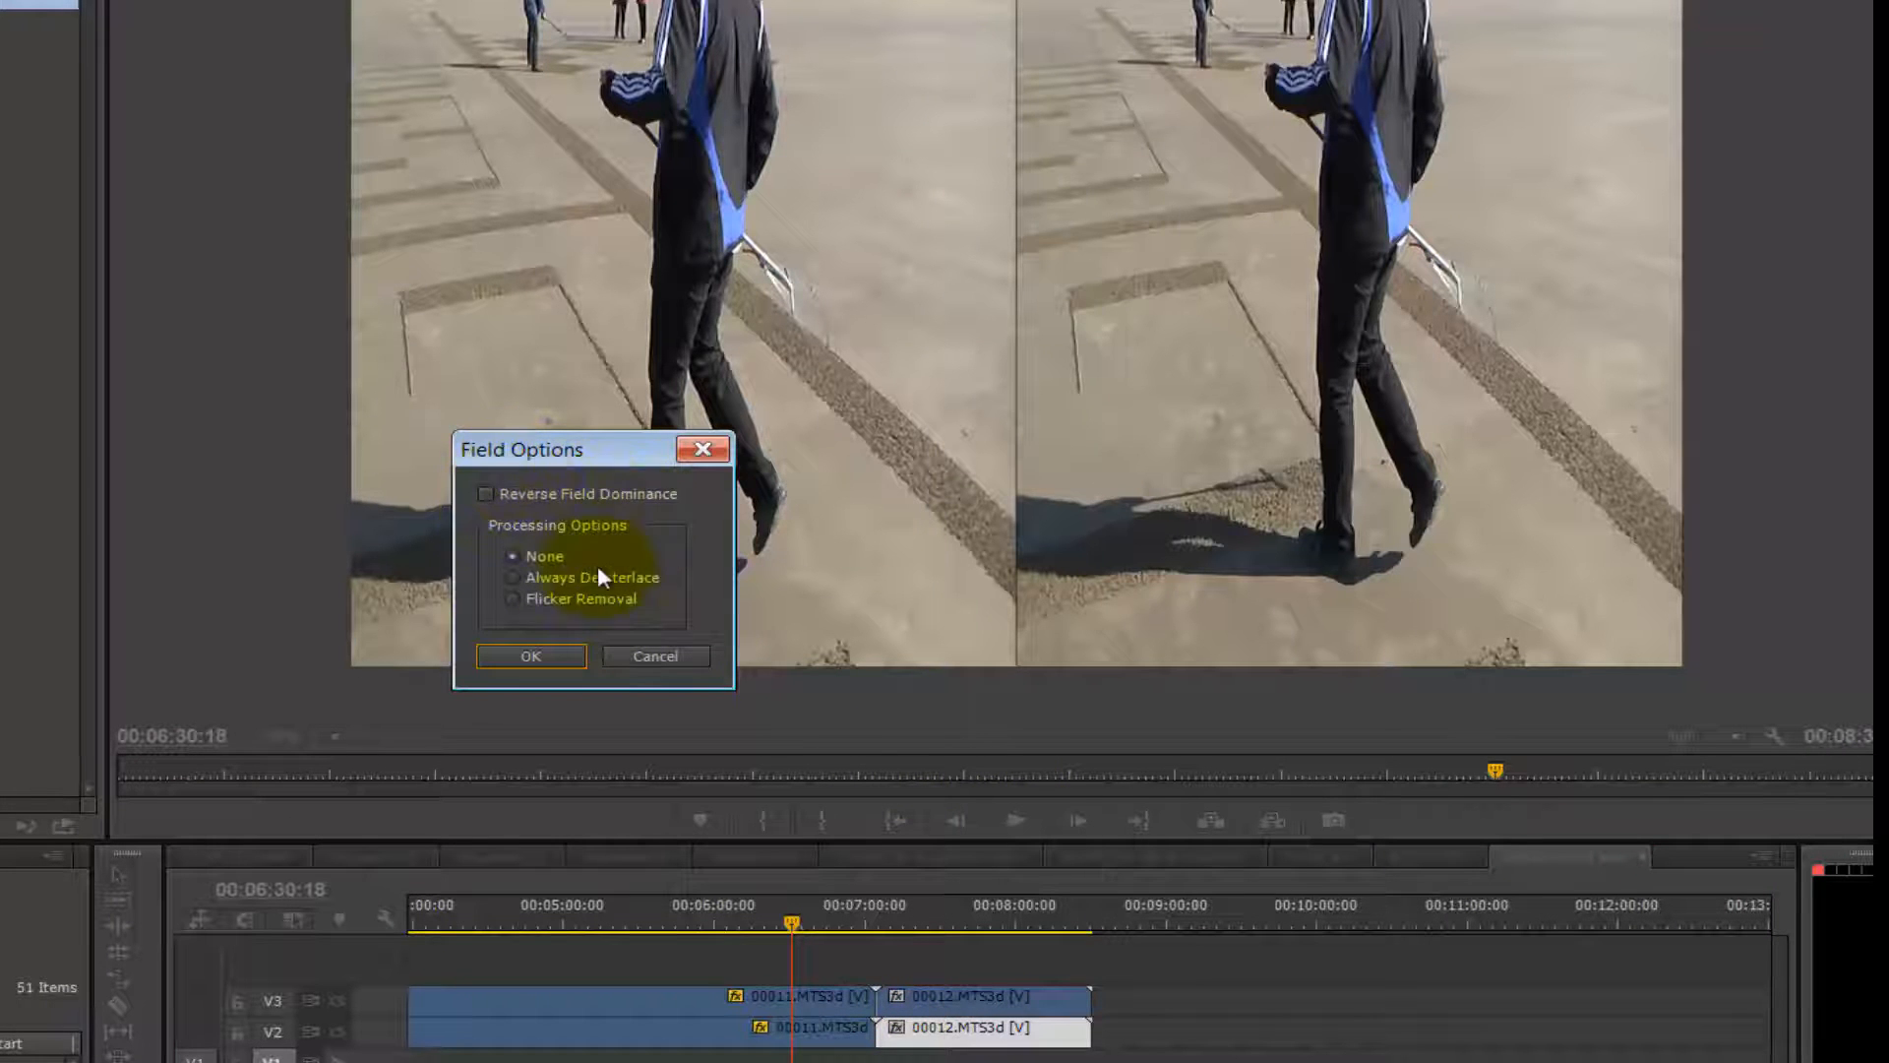
pyautogui.click(529, 655)
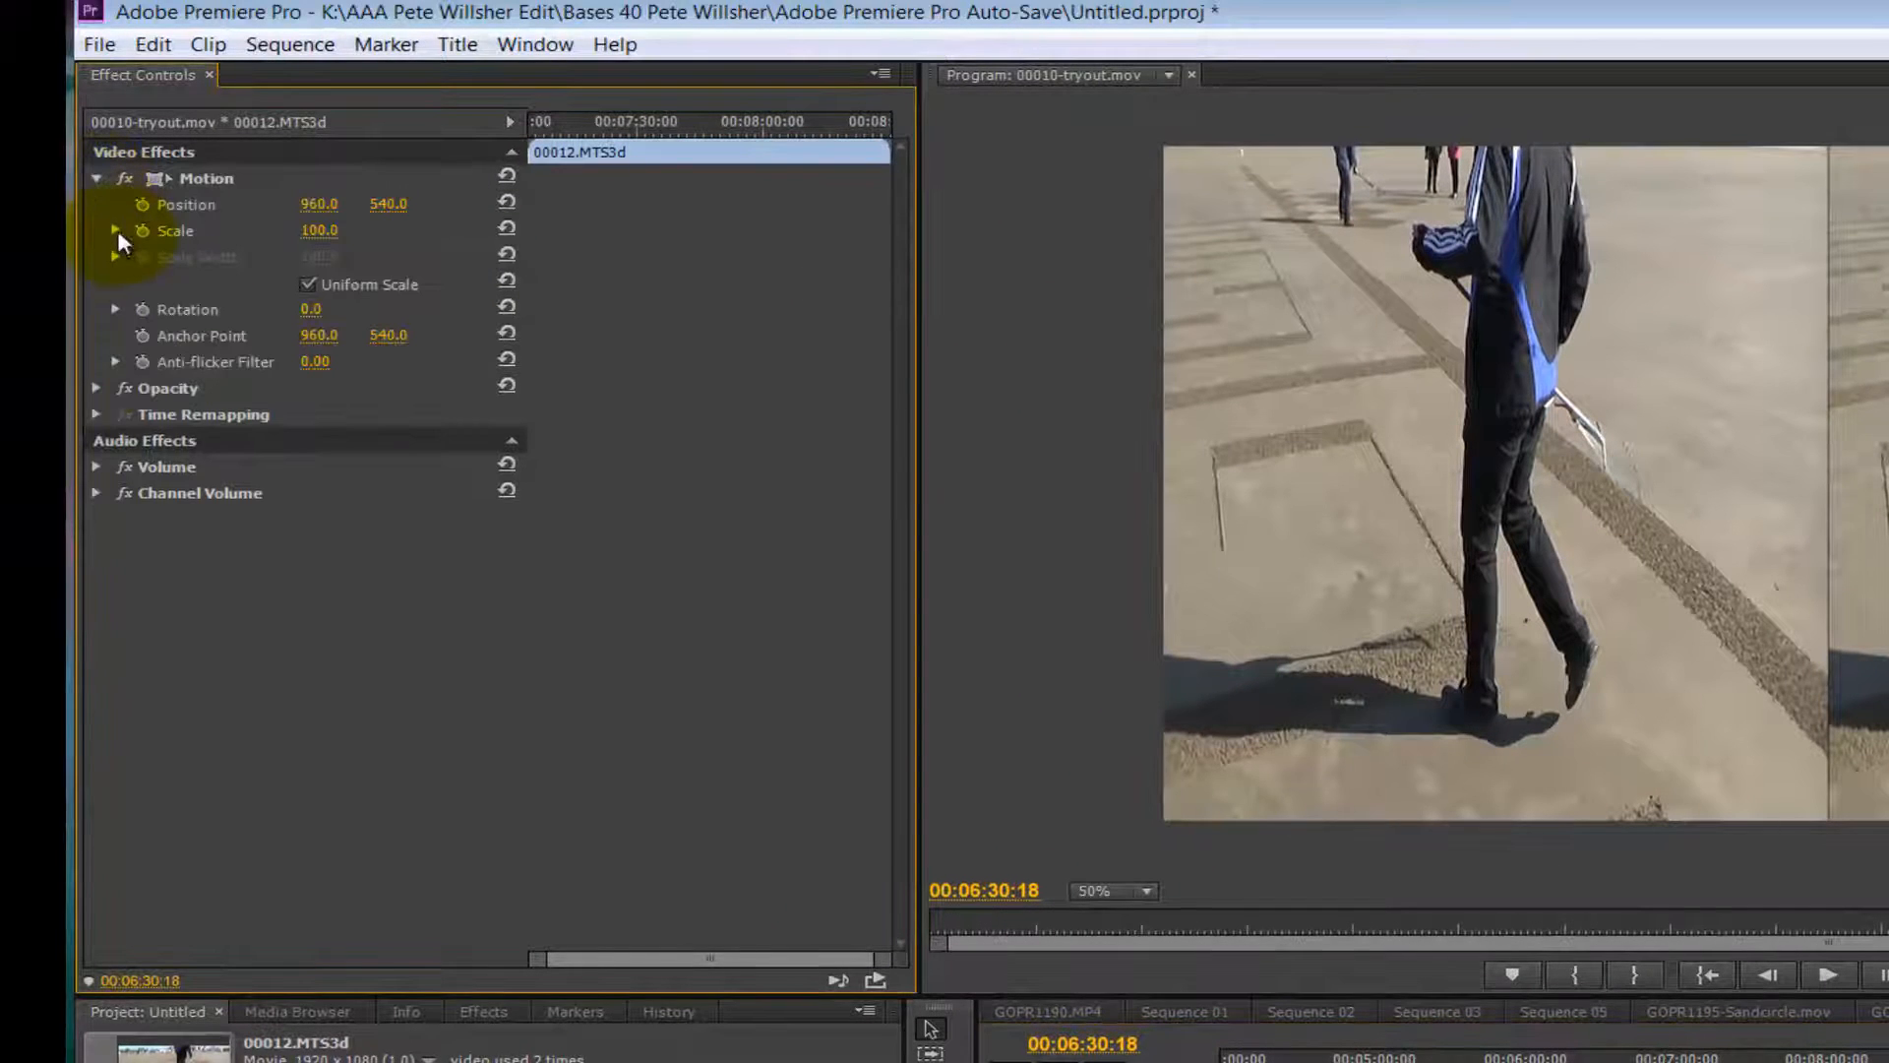
# Turn off Uniform Scale for the V3 clip and set Scale Width to 50.
pyautogui.click(116, 230)
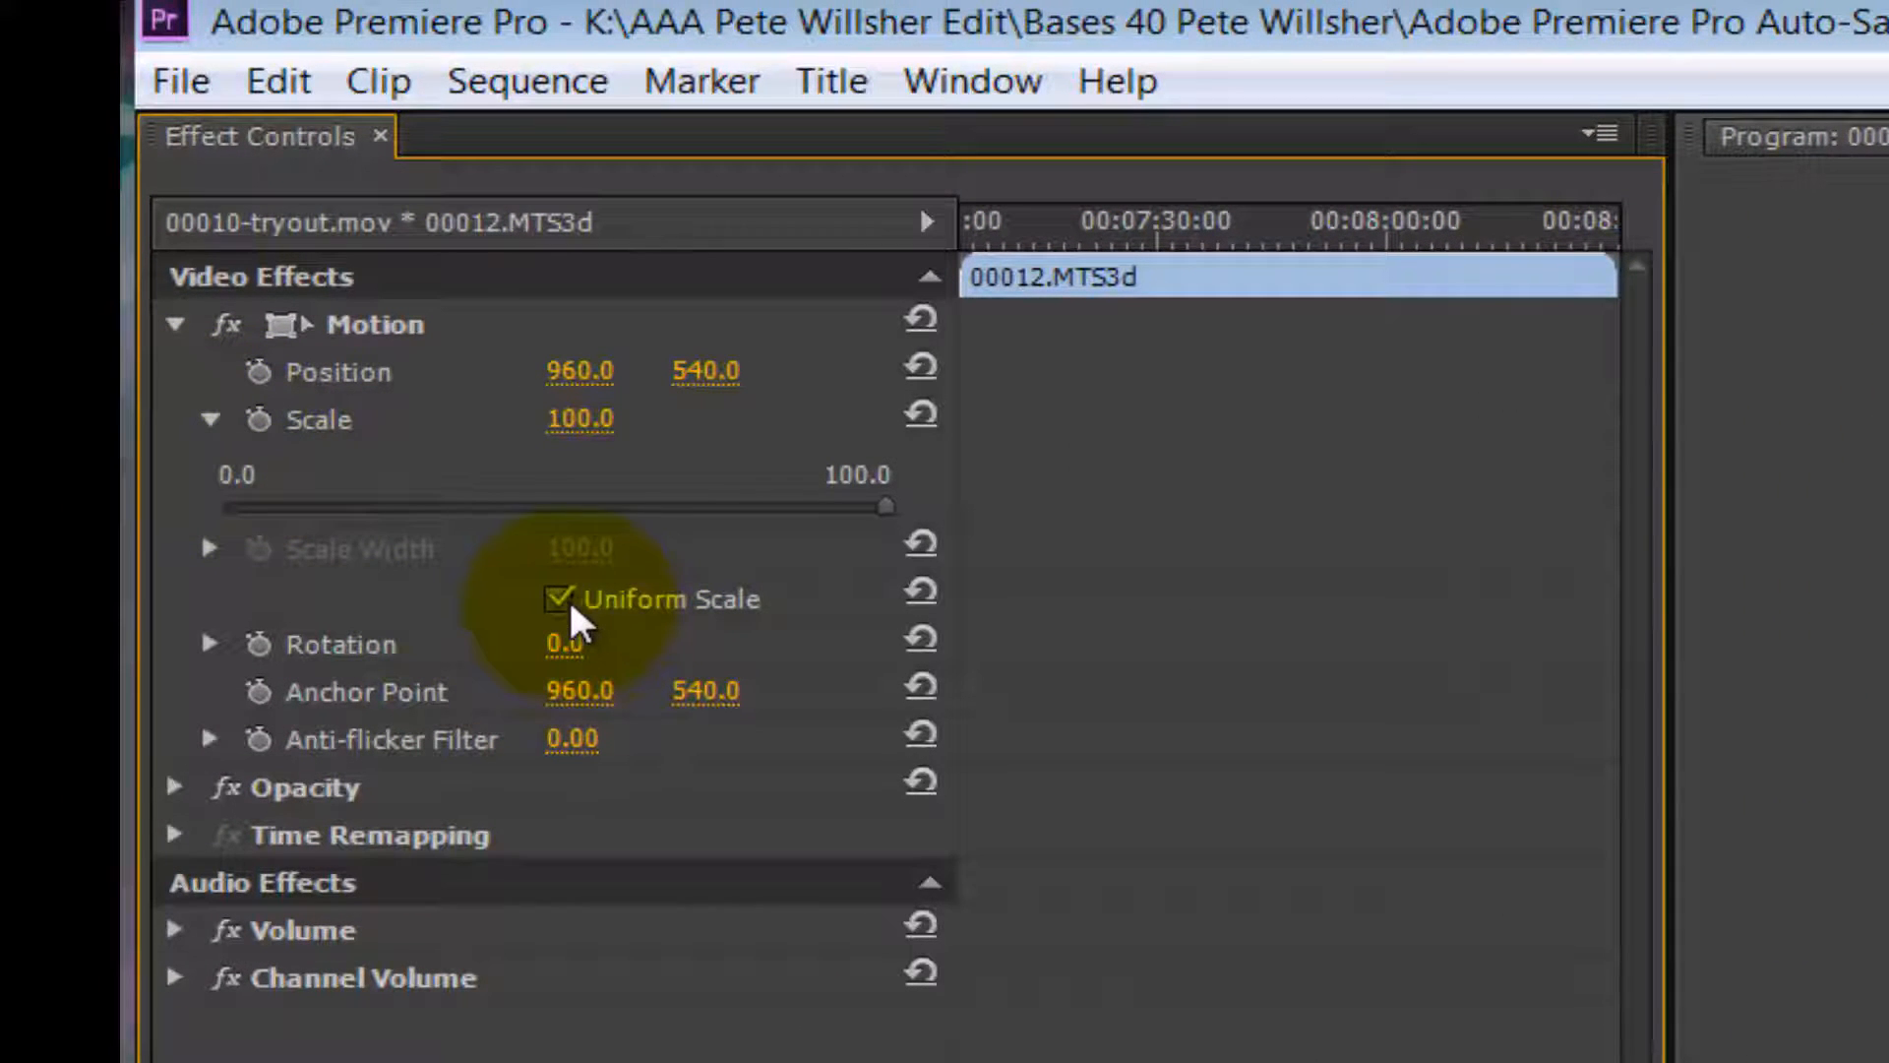
pyautogui.click(559, 599)
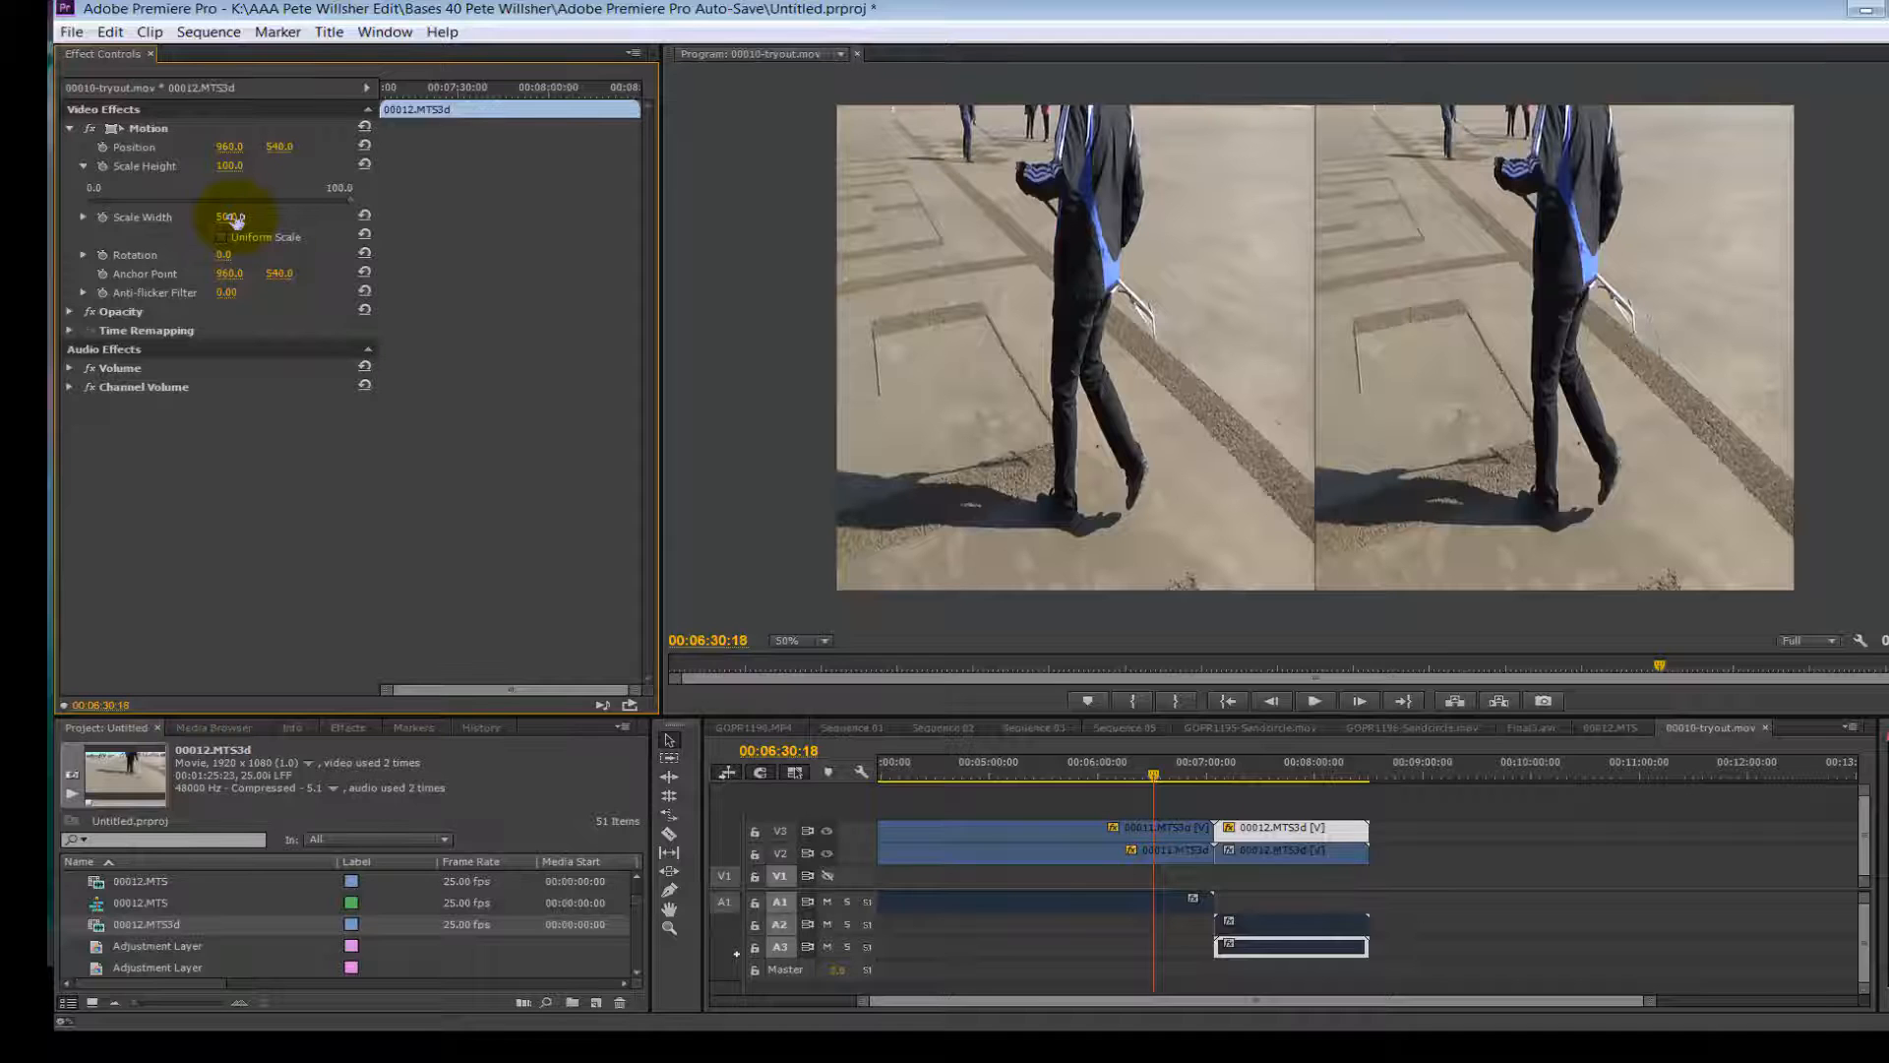
pyautogui.click(1235, 771)
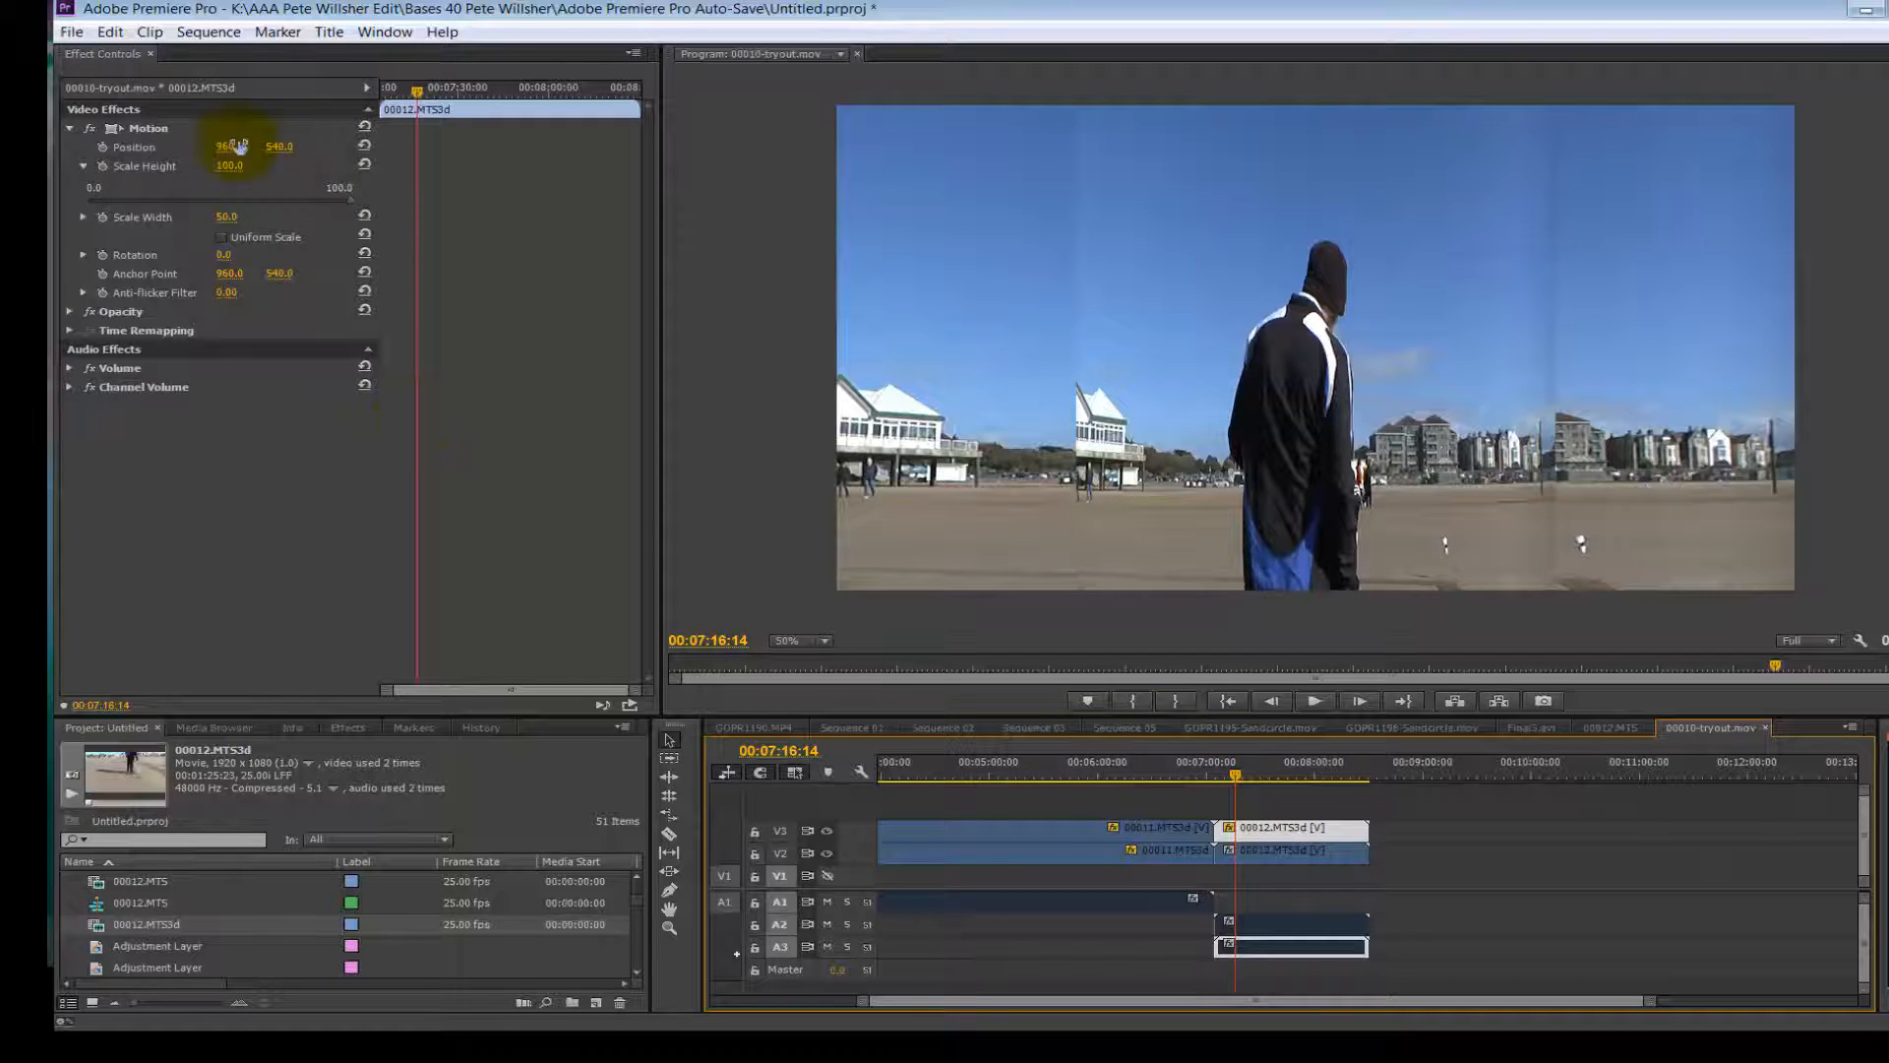
# Shift the half-width upper clip left to about X 480, then select the lower copy.
pyautogui.moveTo(230, 146); pyautogui.dragTo(192, 145)
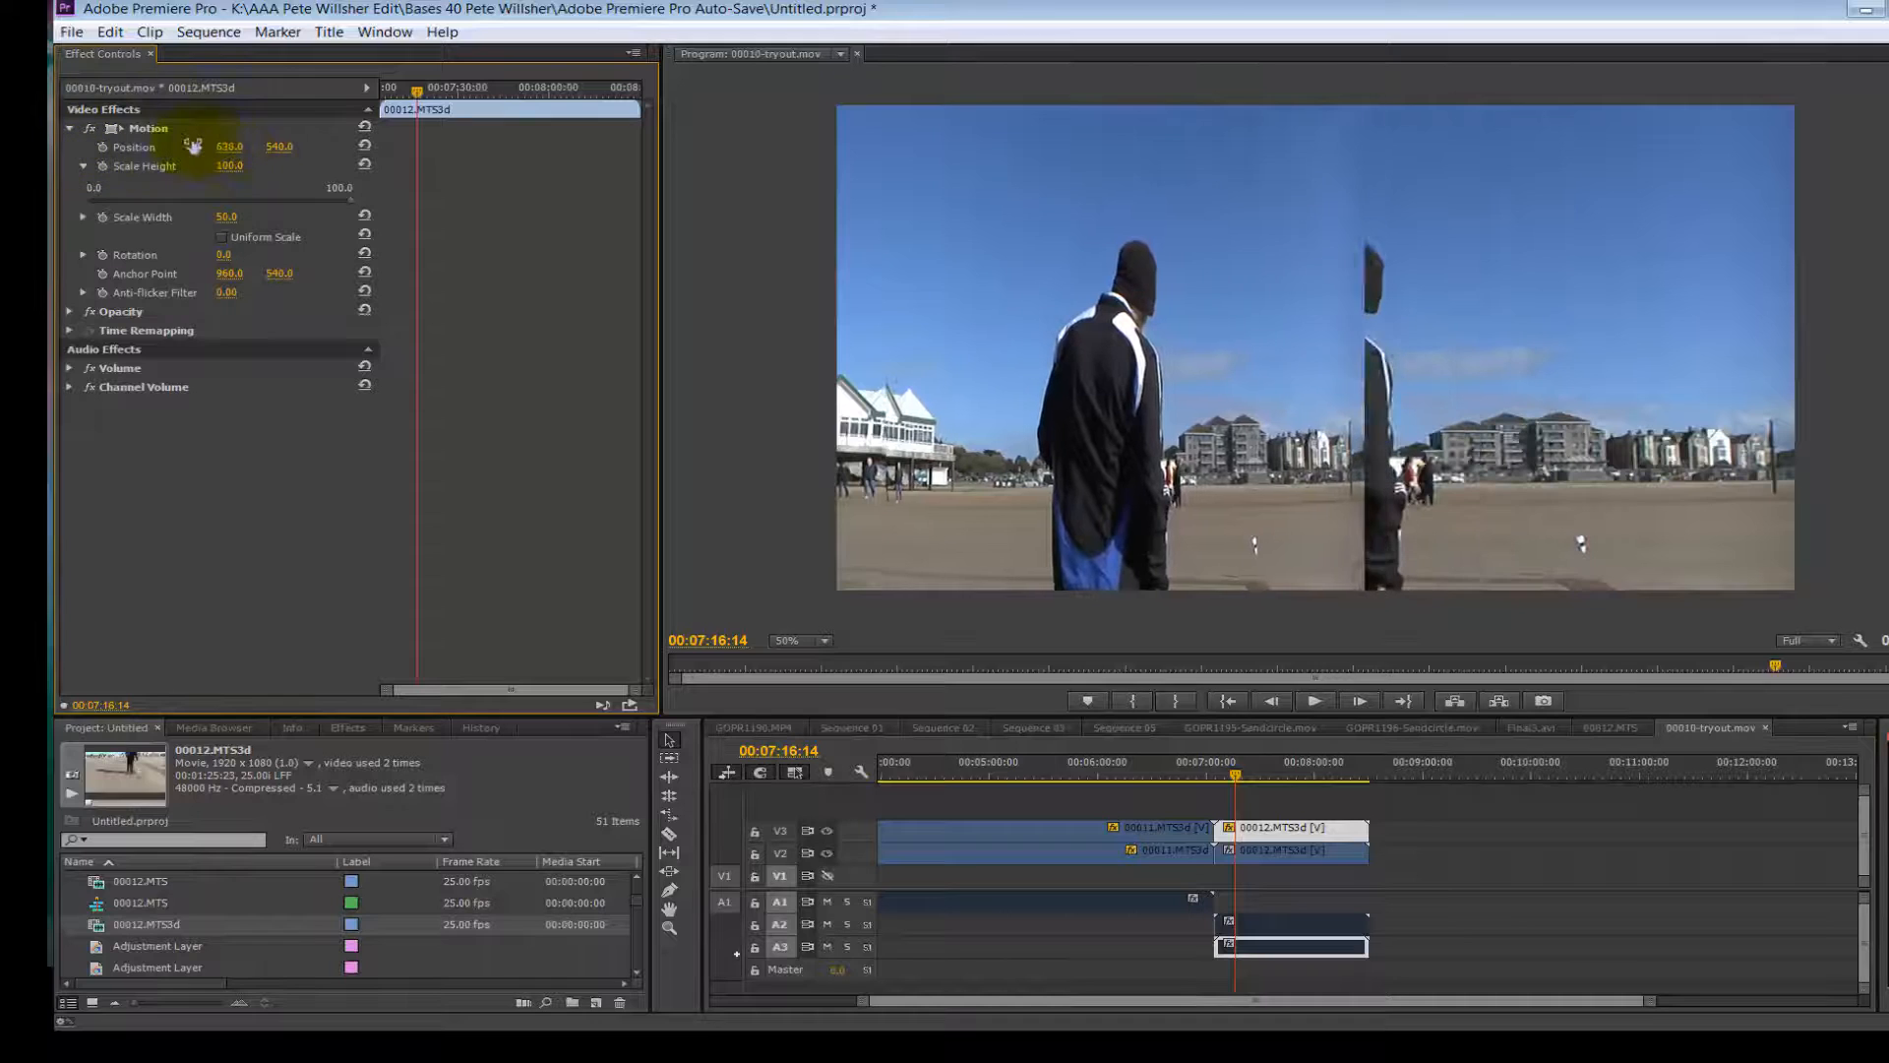
pyautogui.moveTo(229, 145); pyautogui.dragTo(217, 146)
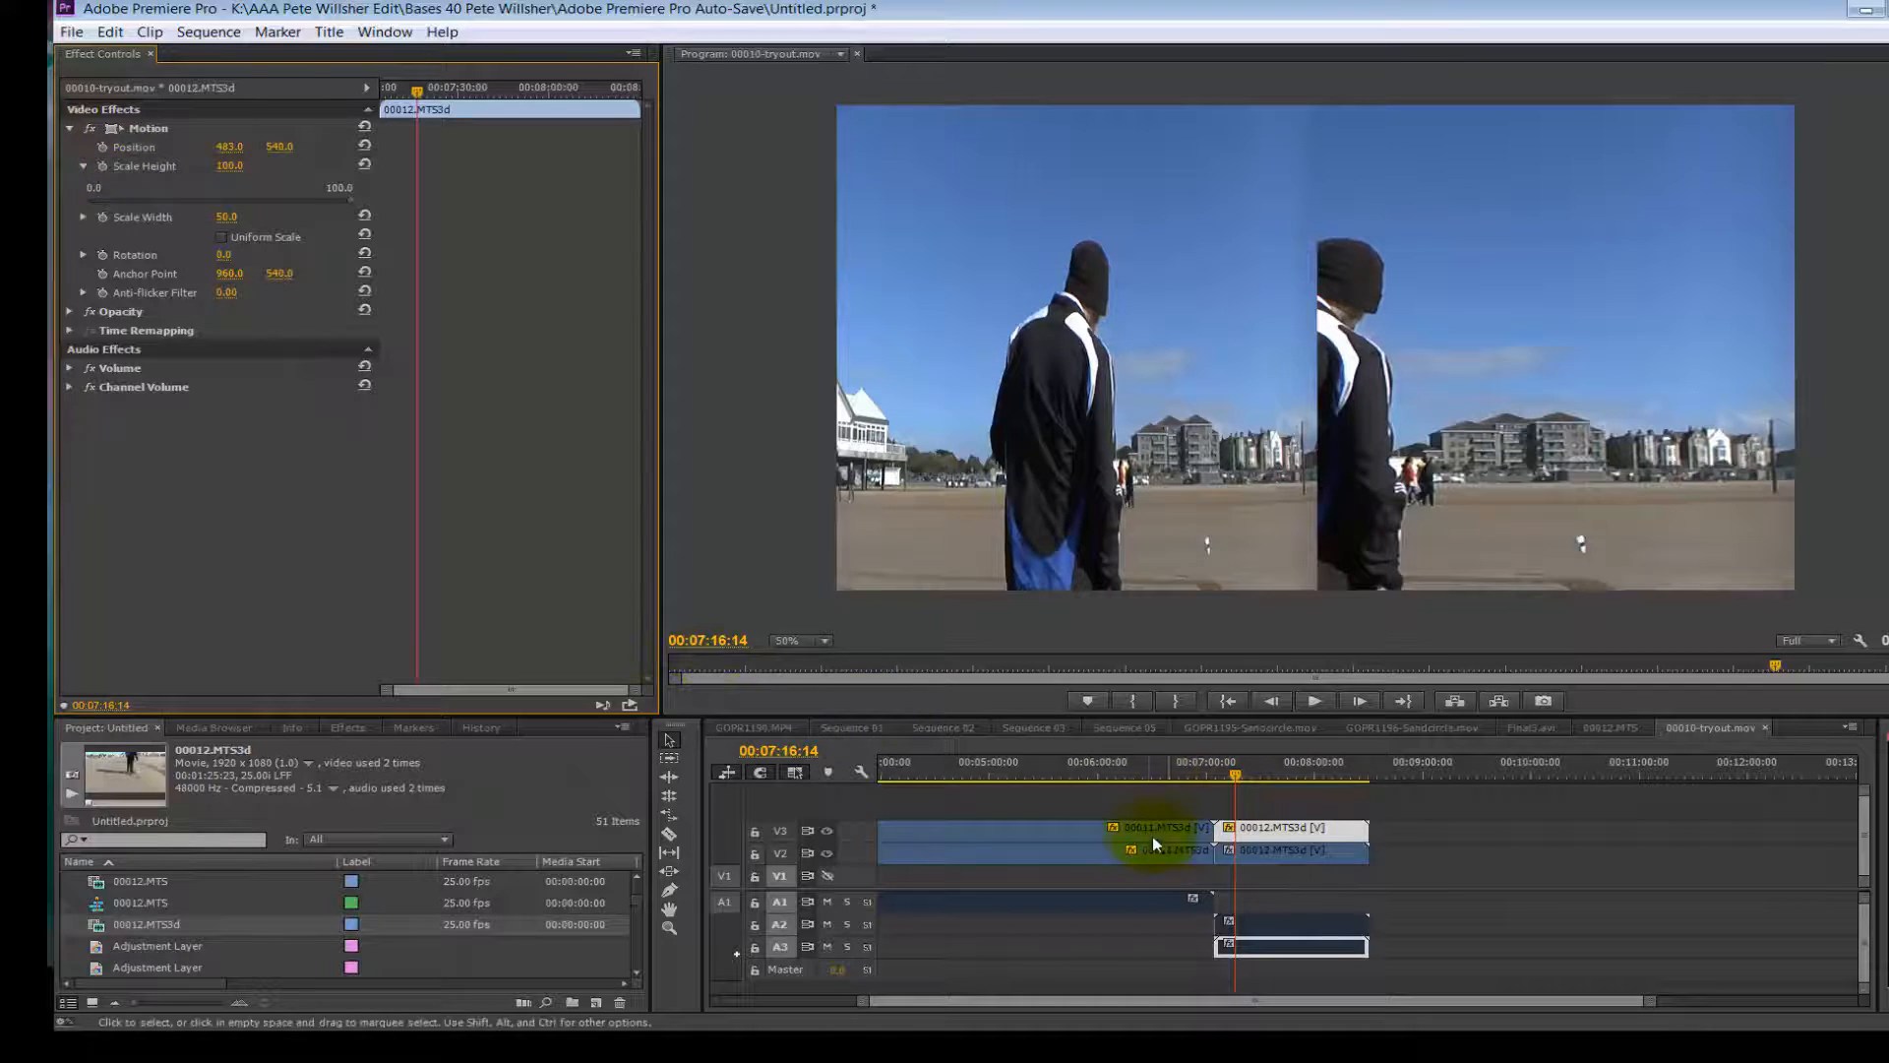
pyautogui.click(1253, 761)
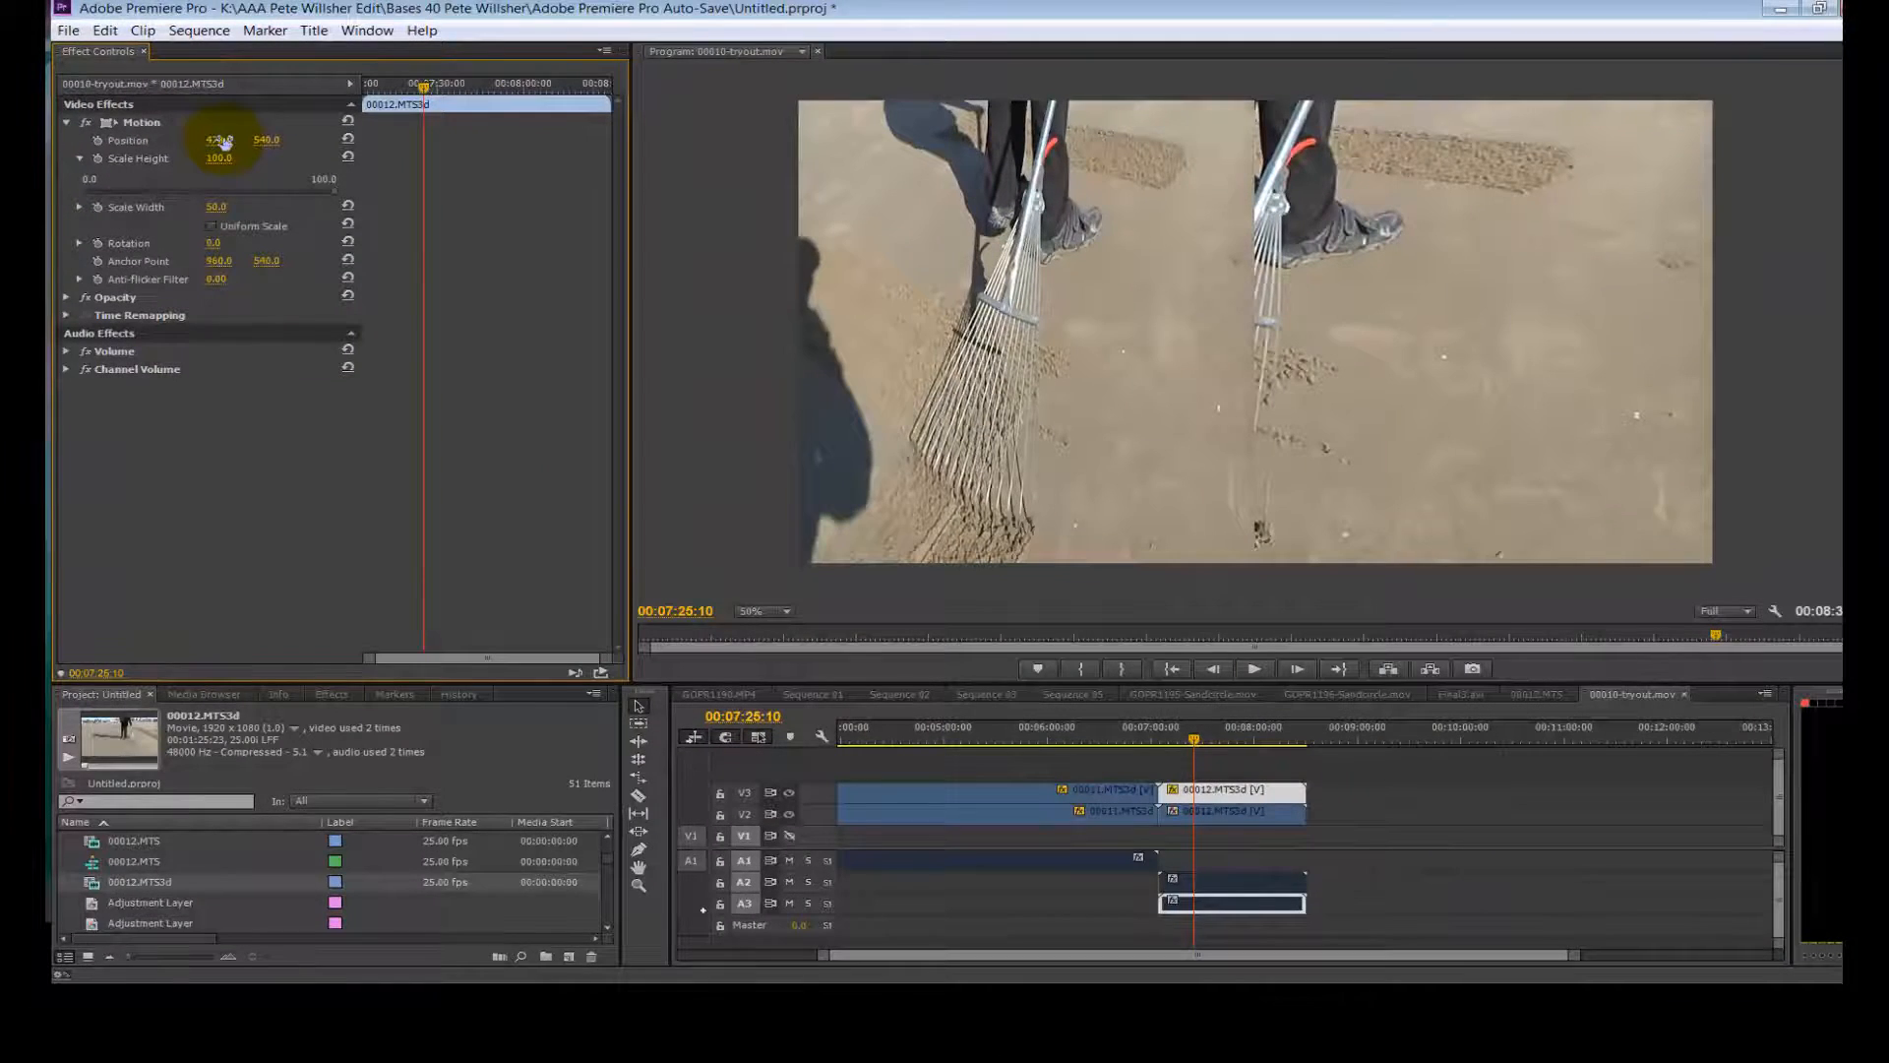
pyautogui.moveTo(218, 140); pyautogui.dragTo(219, 140)
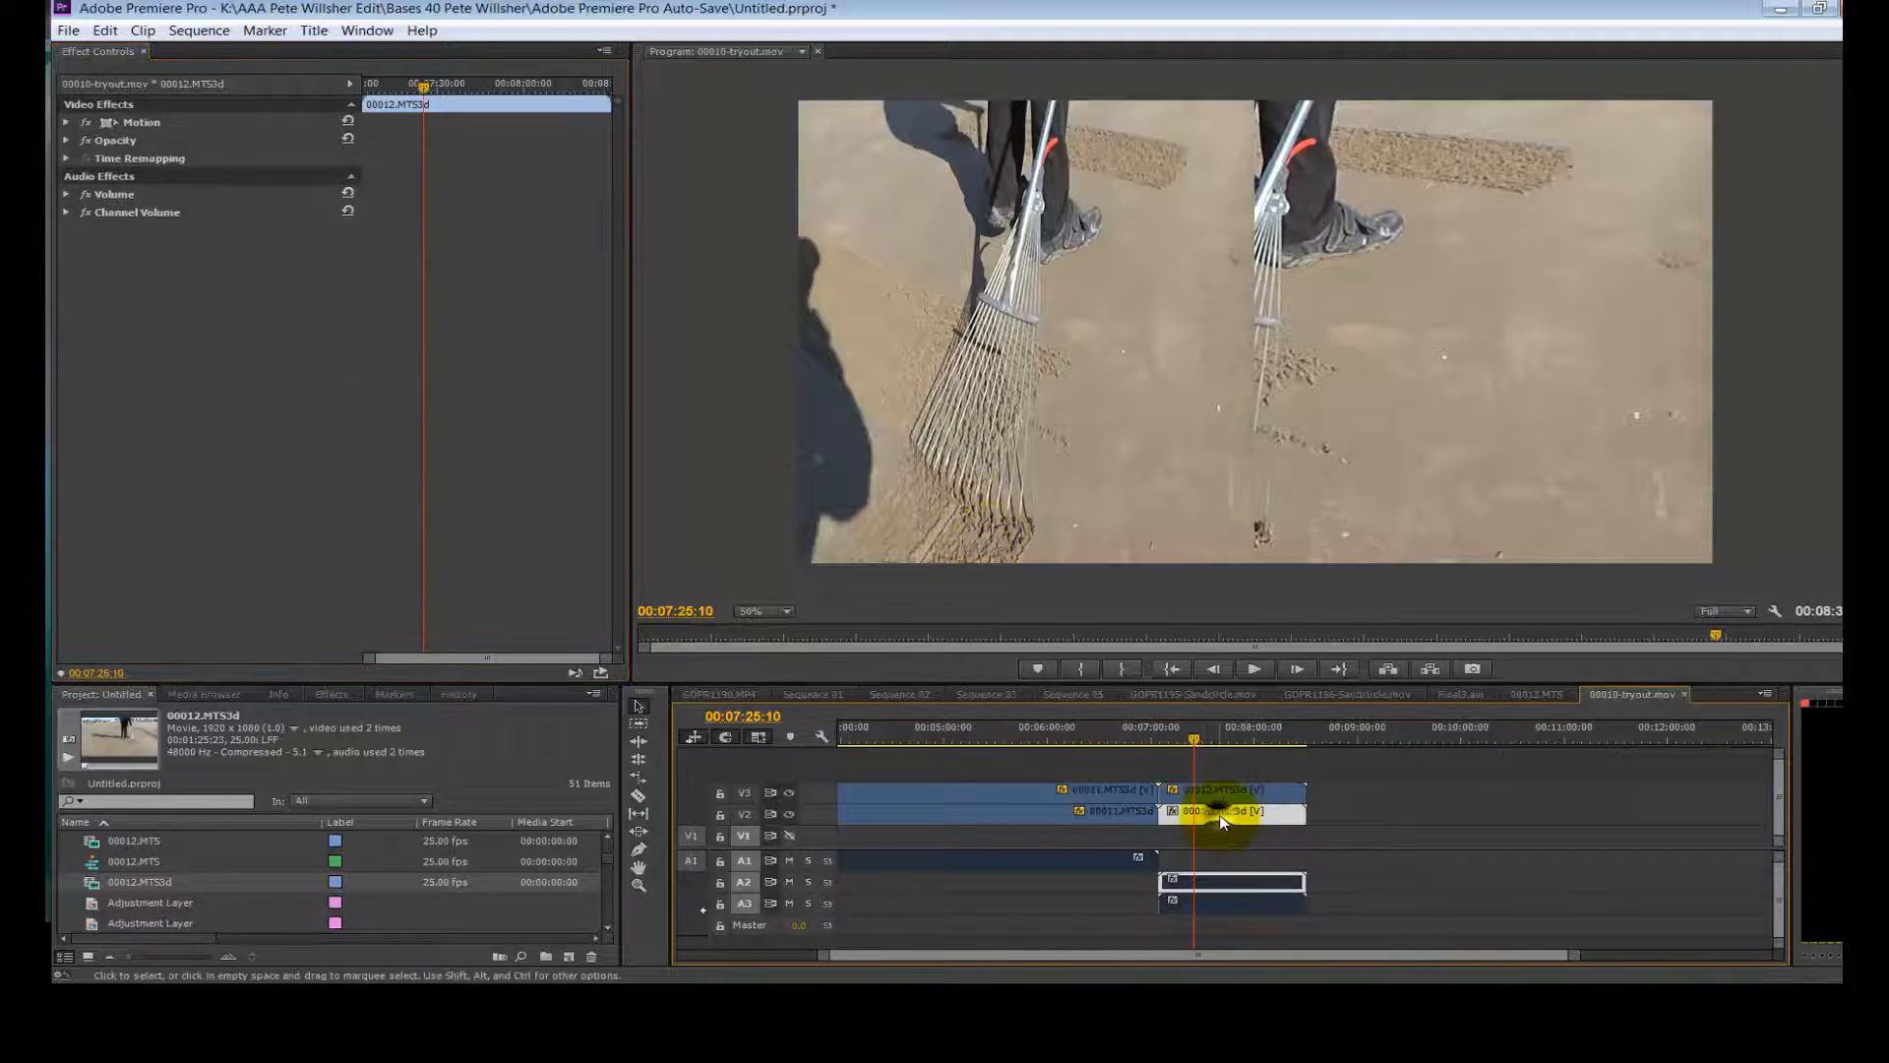
# Squeeze the lower V2 rake clip to Scale Width 50 and position it near X 1440.
pyautogui.click(68, 122)
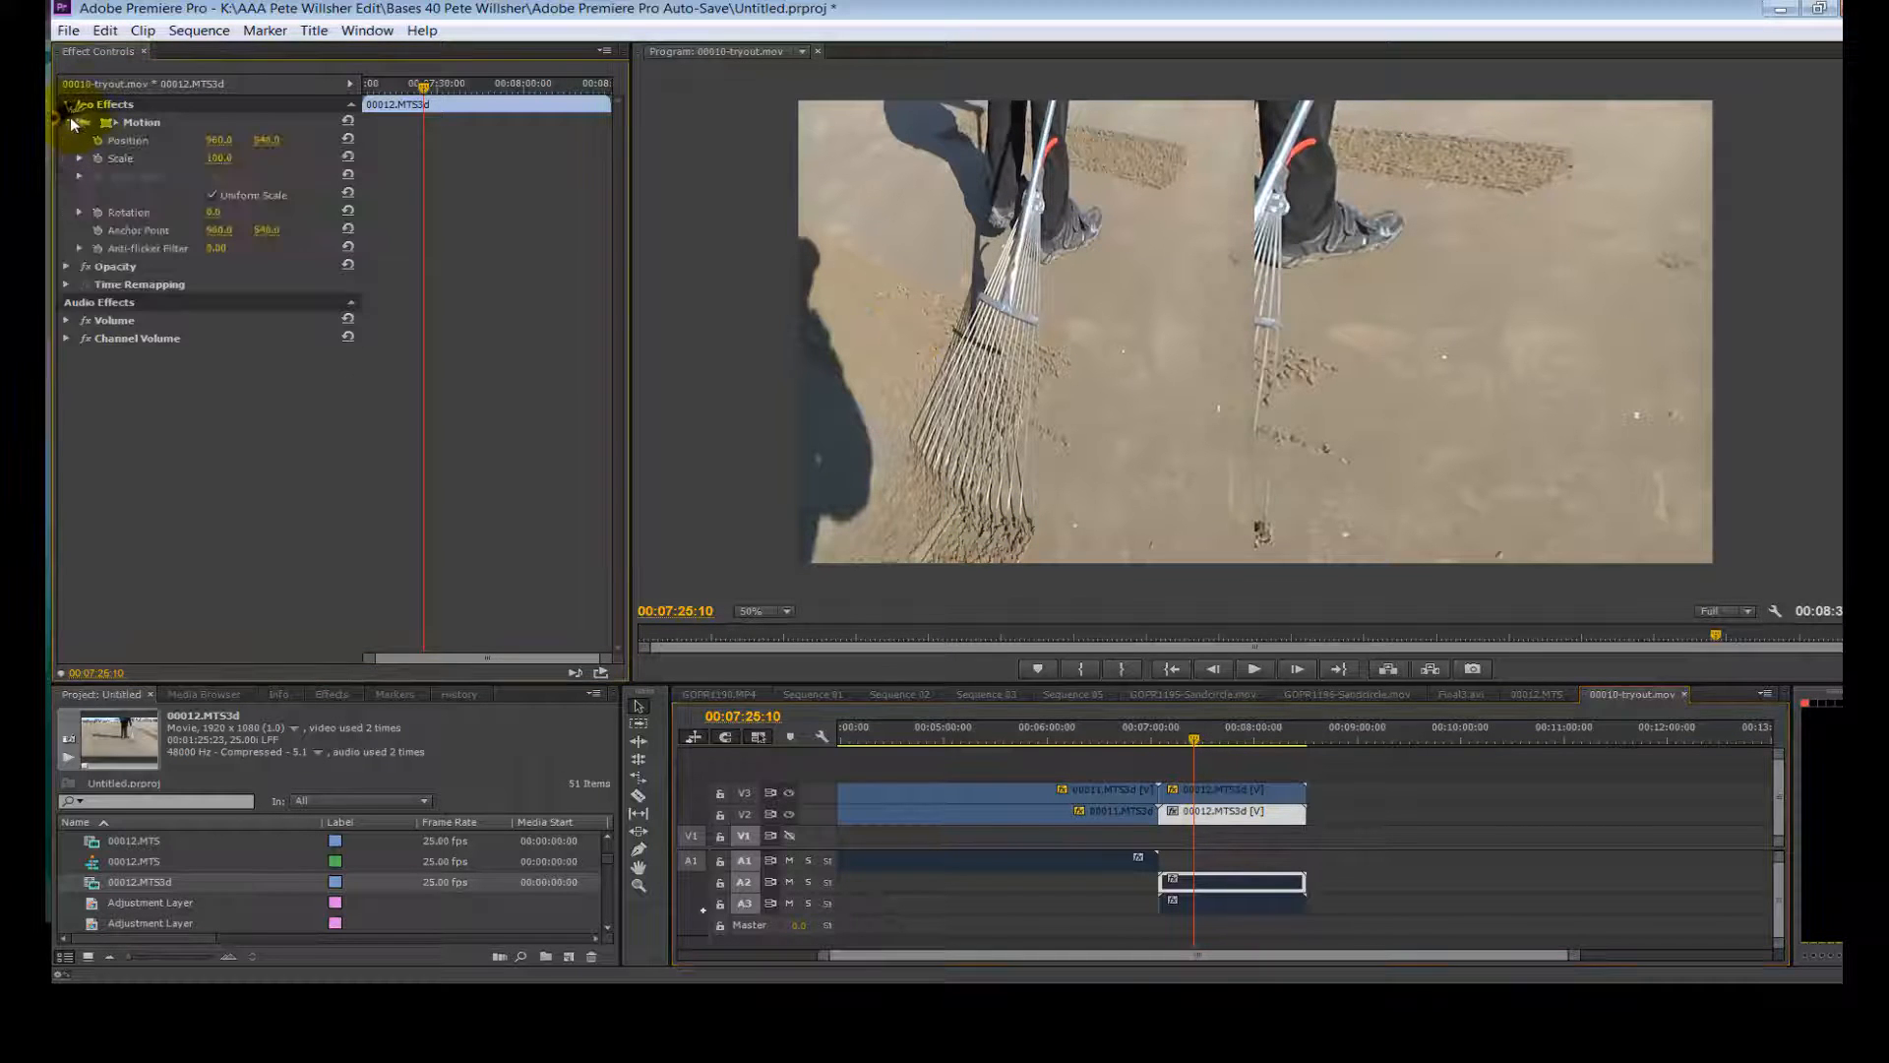
pyautogui.click(79, 158)
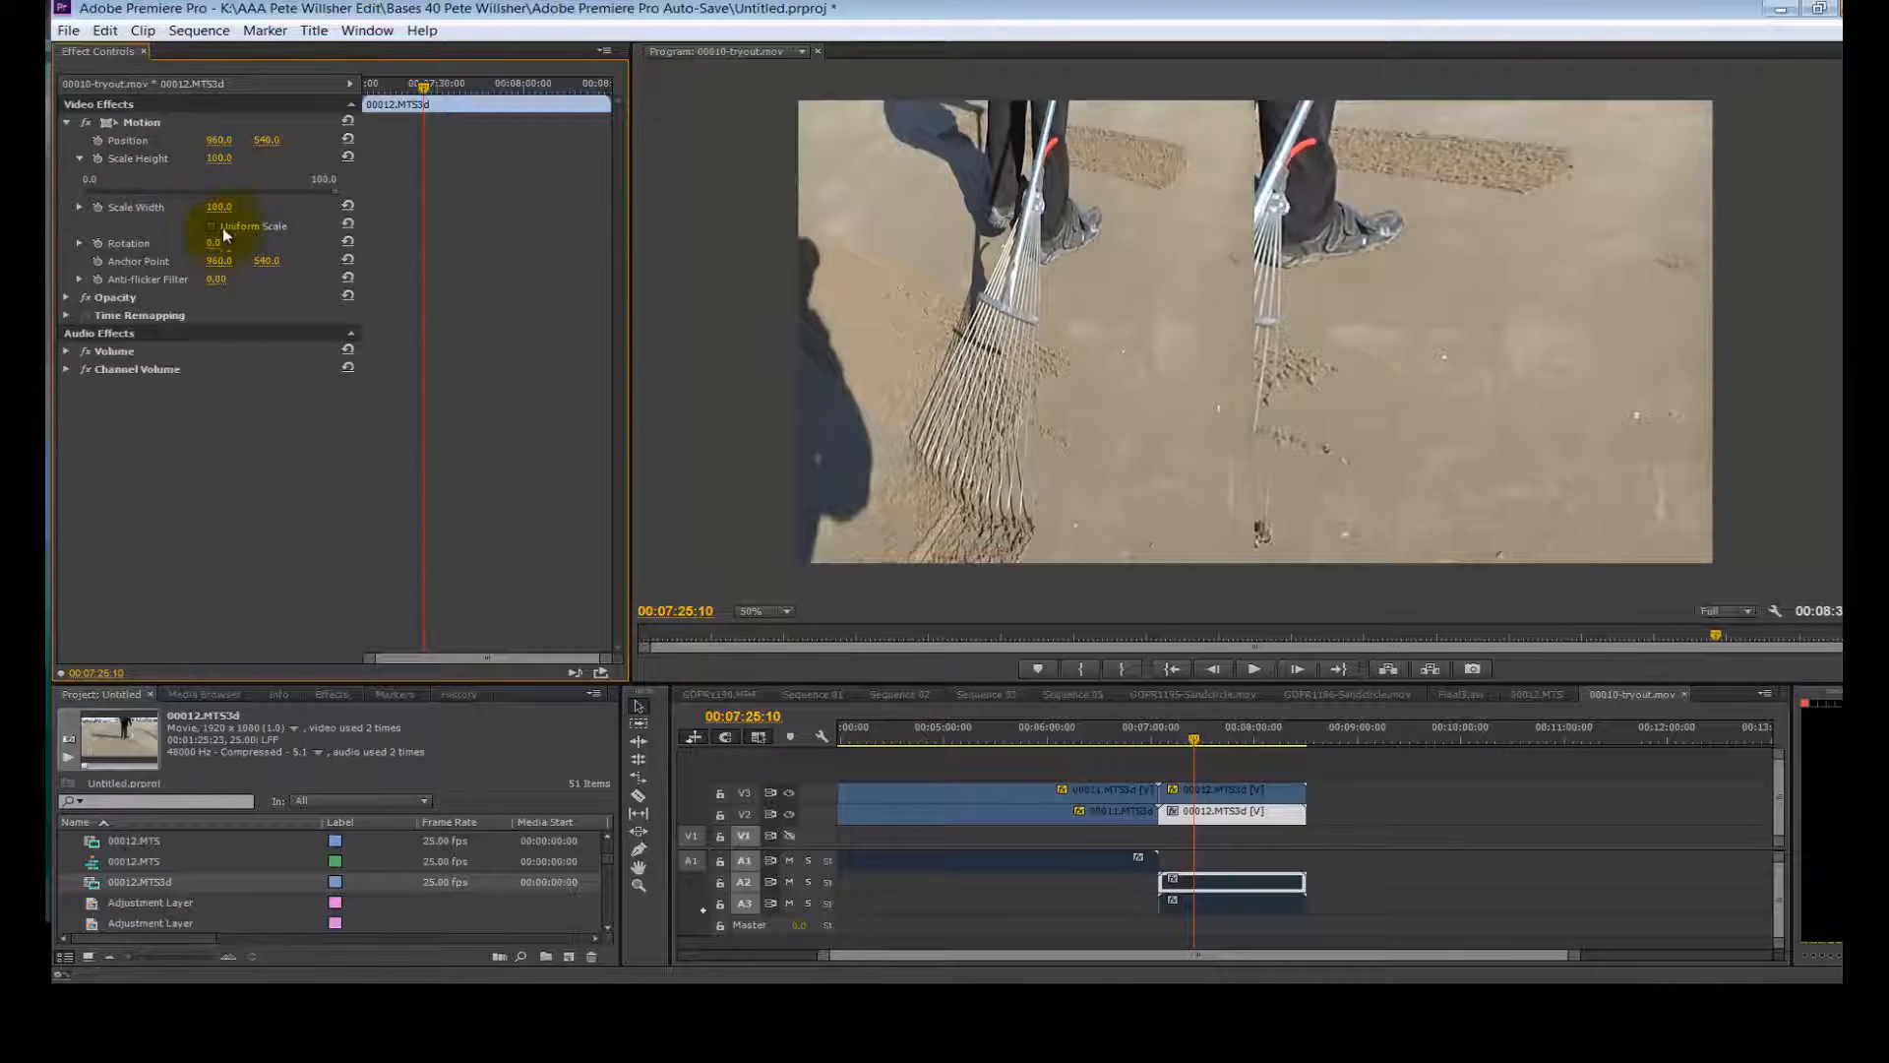
pyautogui.moveTo(219, 205); pyautogui.dragTo(218, 206)
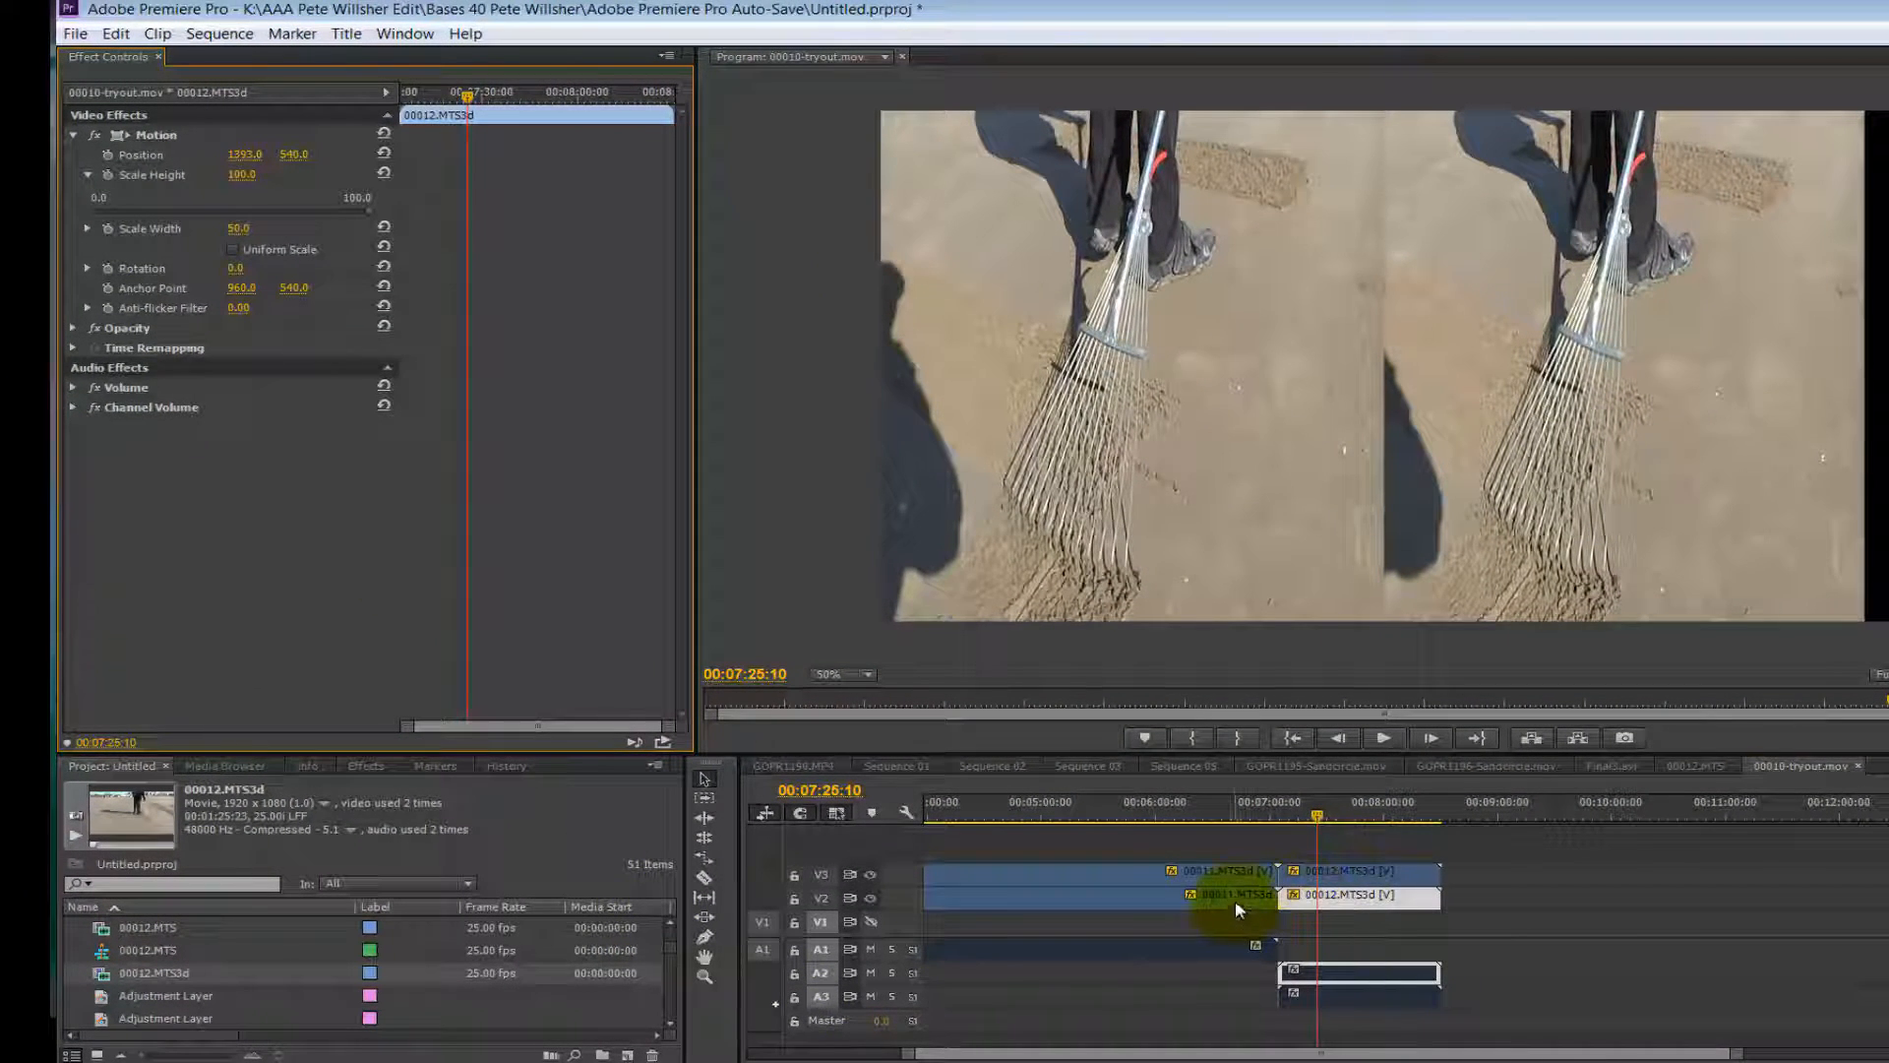
pyautogui.click(1234, 895)
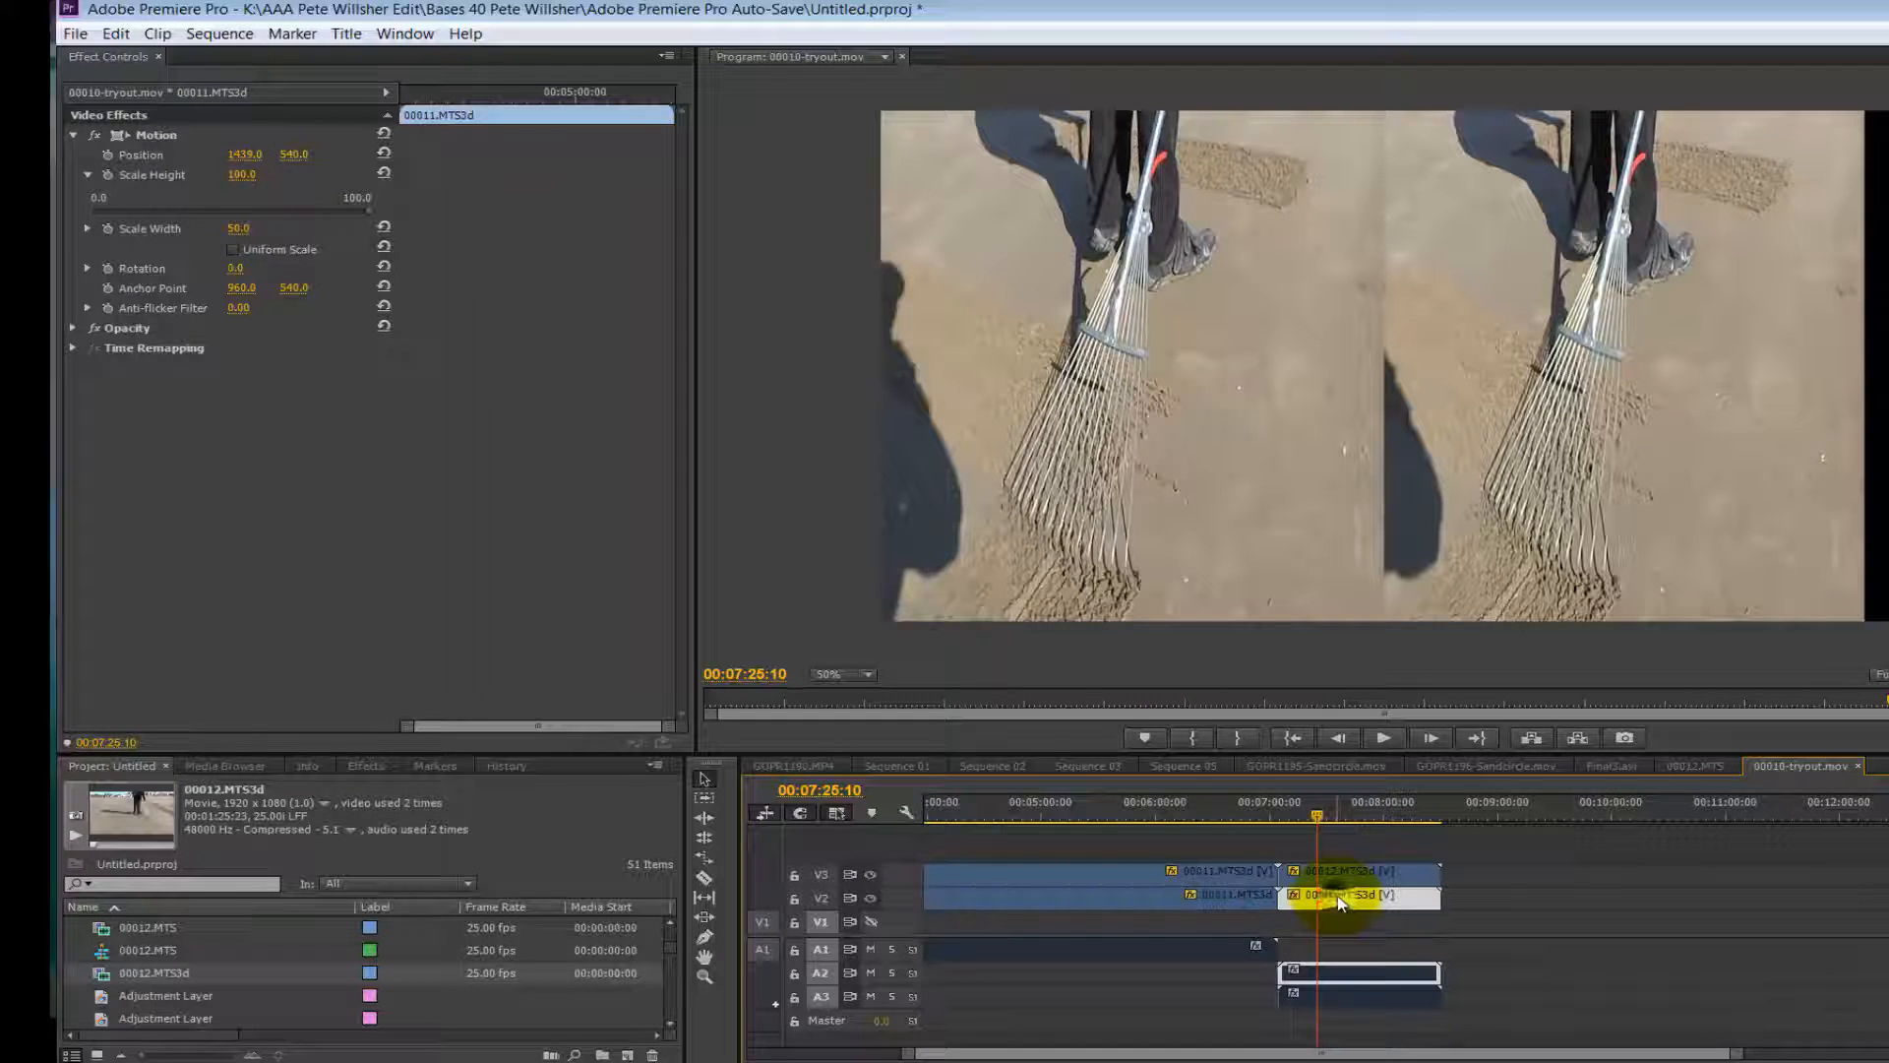
pyautogui.click(1343, 895)
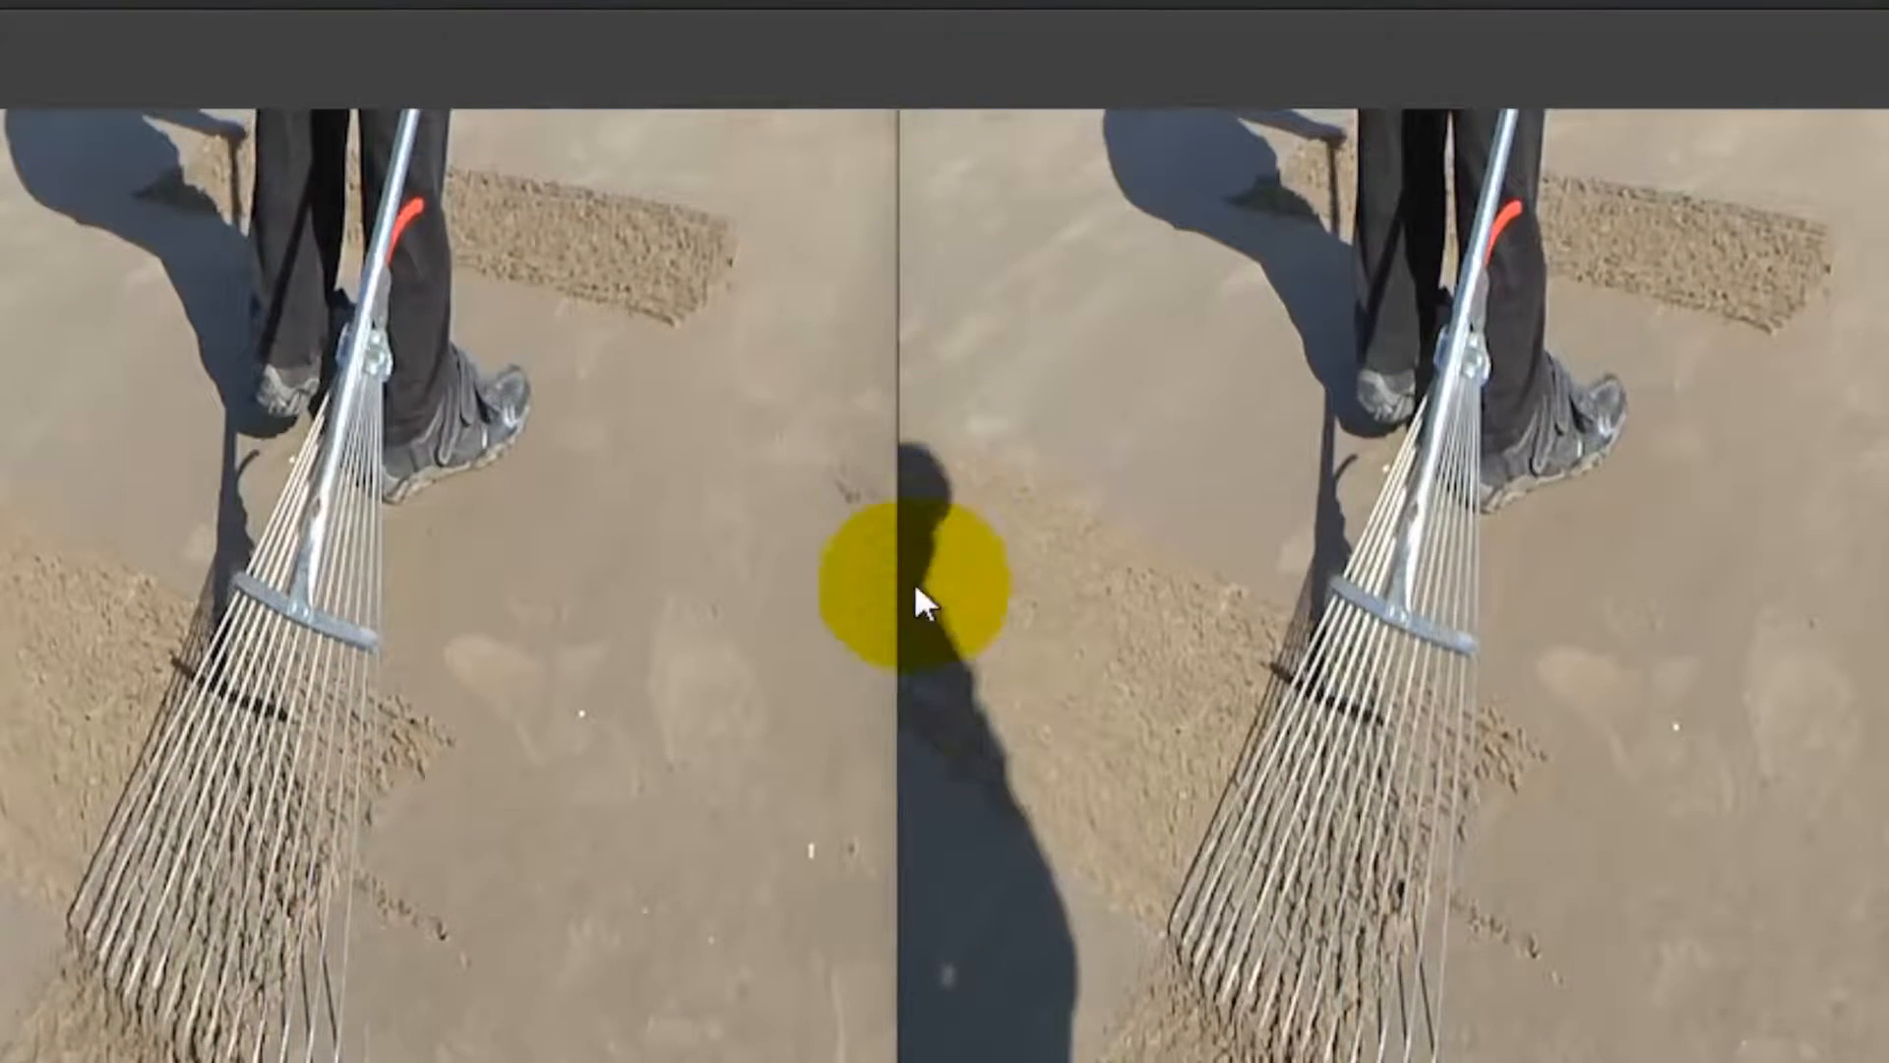
pyautogui.moveTo(922, 277)
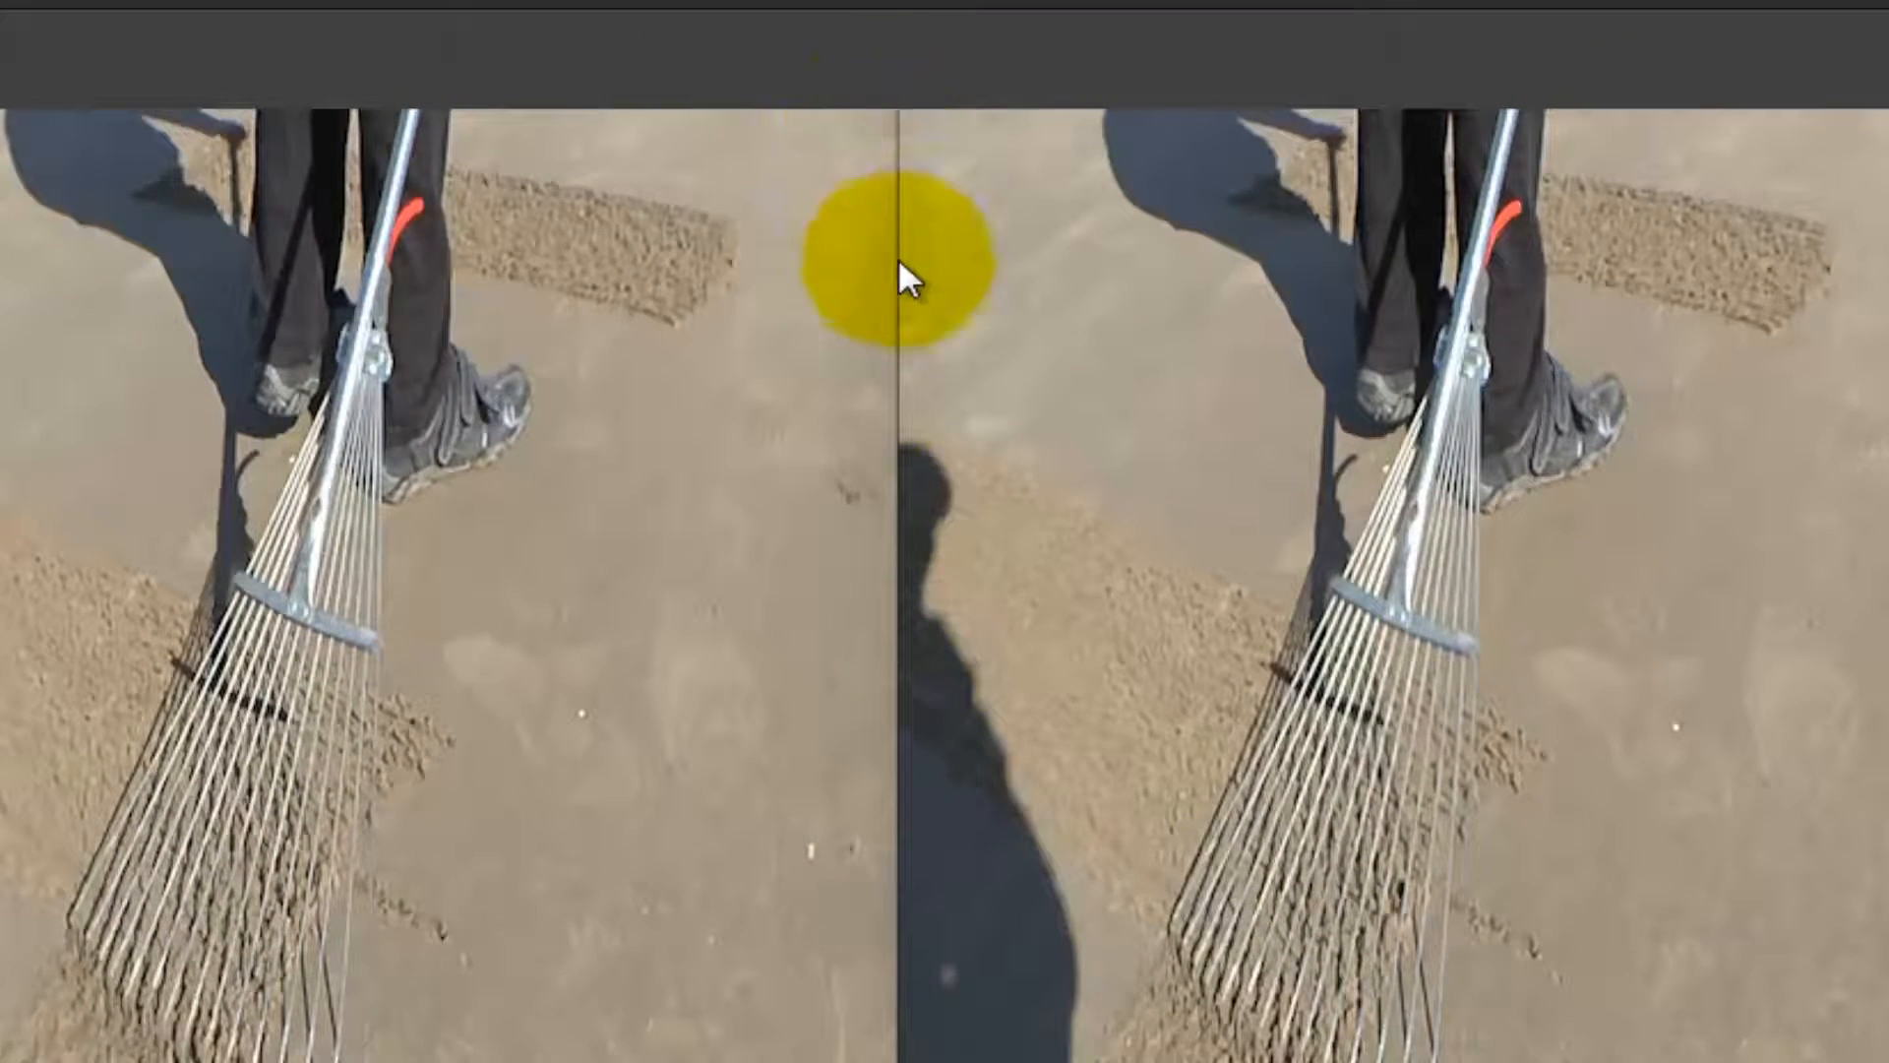
pyautogui.moveTo(916, 181)
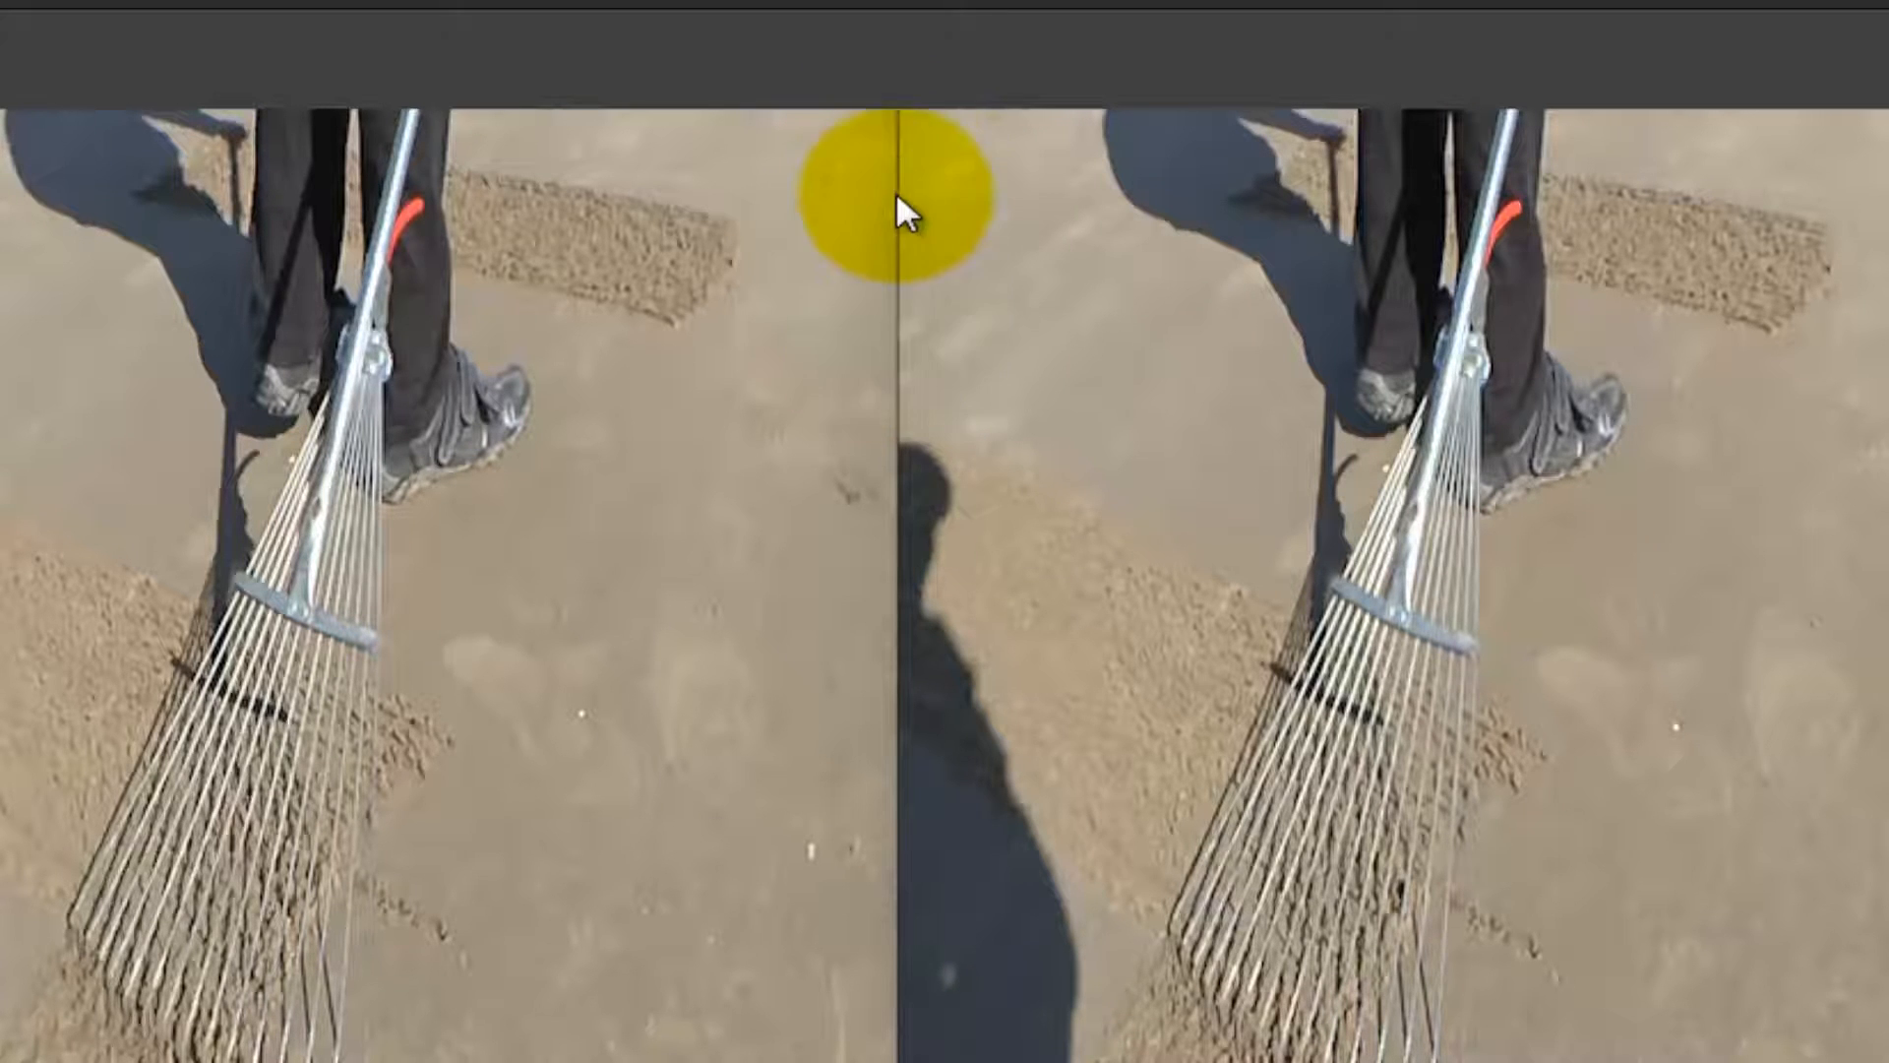
pyautogui.moveTo(907, 358)
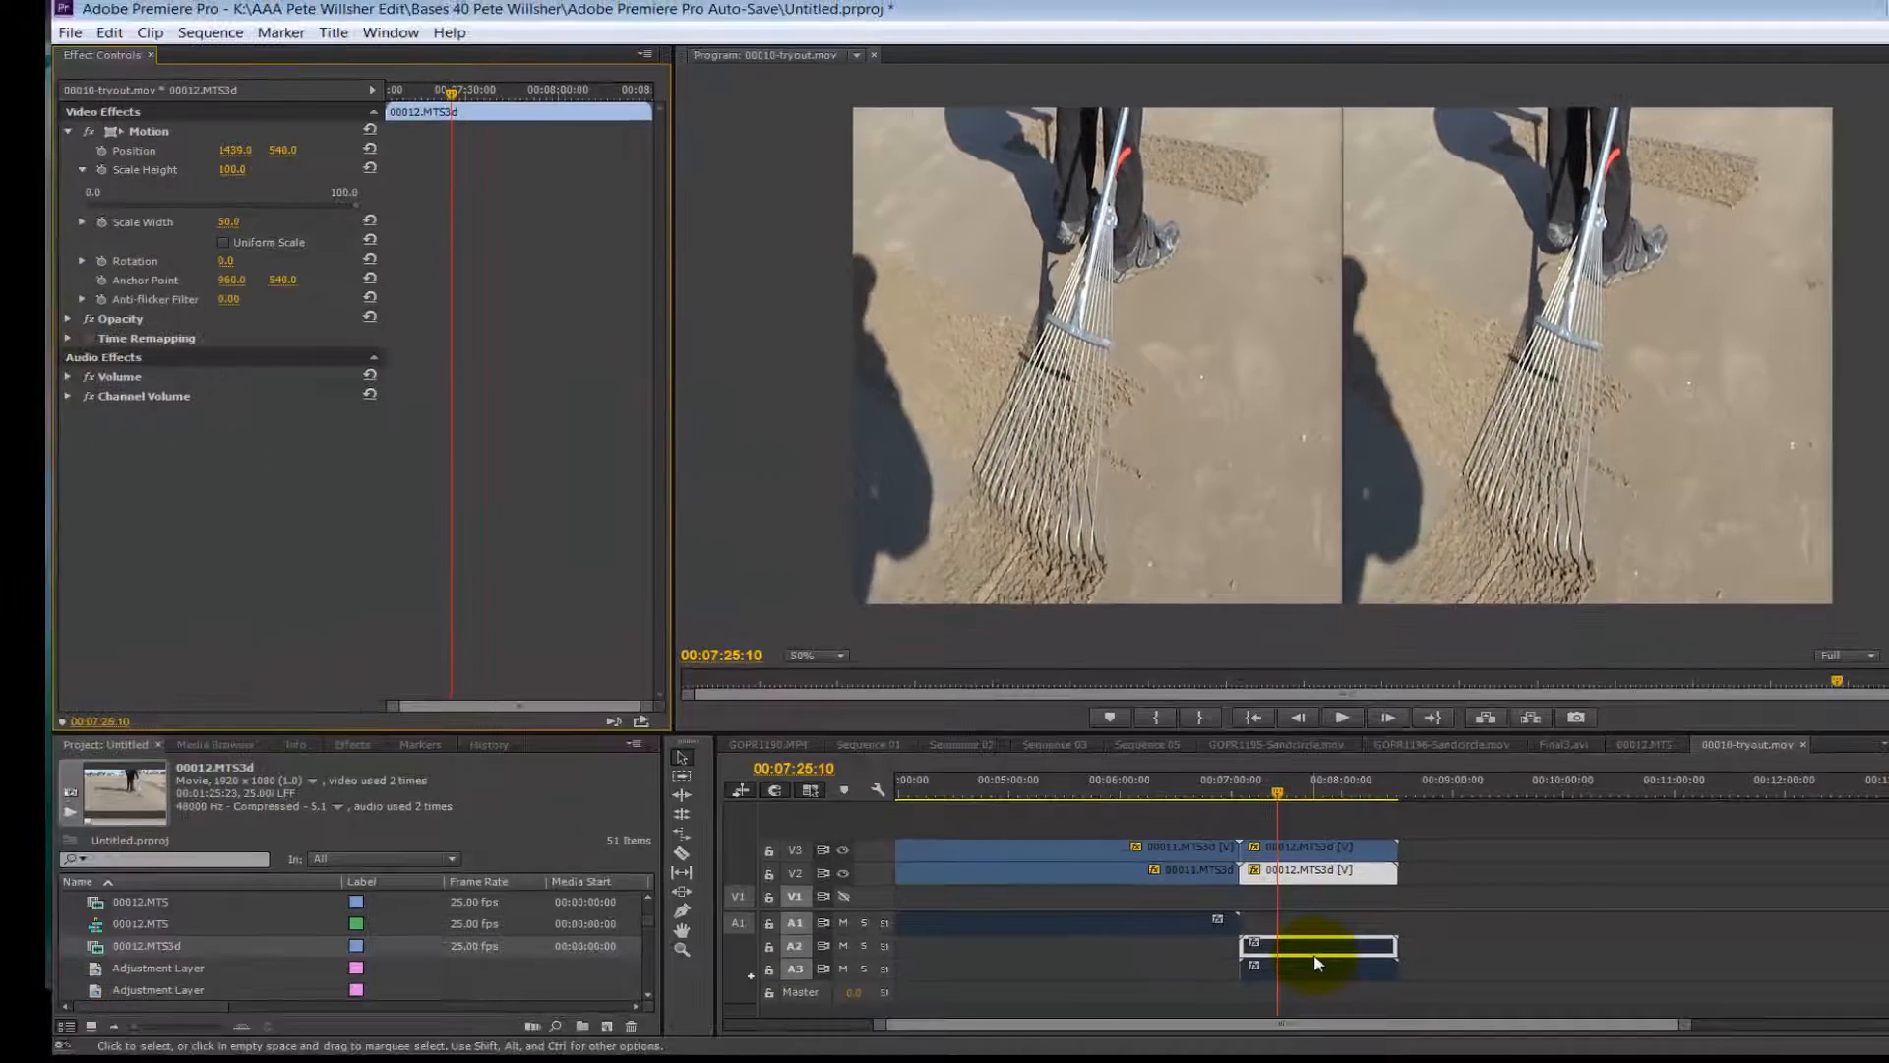
pyautogui.moveTo(1316, 945)
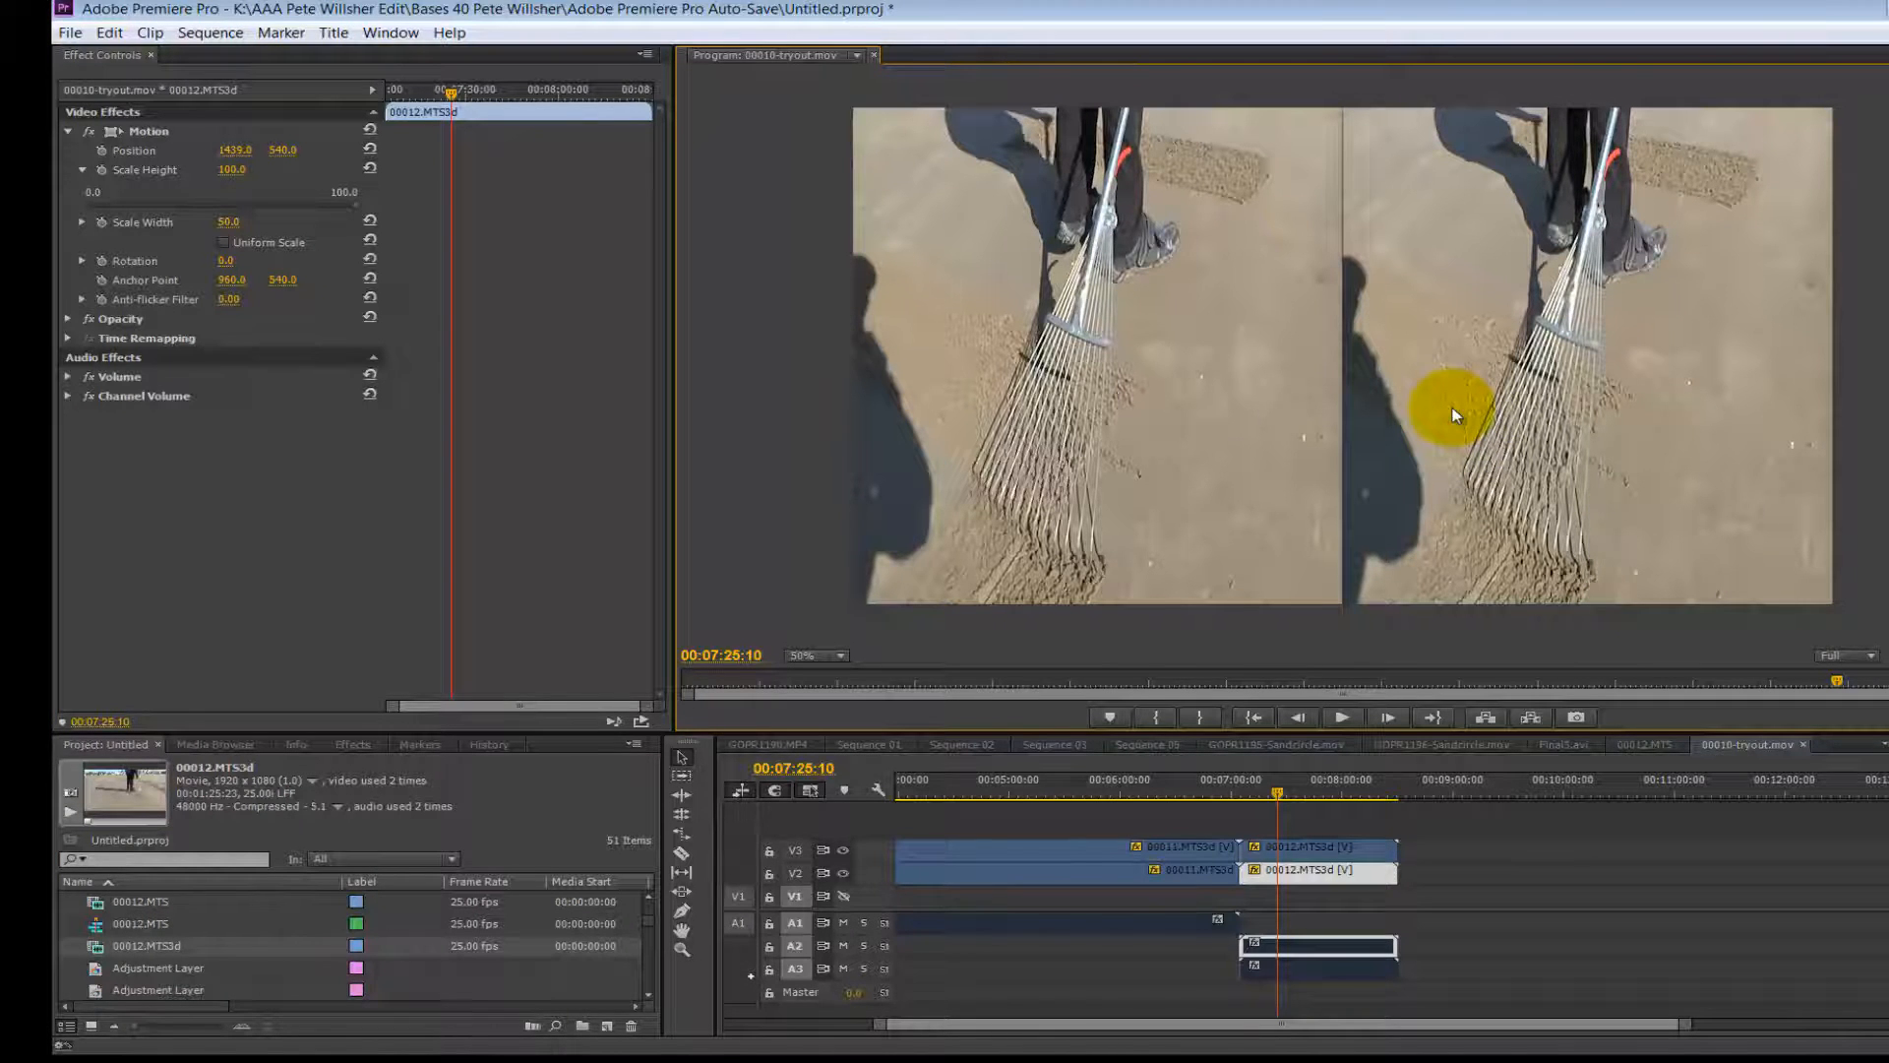
pyautogui.moveTo(1455, 365)
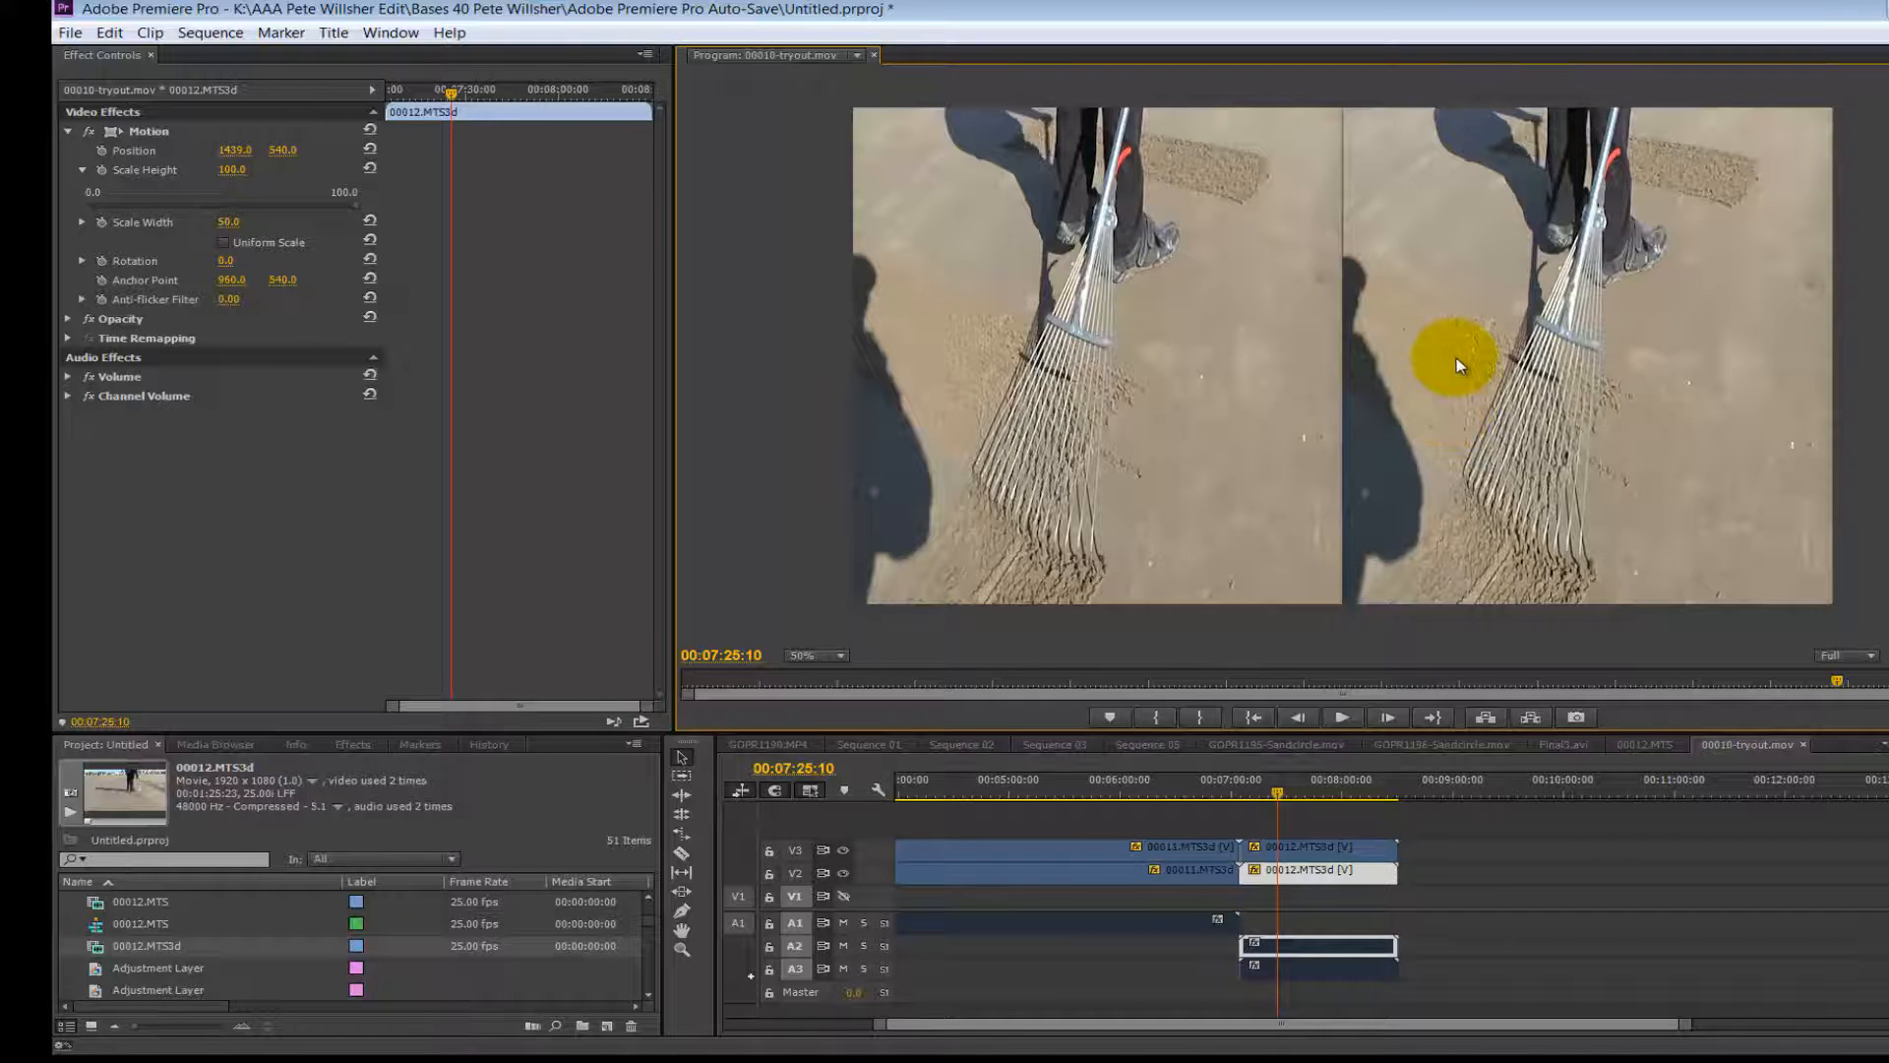
pyautogui.click(1283, 795)
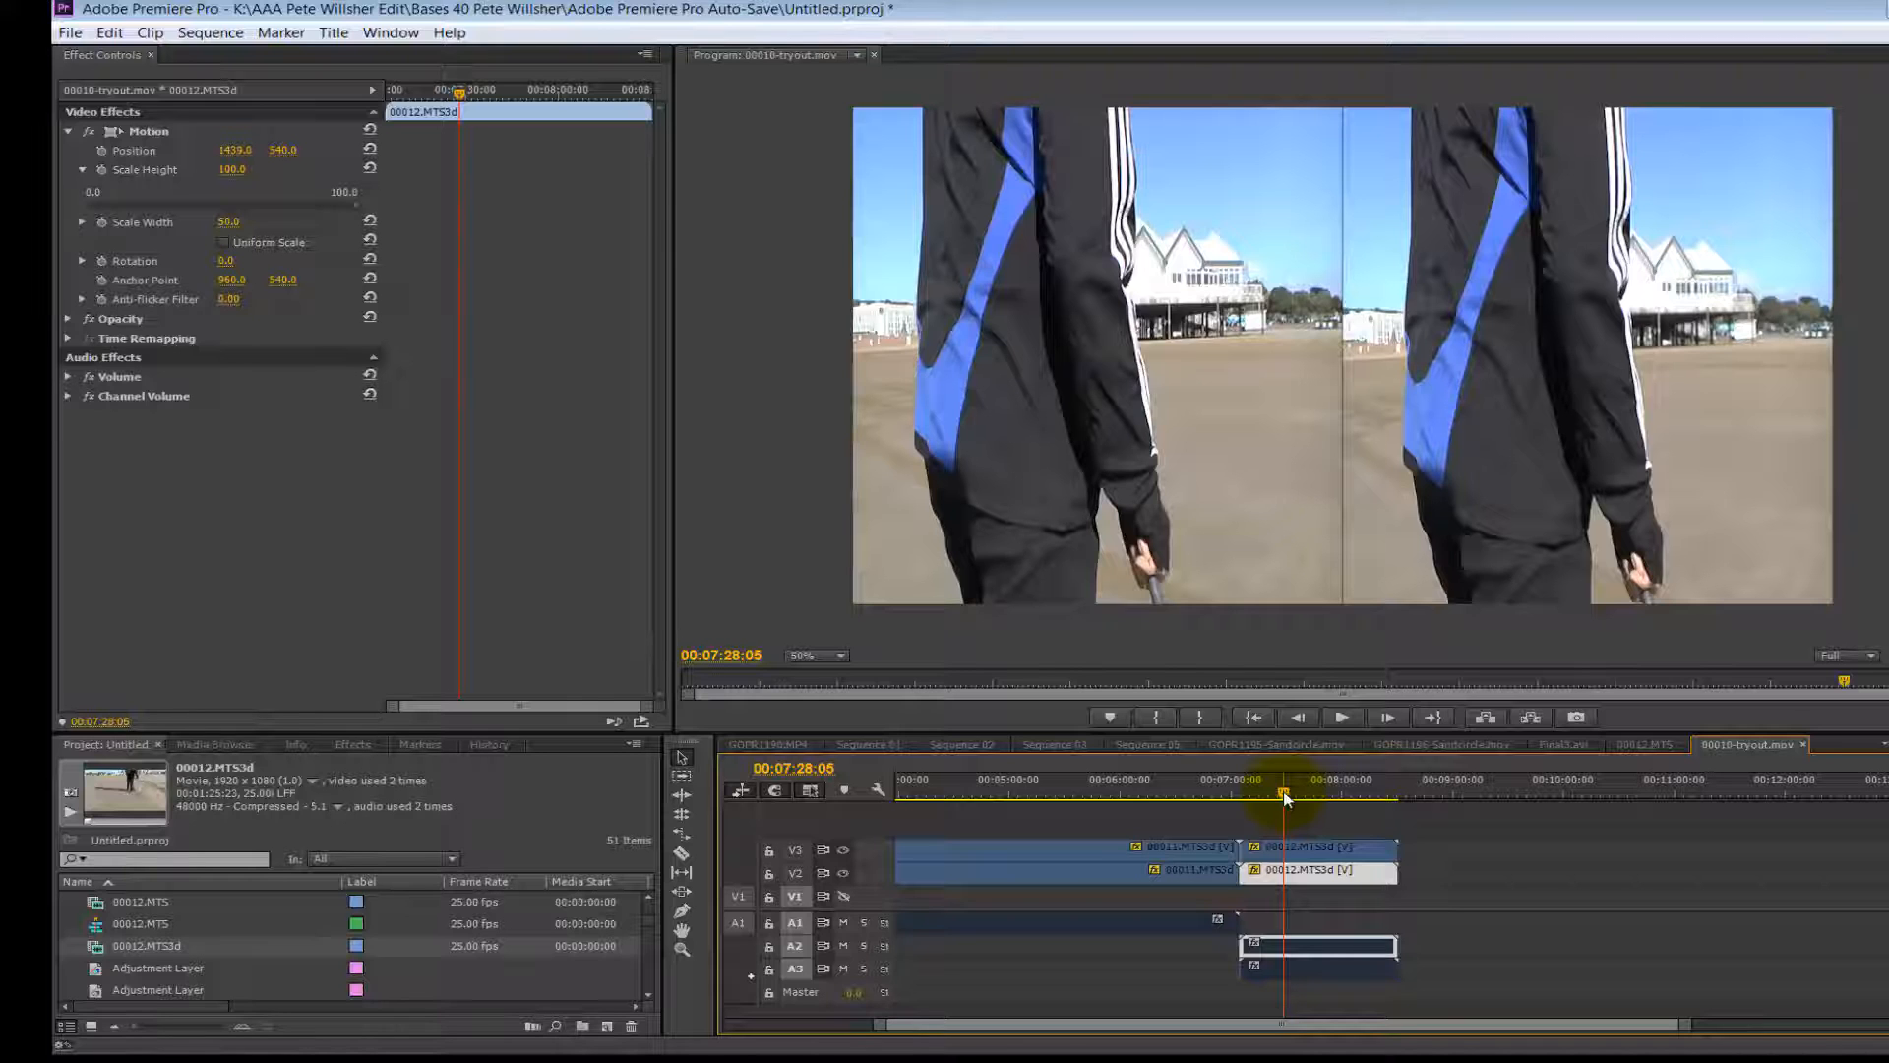
# Move the playhead to 00:07:28:05 showing the blue-striped jacket in both halves.
pyautogui.click(240, 242)
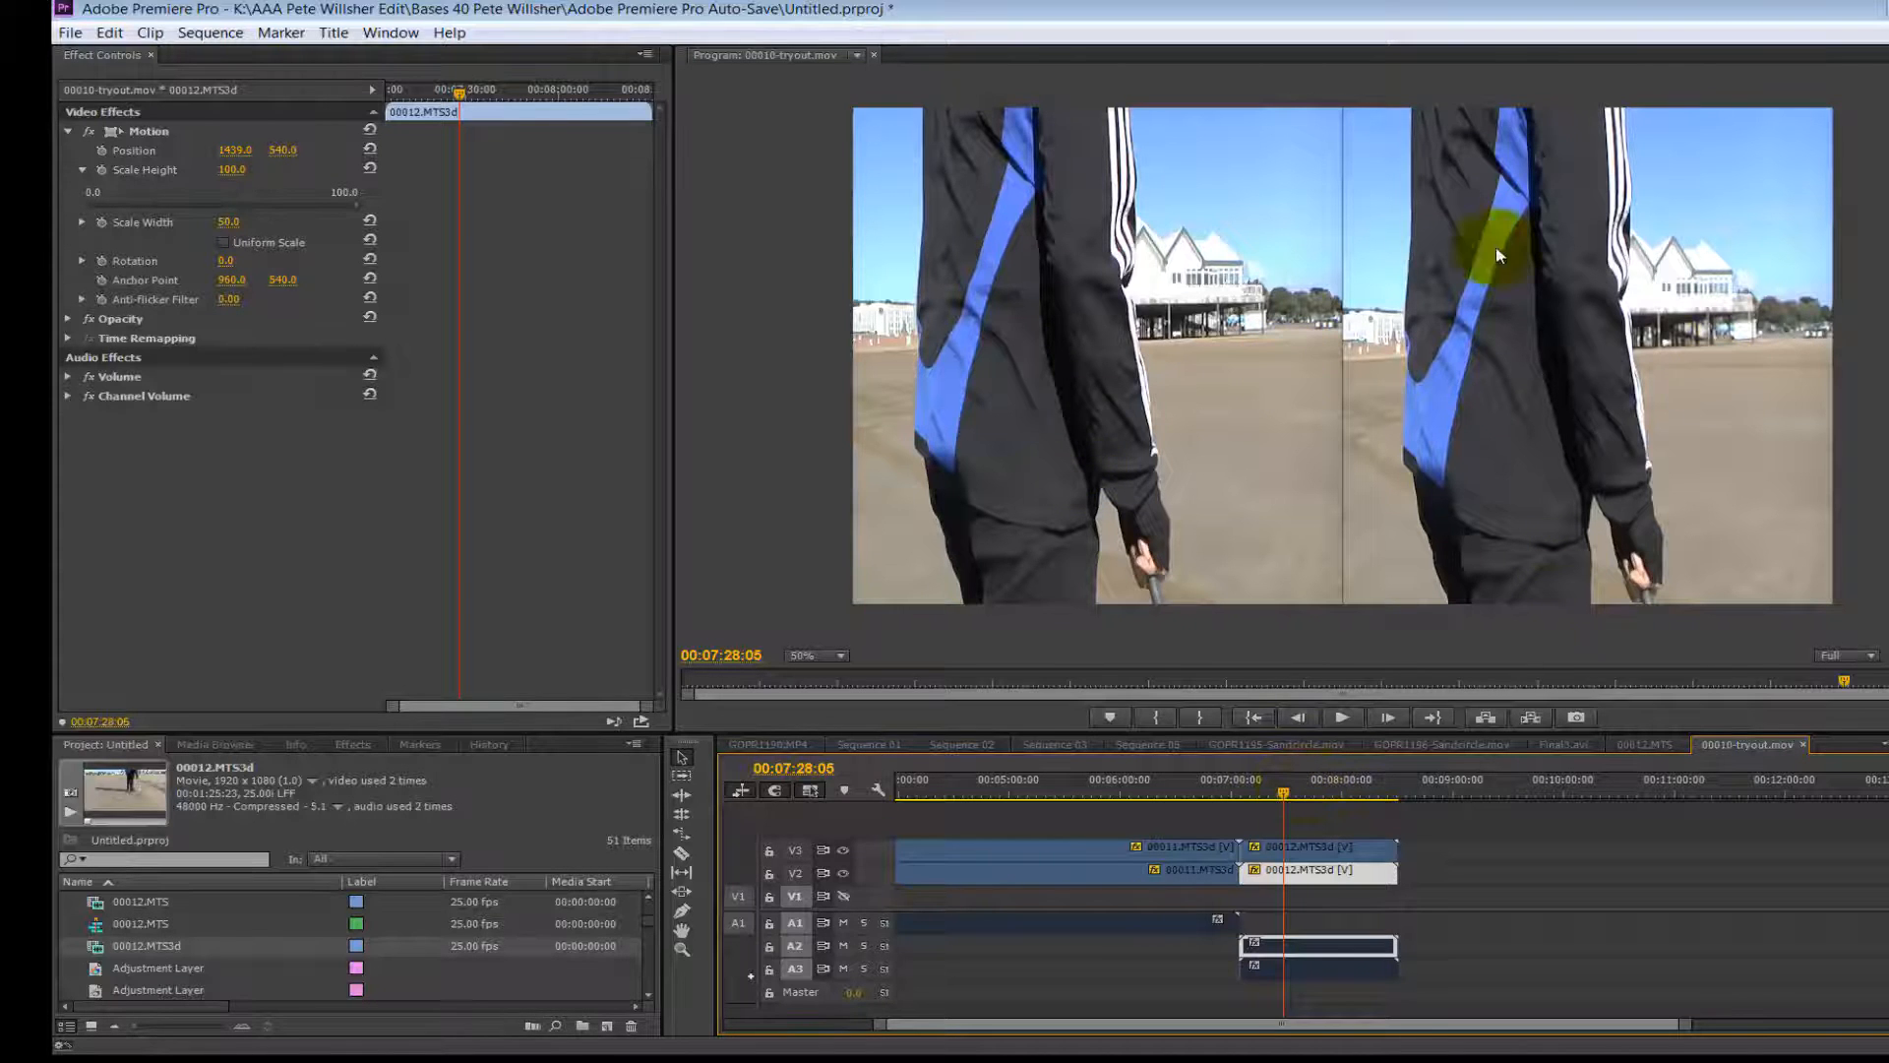
pyautogui.moveTo(1514, 653)
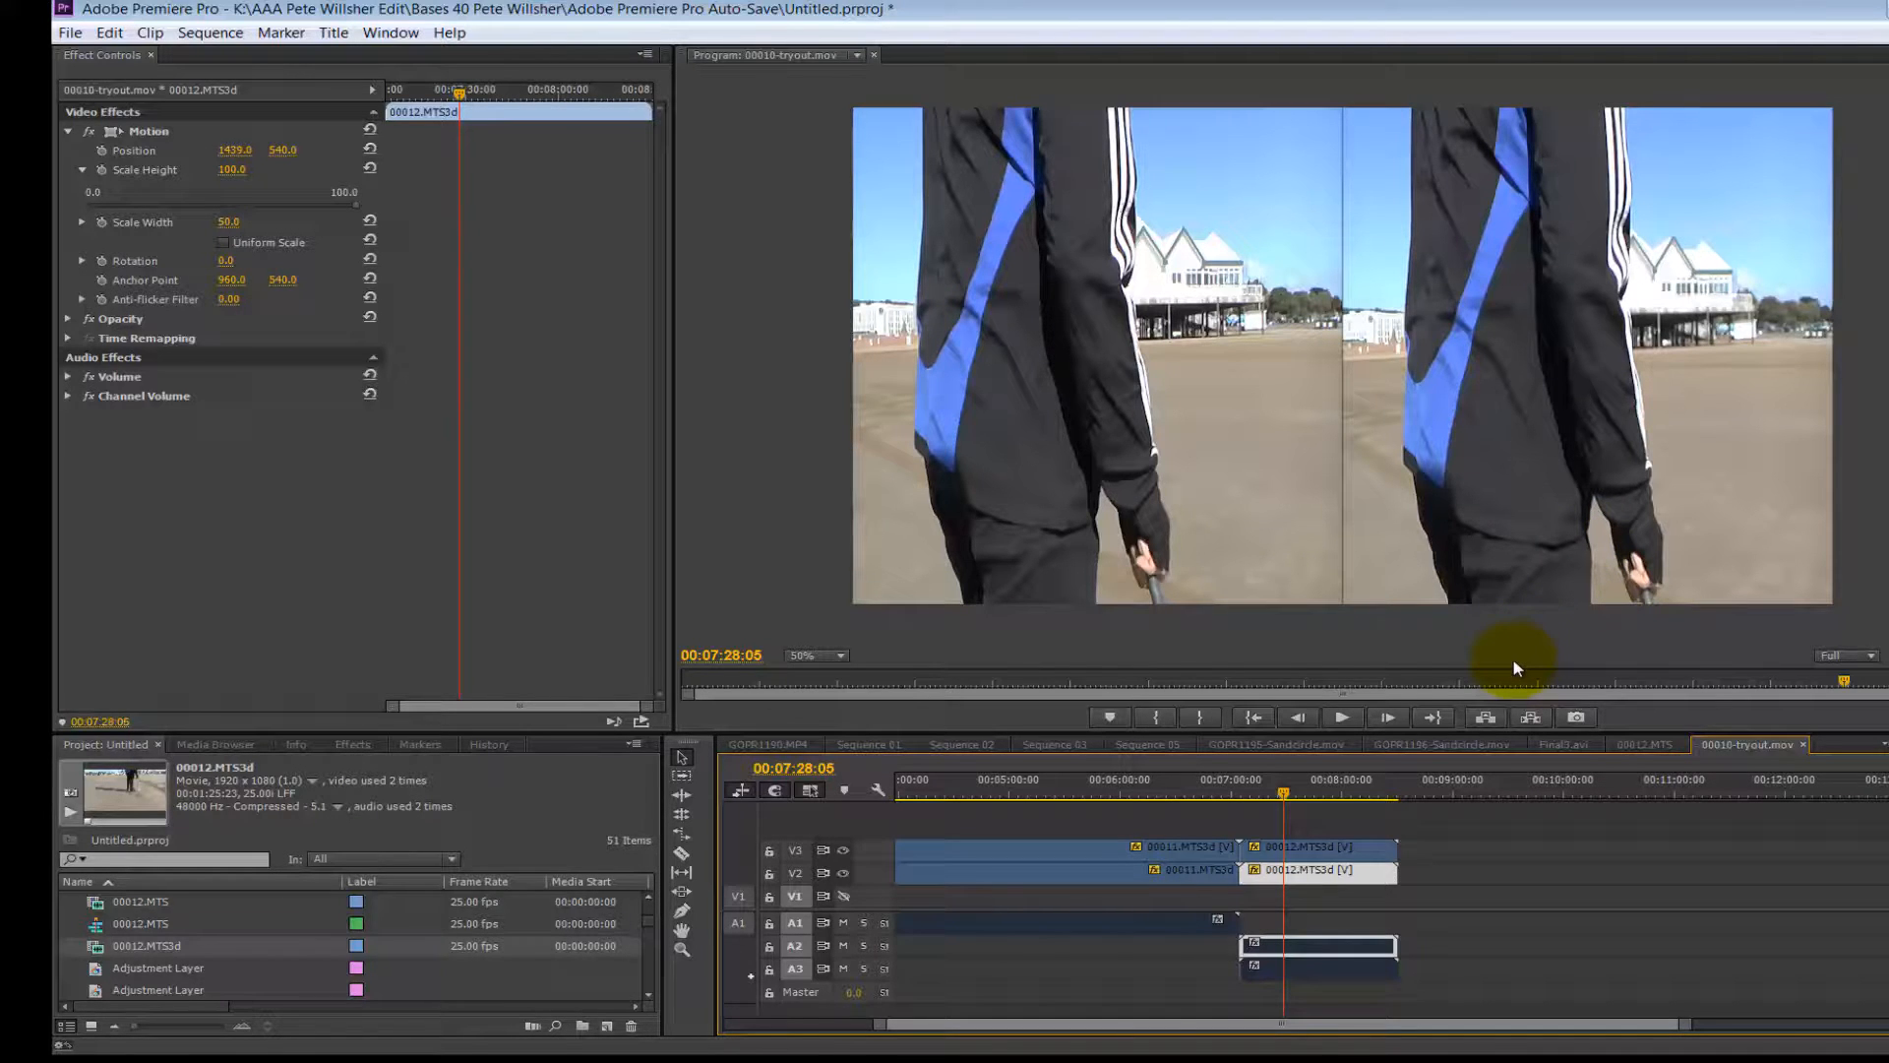
pyautogui.moveTo(585, 801)
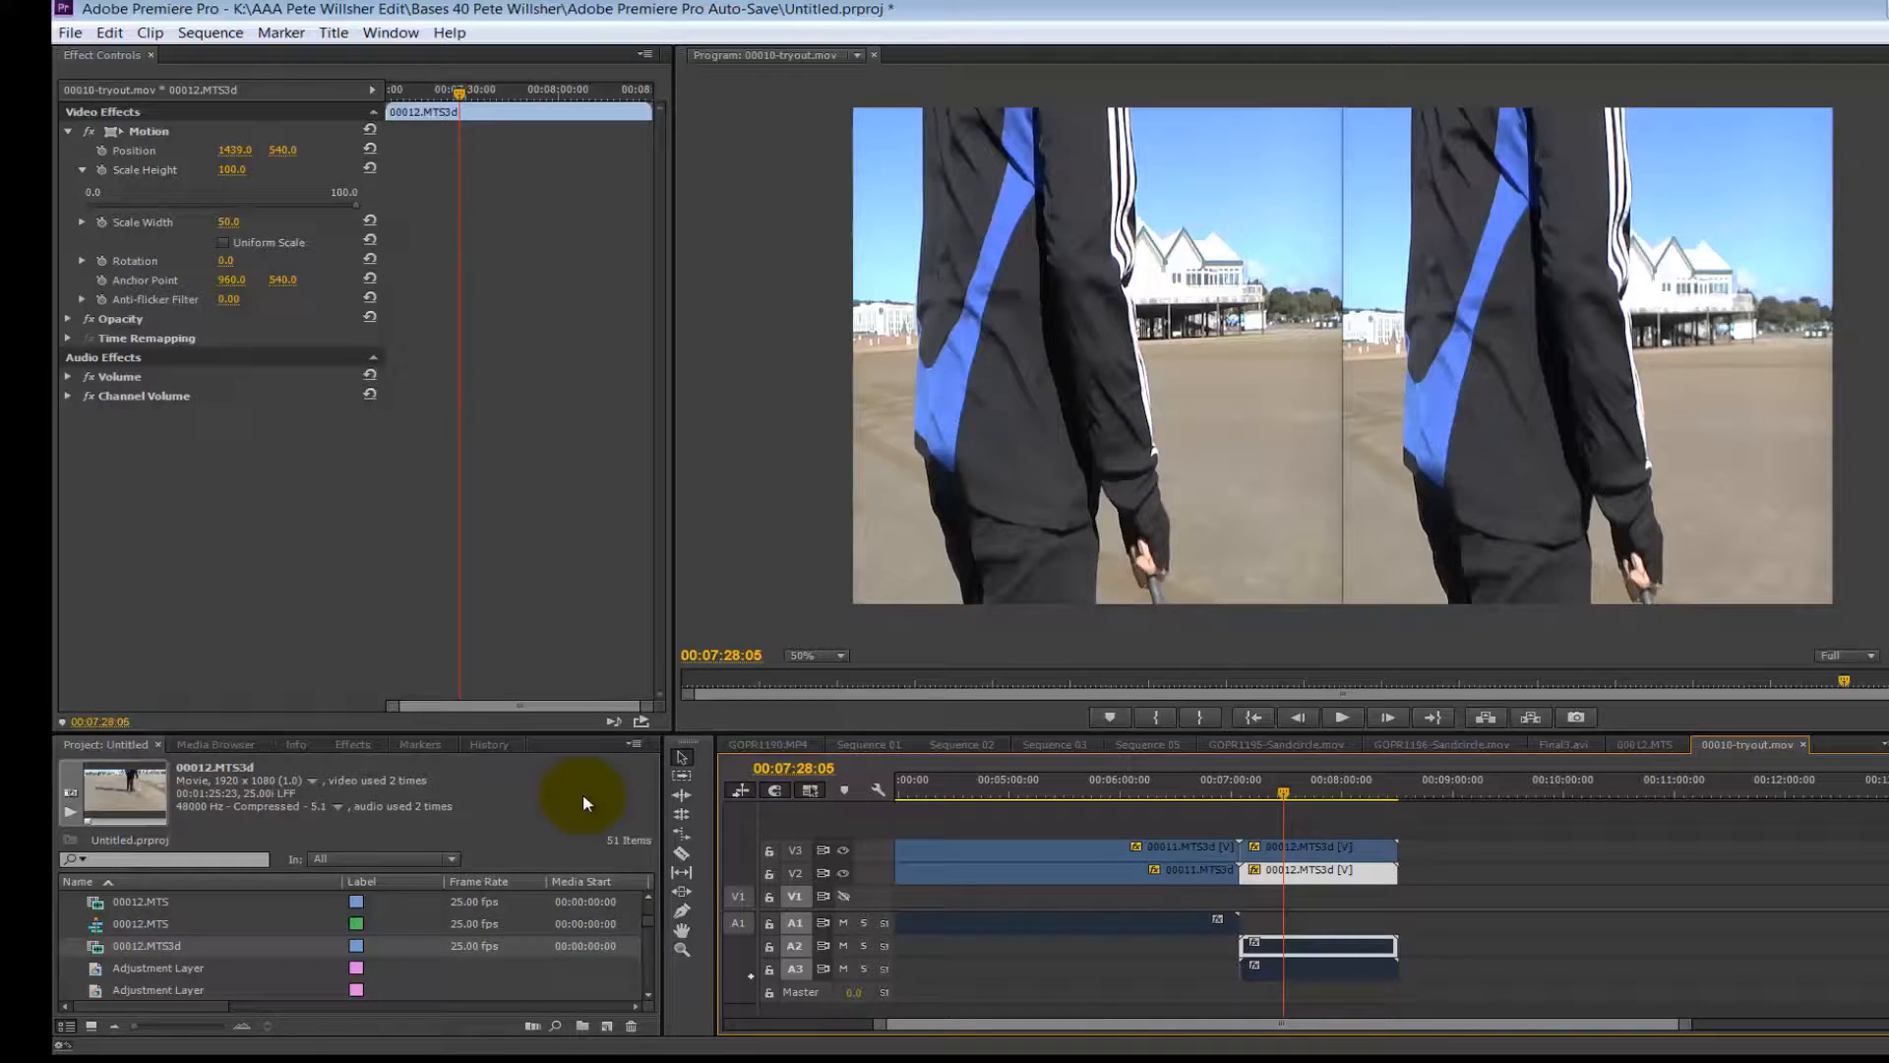
pyautogui.moveTo(1034, 552)
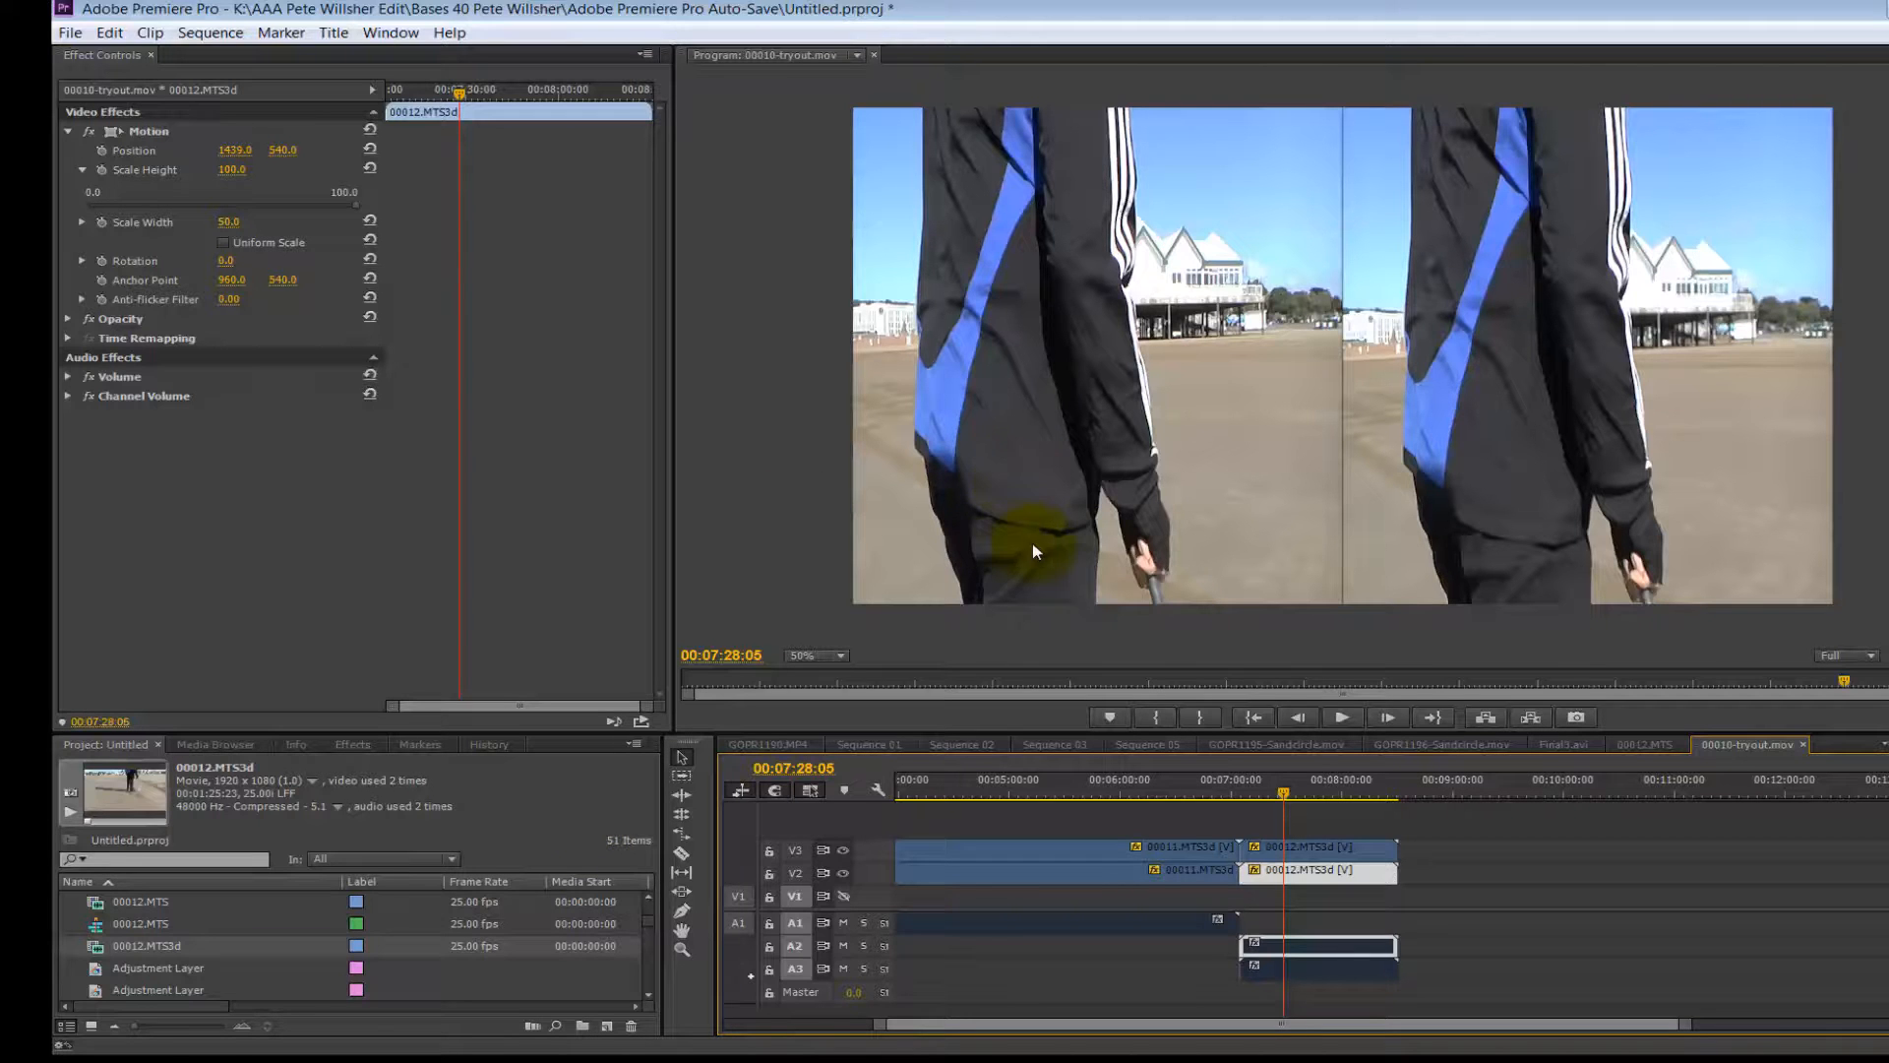